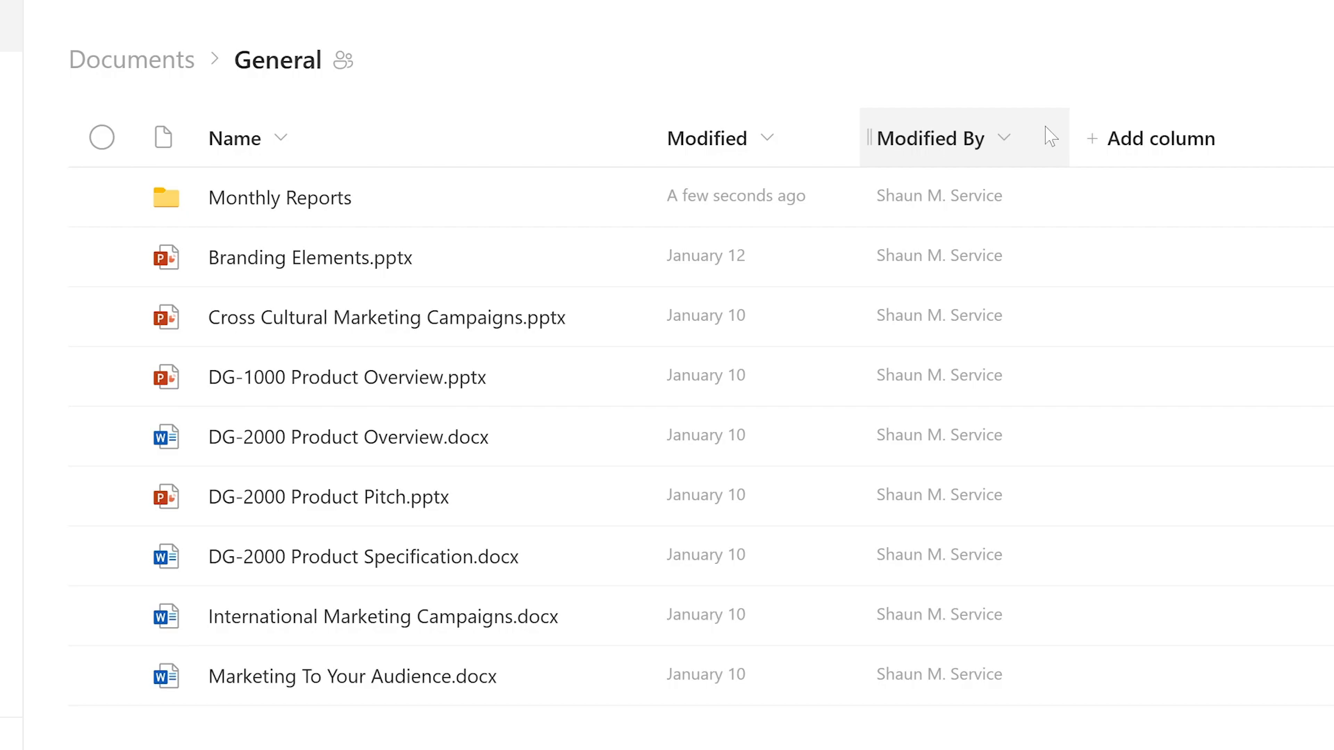
pyautogui.moveTo(834, 84)
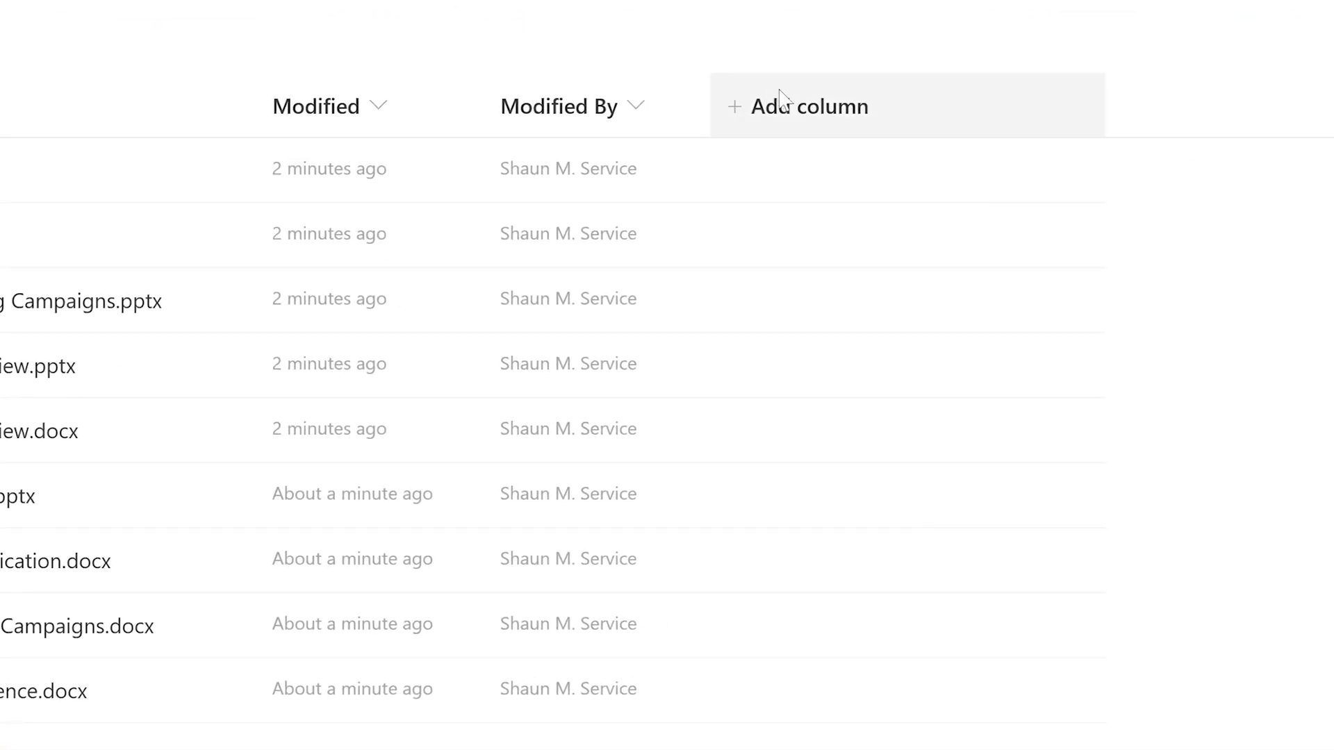
# Start a new column in the General documents library from + Add column.
pyautogui.click(797, 106)
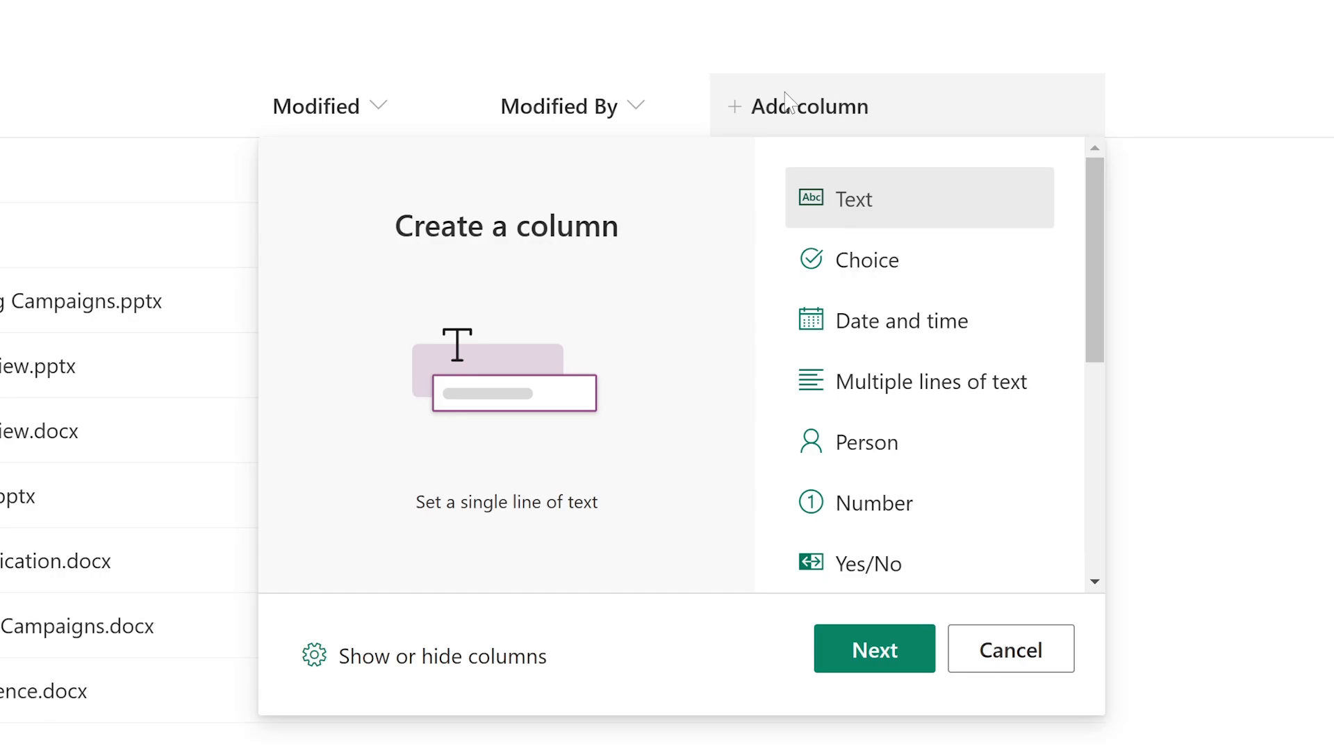
pyautogui.moveTo(874, 649)
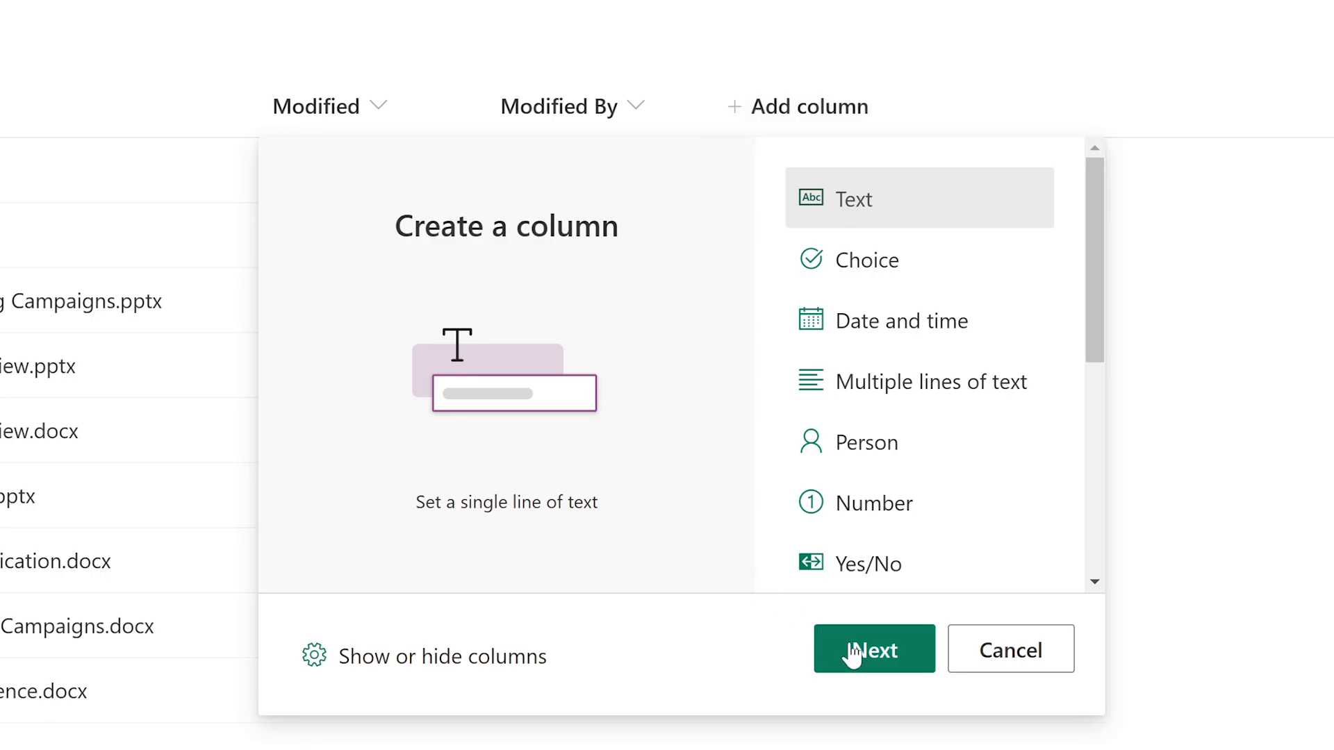
# Create text column Status, described 'This column shows the status of a certain file or folder.'.
pyautogui.click(873, 649)
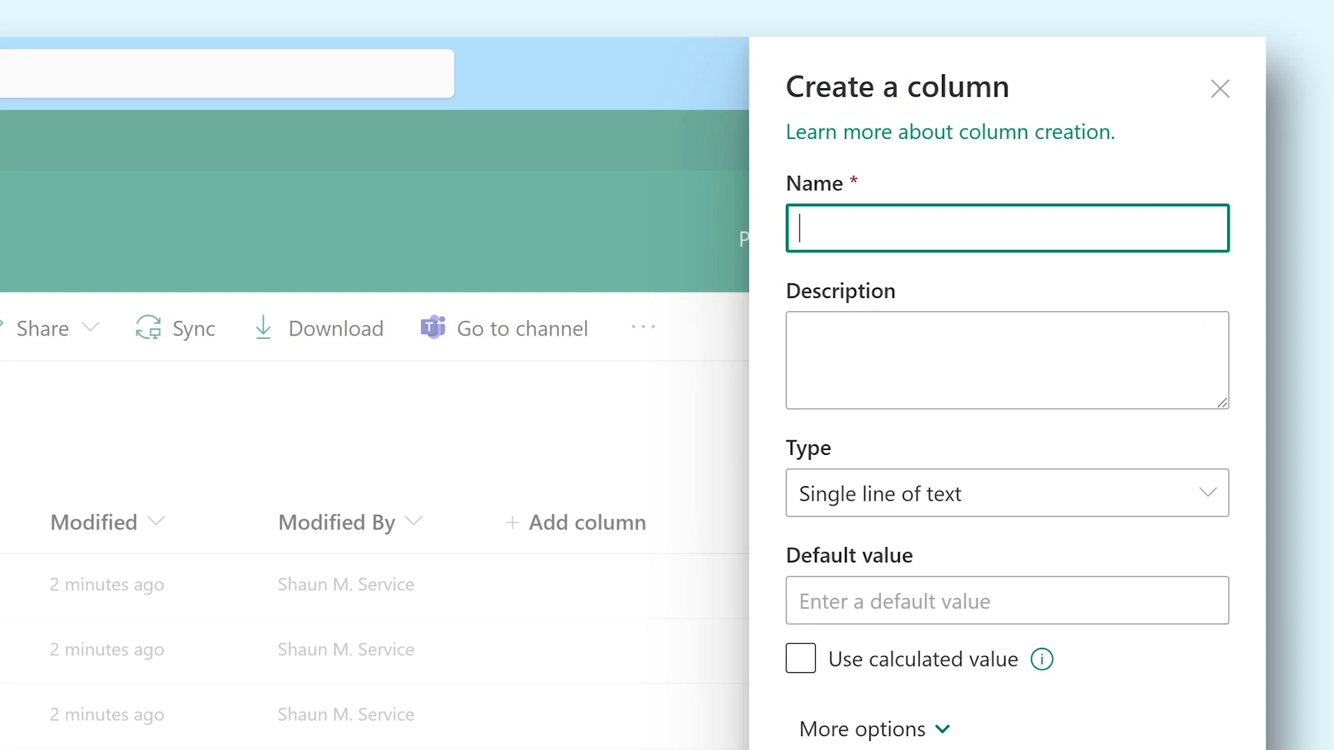
pyautogui.write('Status')
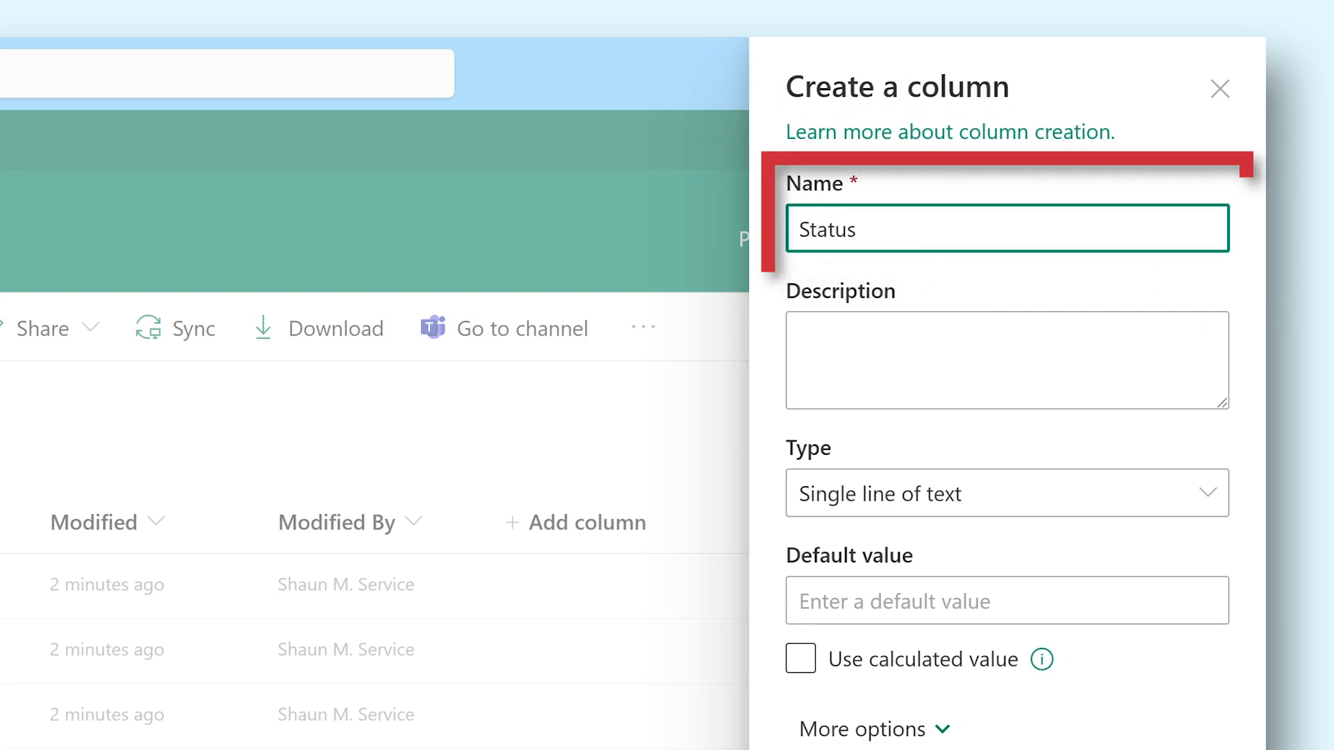
pyautogui.write('This column shows the status of')
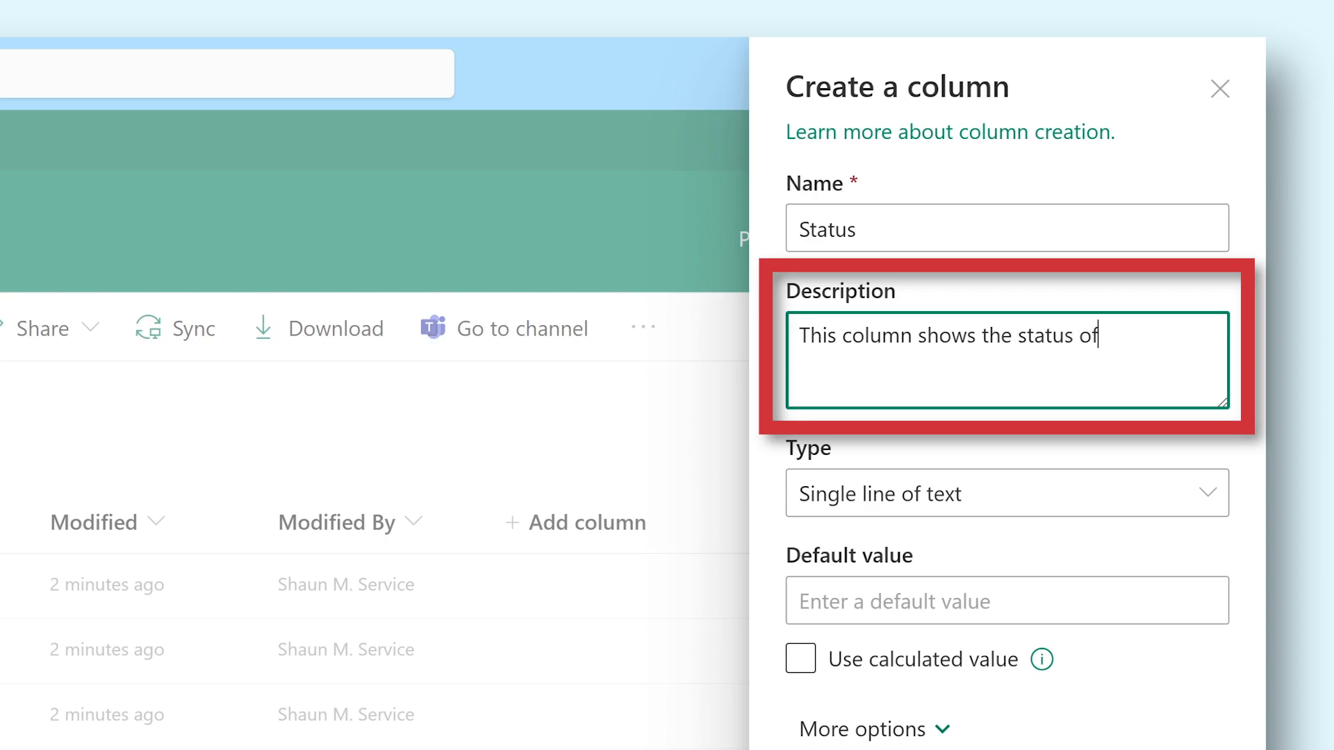
pyautogui.write('a certain file or folder.')
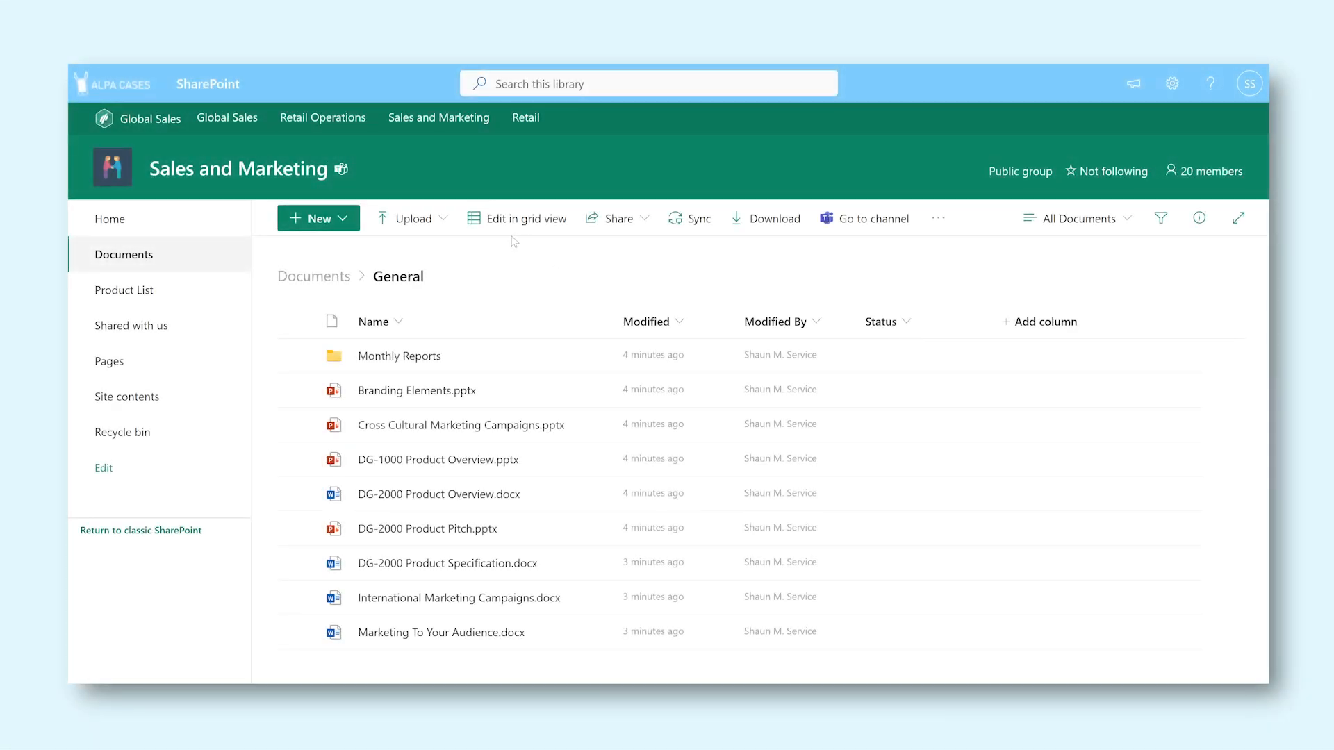
# In grid editing, fill Finished into the Status cells of three files.
pyautogui.click(516, 217)
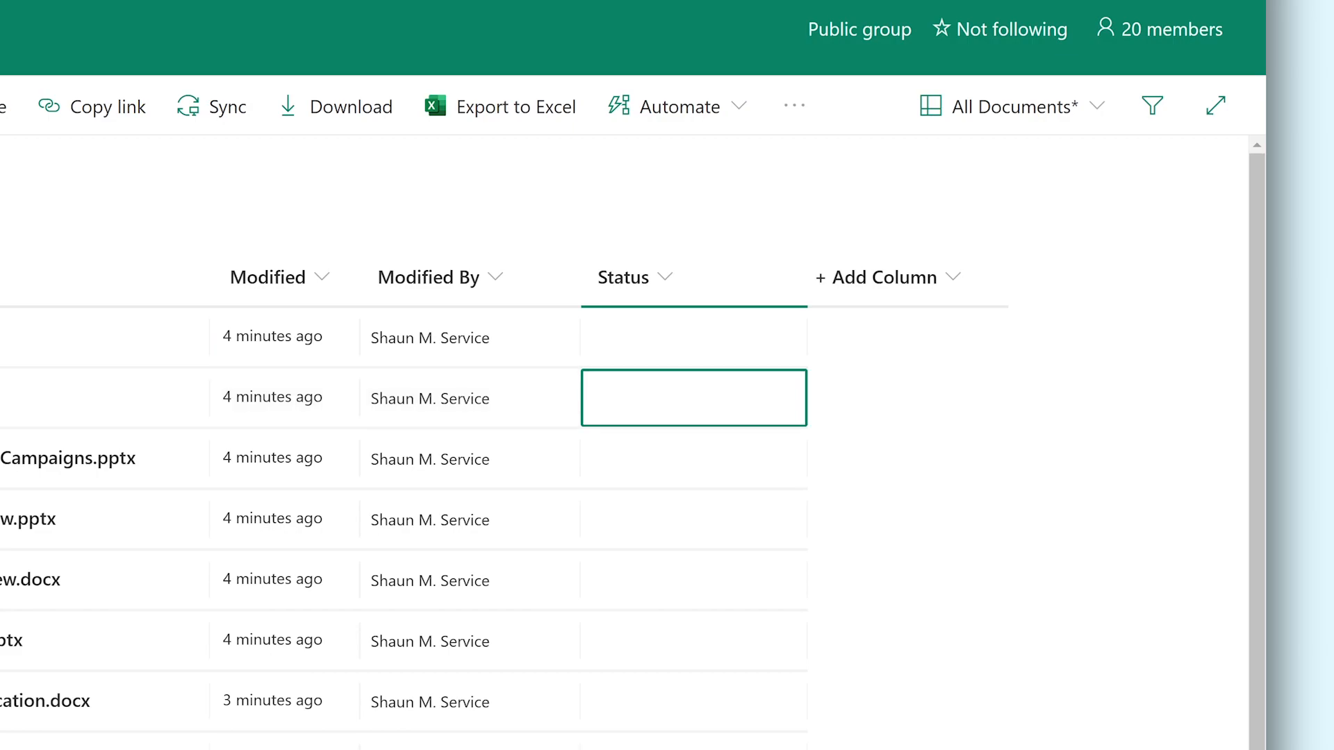
pyautogui.write('Finished')
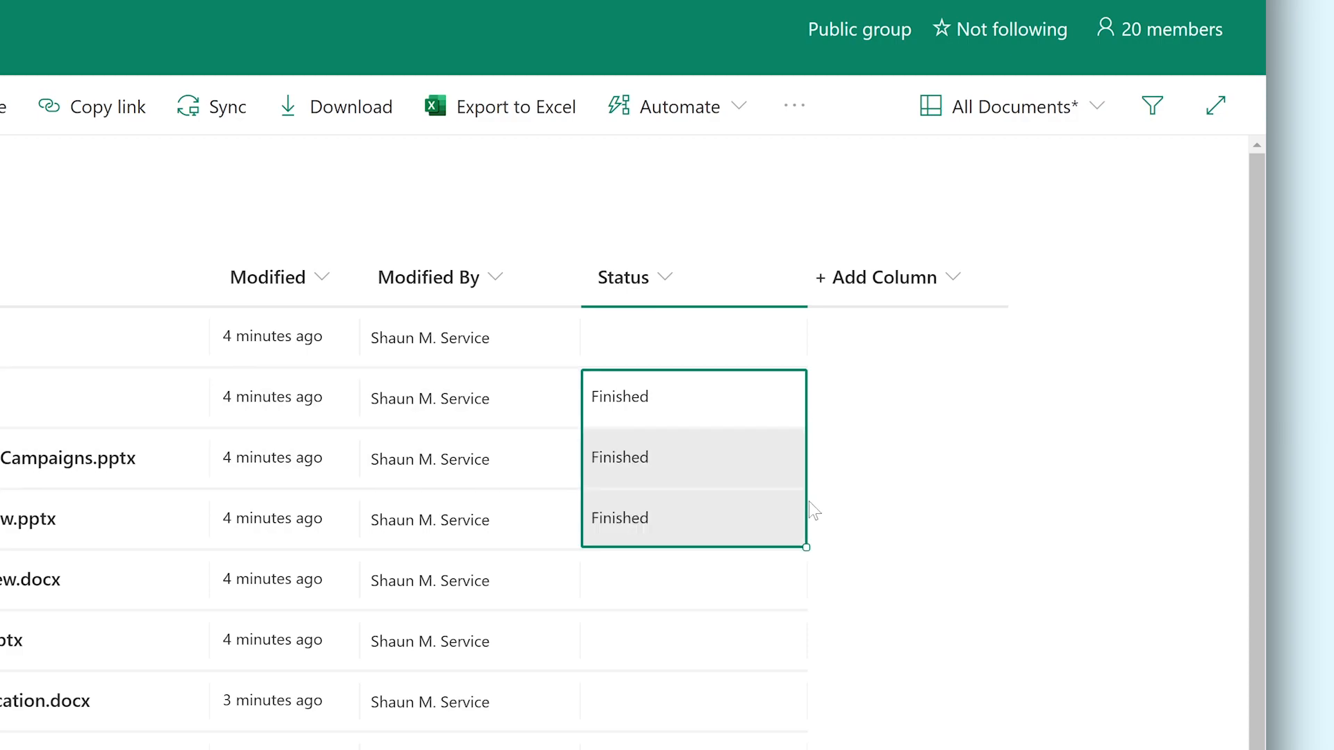
pyautogui.moveTo(849, 510)
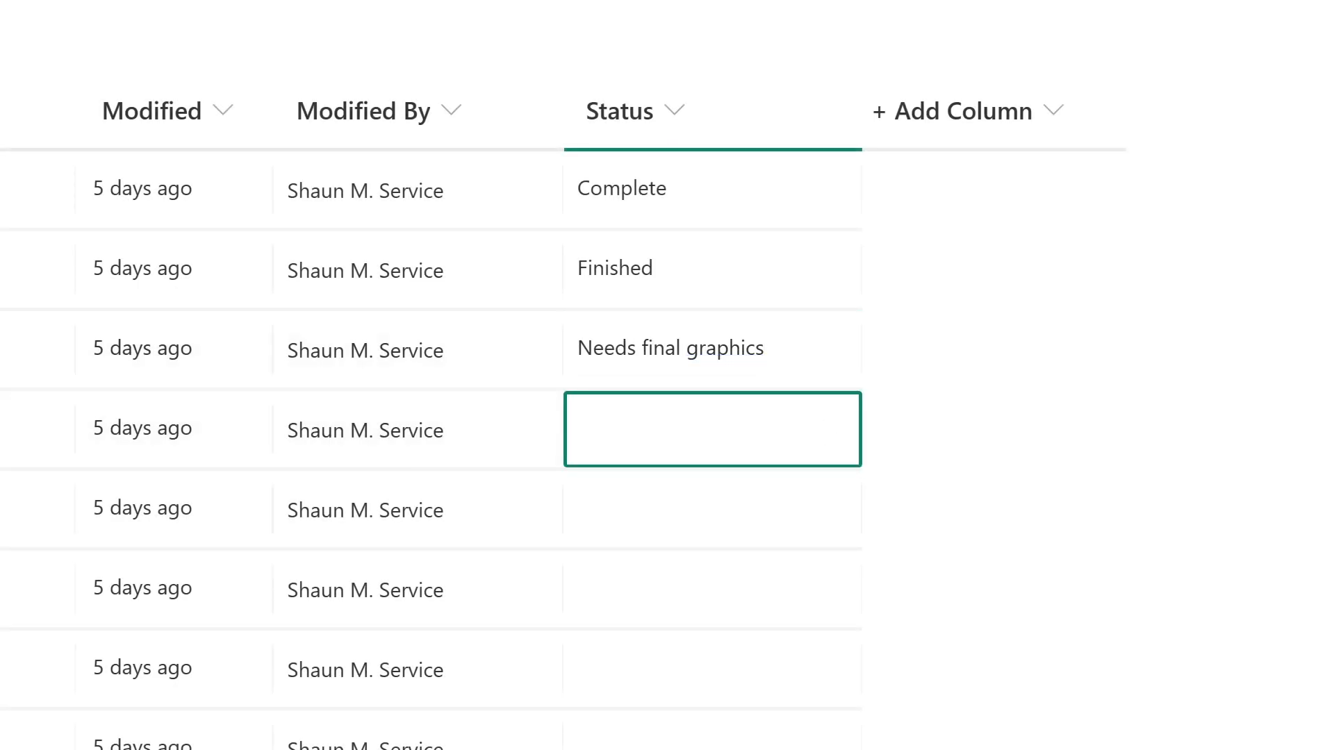
# Enter 'Needs text check' as another file's Status value.
pyautogui.write('Needs text check')
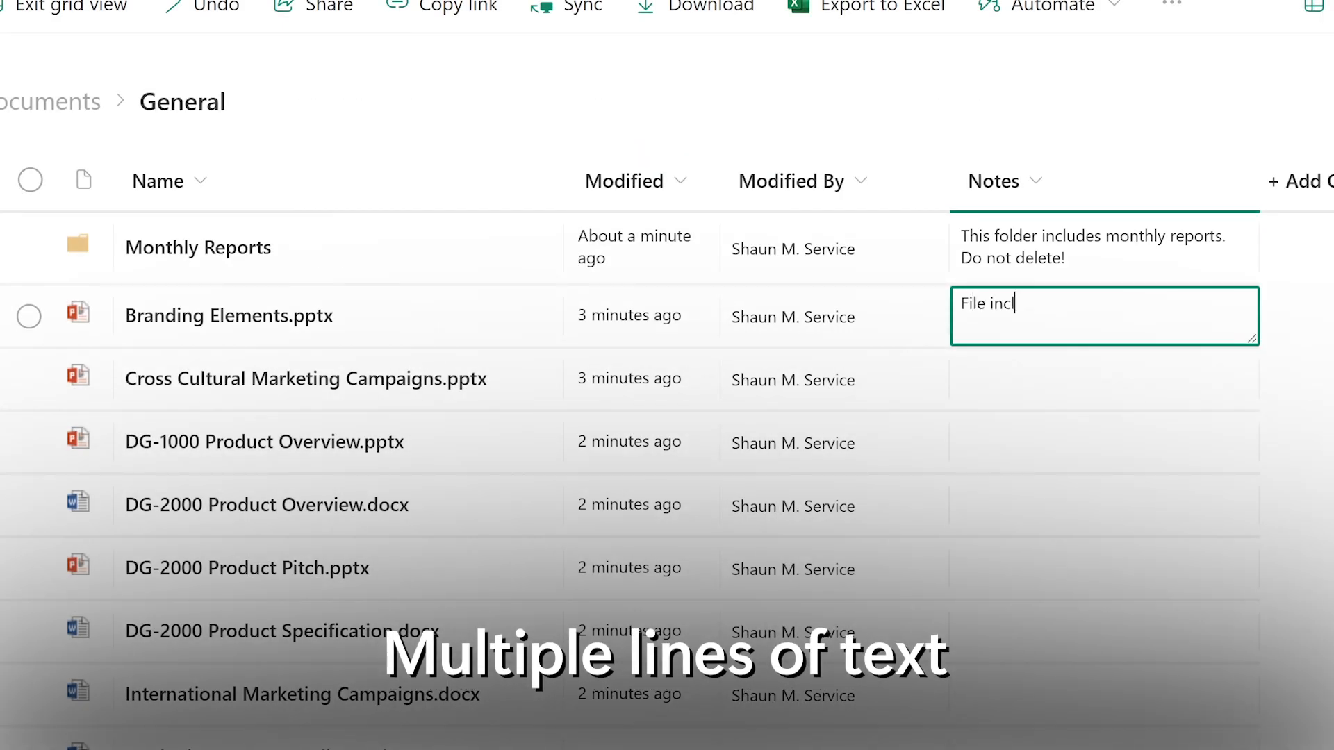
# Finish the Branding Elements.pptx note ending 'branding elements.' and commit it.
pyautogui.write('uding branding elements.')
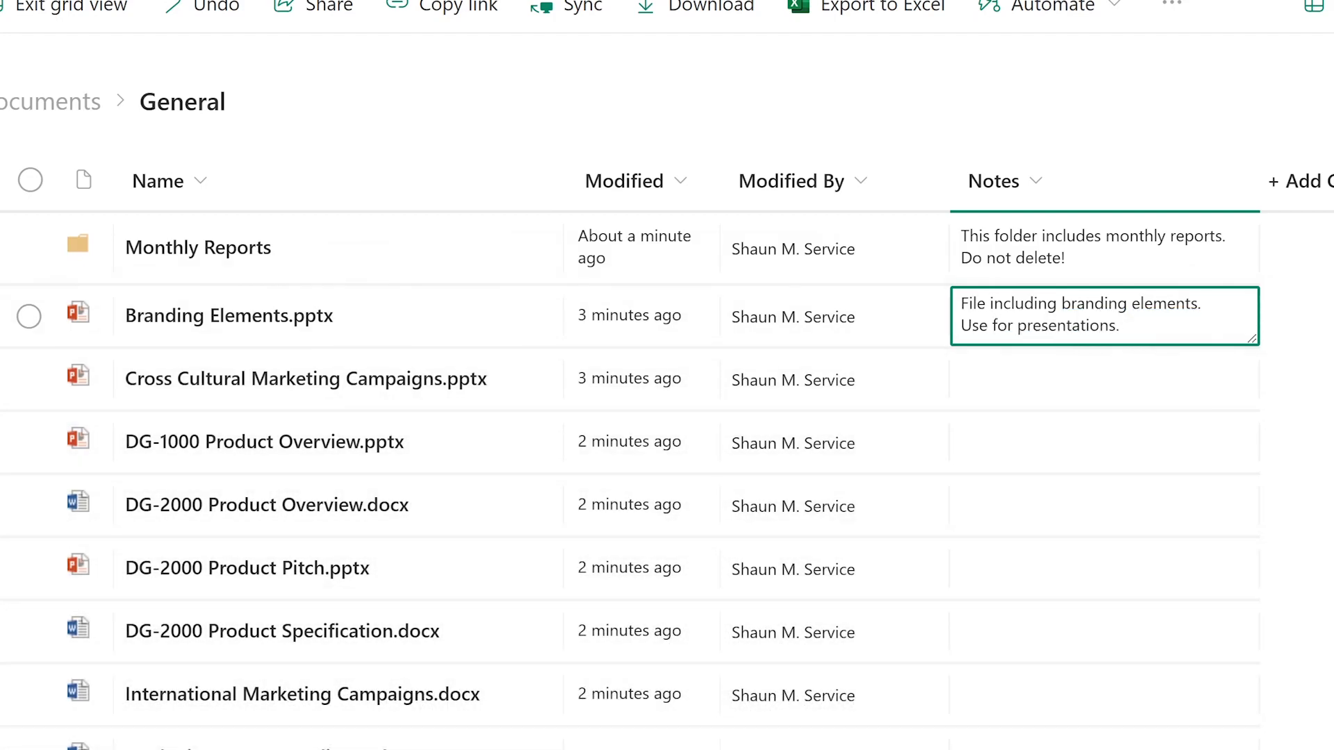
pyautogui.click(1103, 389)
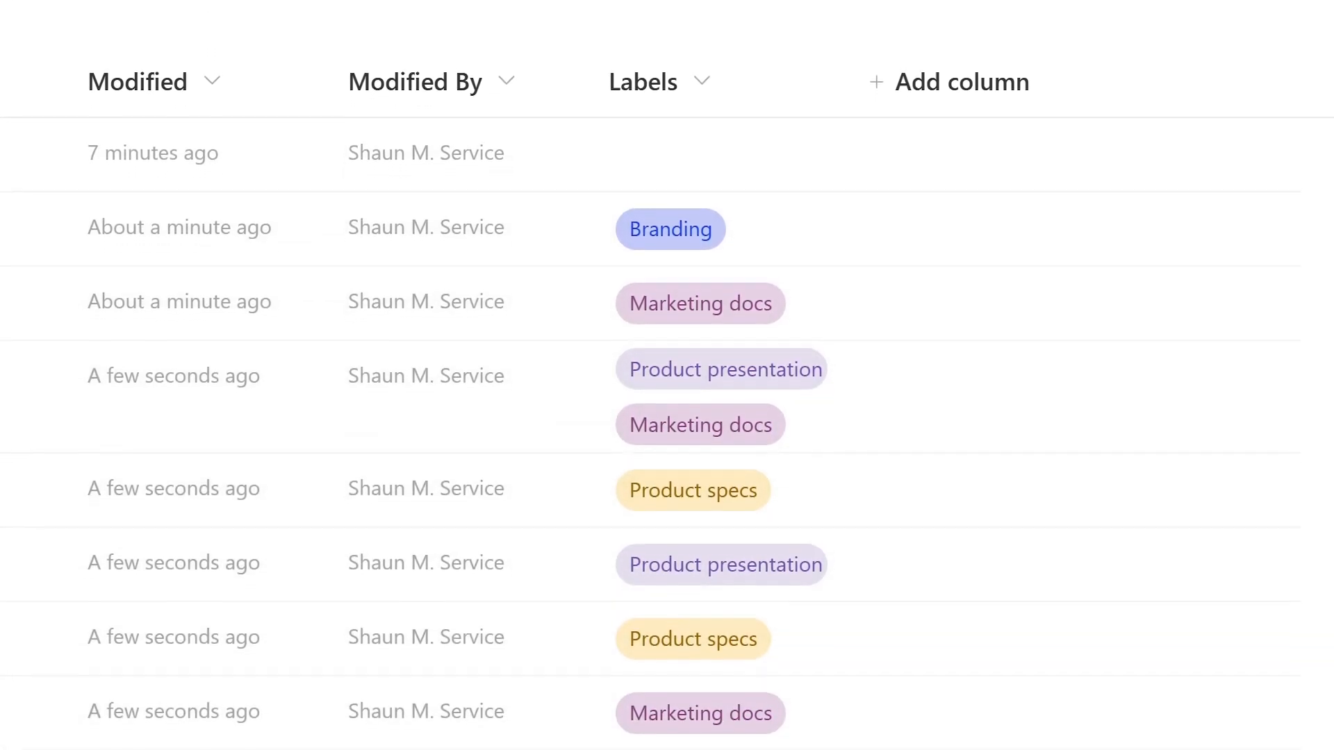
# Begin a Choice column with Branding, Product presentation and Marketing docs options.
pyautogui.click(674, 460)
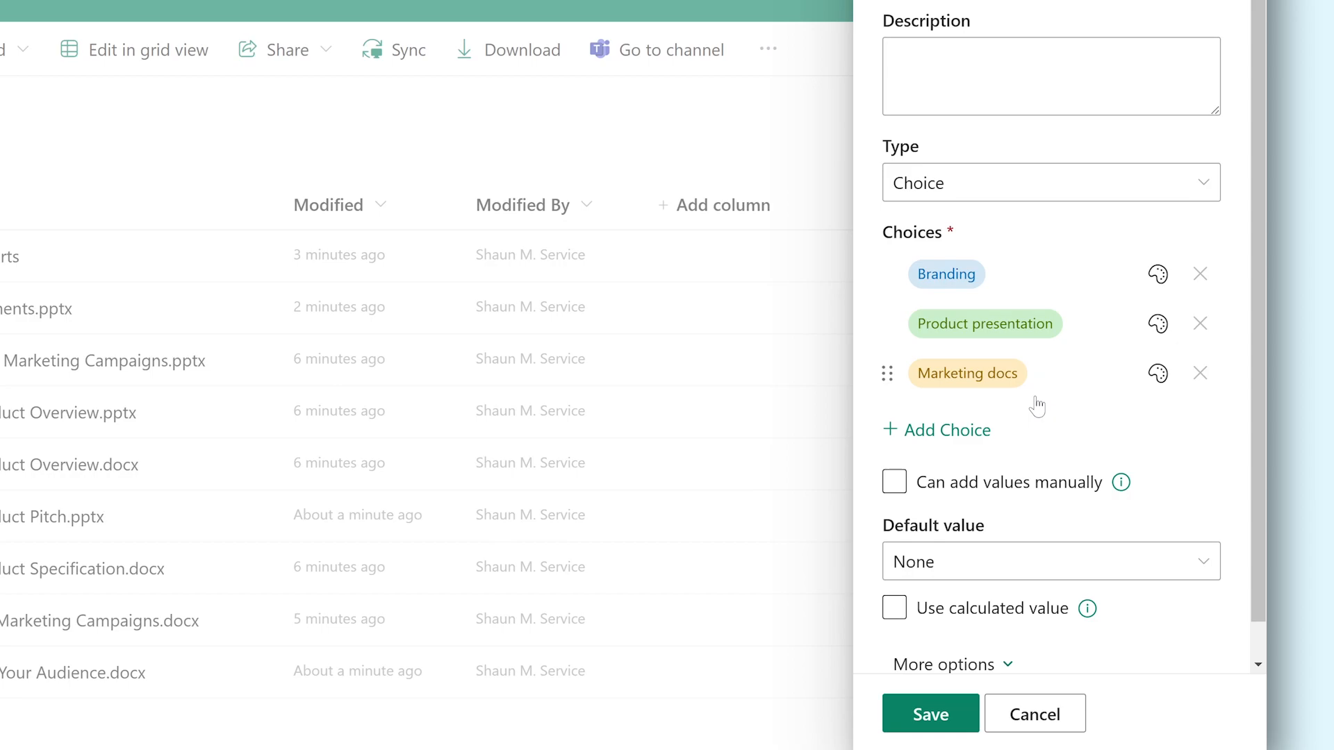
# Recolour the choice tags and add a fourth choice, Product specs.
pyautogui.click(1157, 274)
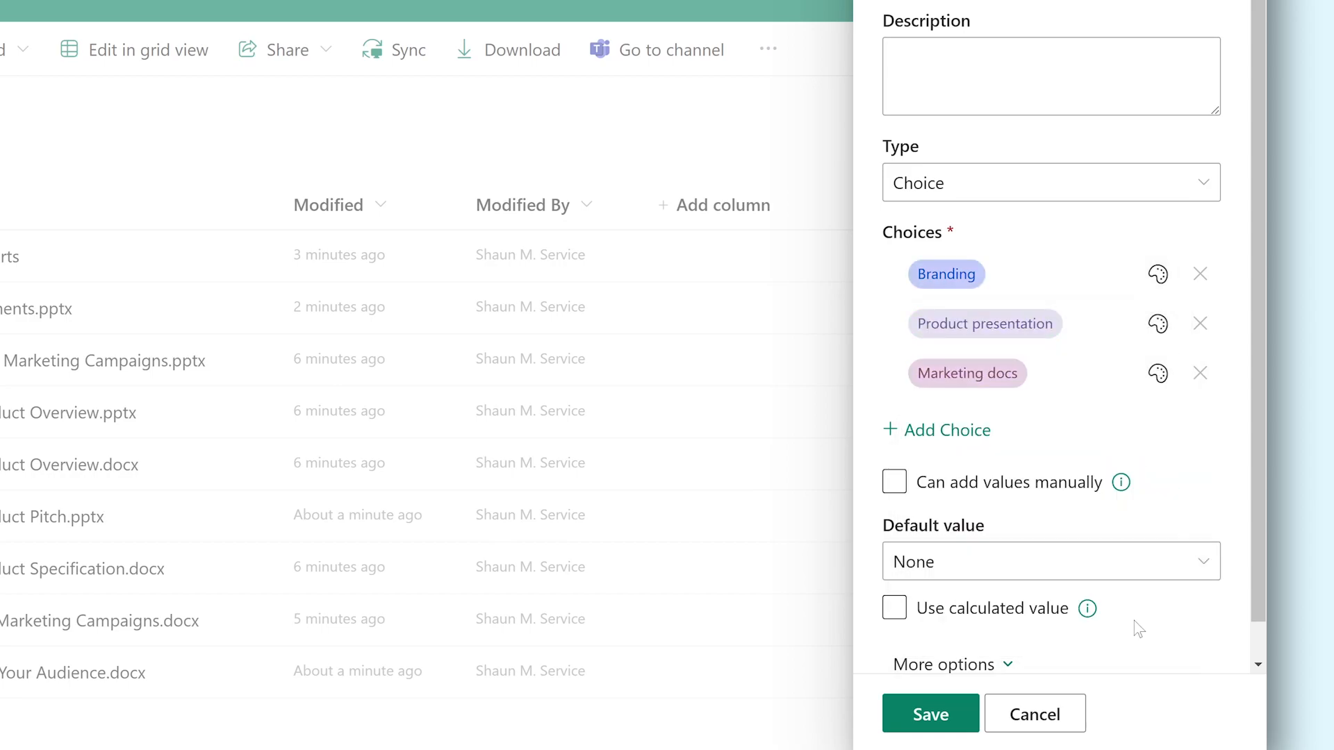
pyautogui.moveTo(1131, 424)
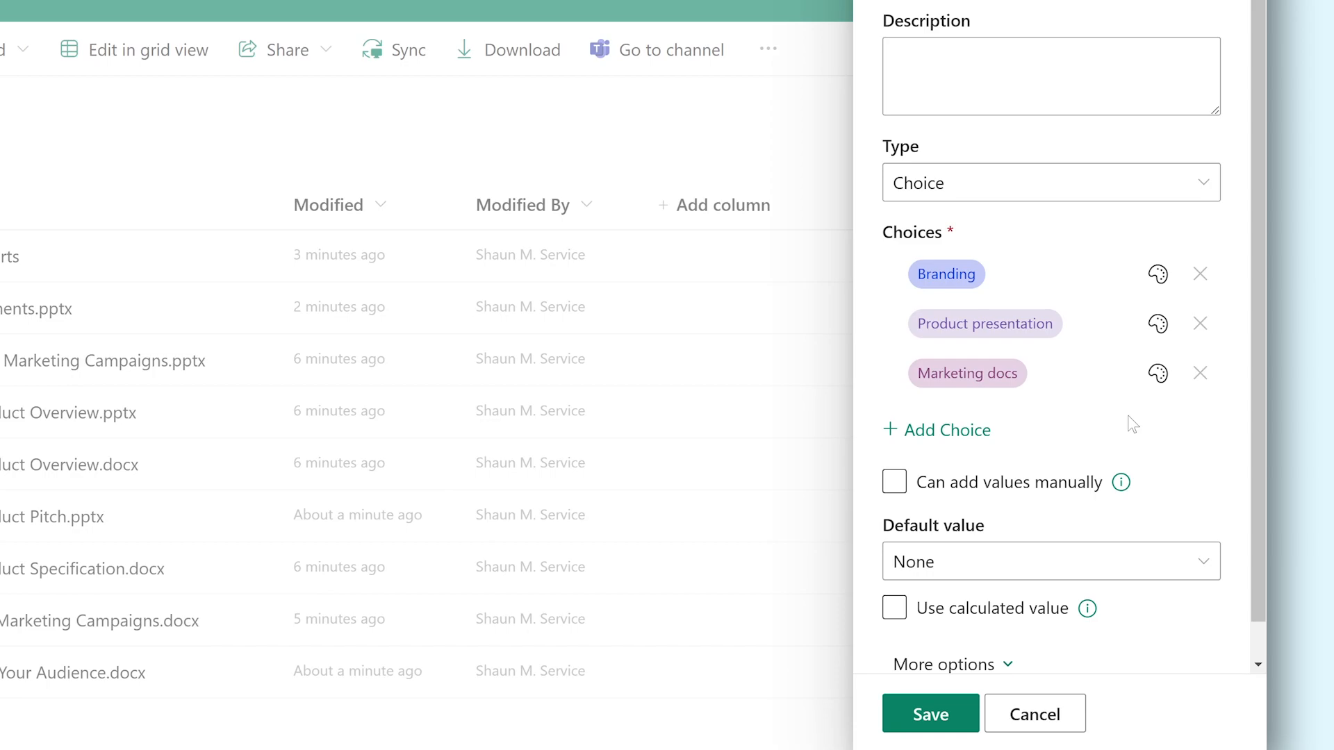
pyautogui.click(937, 430)
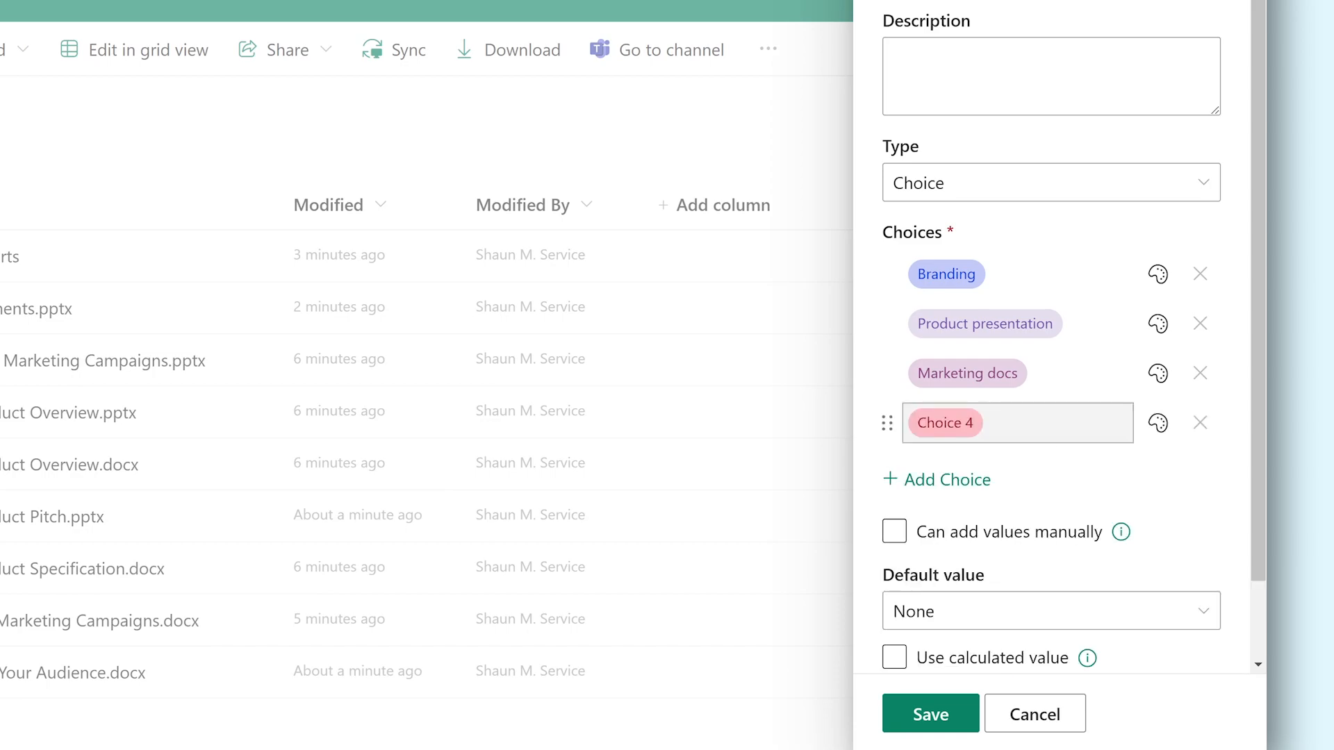
pyautogui.write('Product specs')
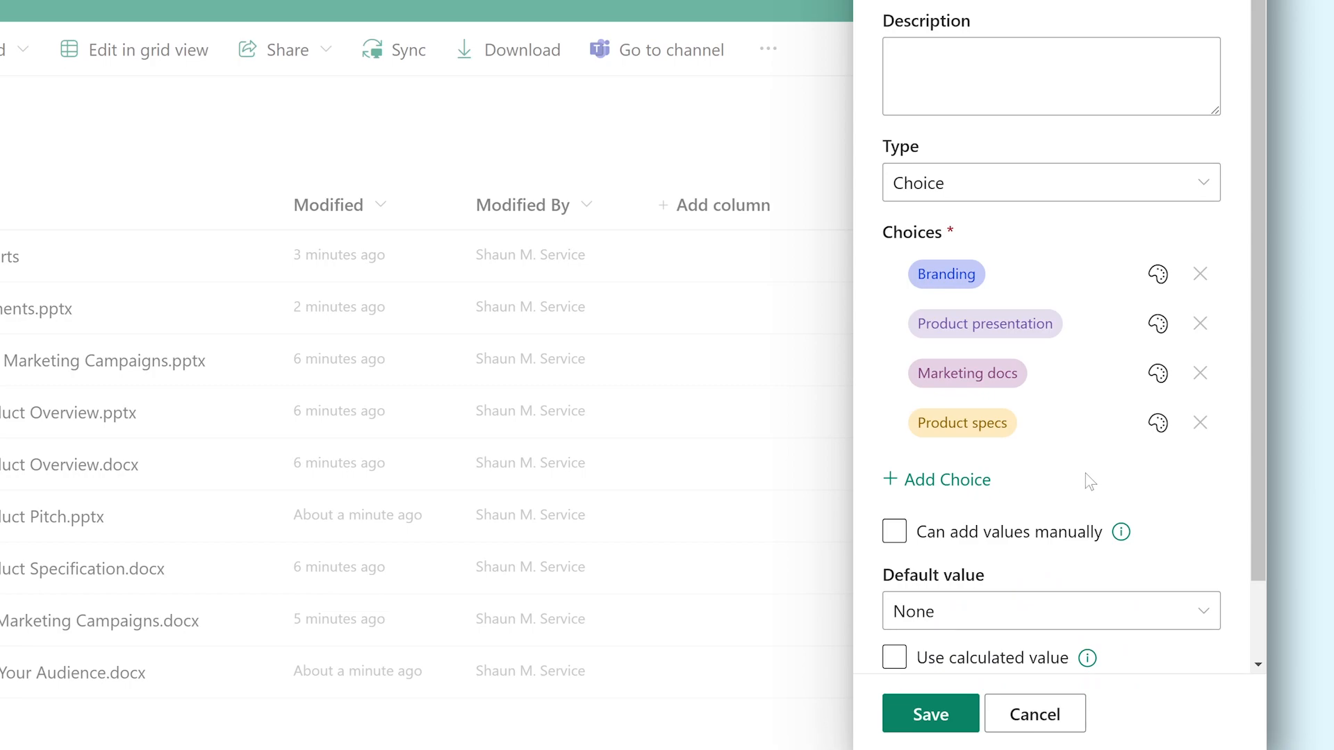
# Allow manually added values and multiple selections with a drop-down list, then save.
pyautogui.click(894, 532)
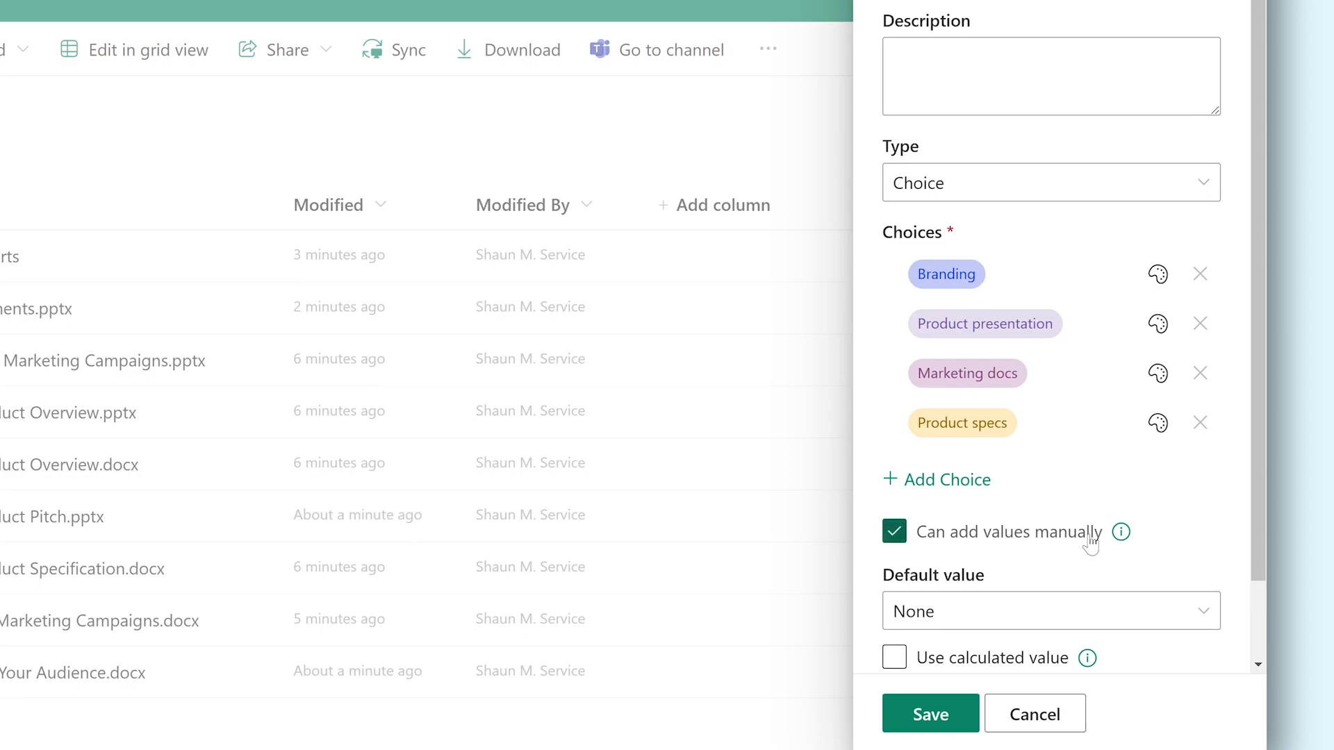
pyautogui.scroll(-3)
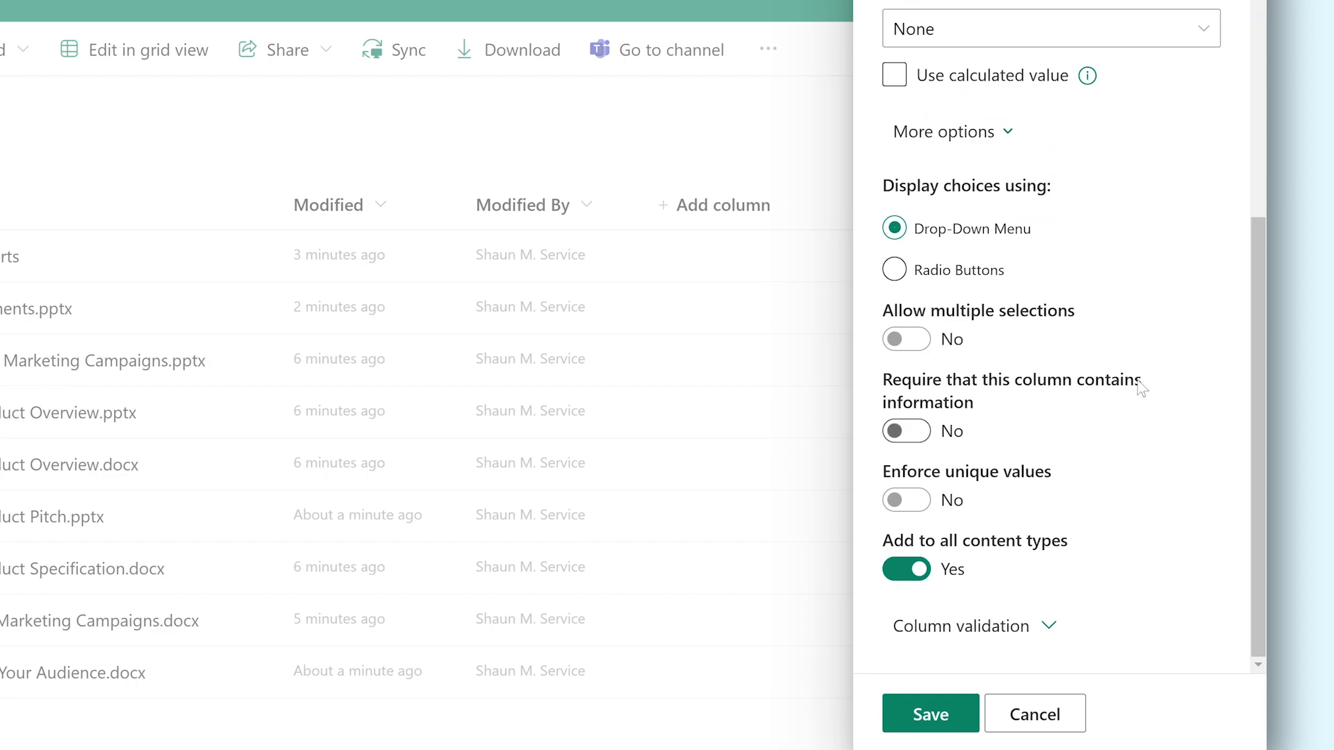
pyautogui.click(894, 270)
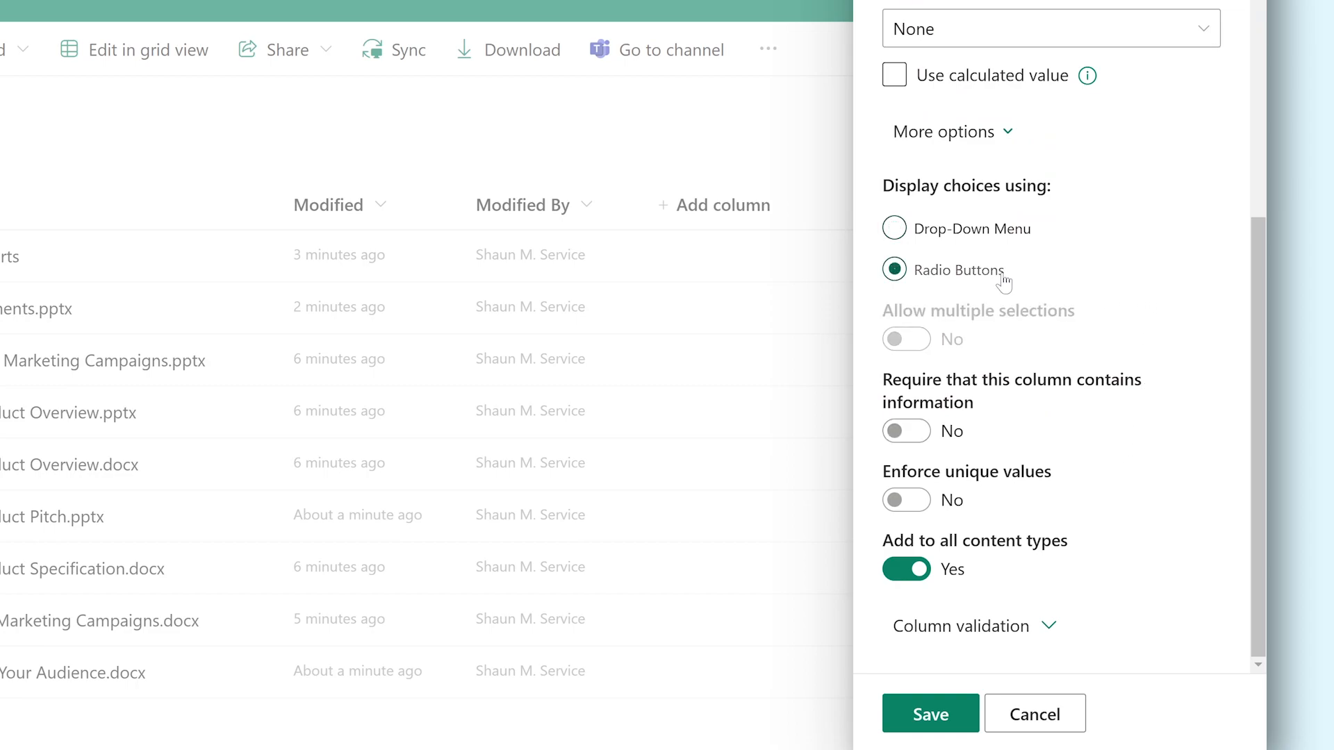
pyautogui.click(894, 228)
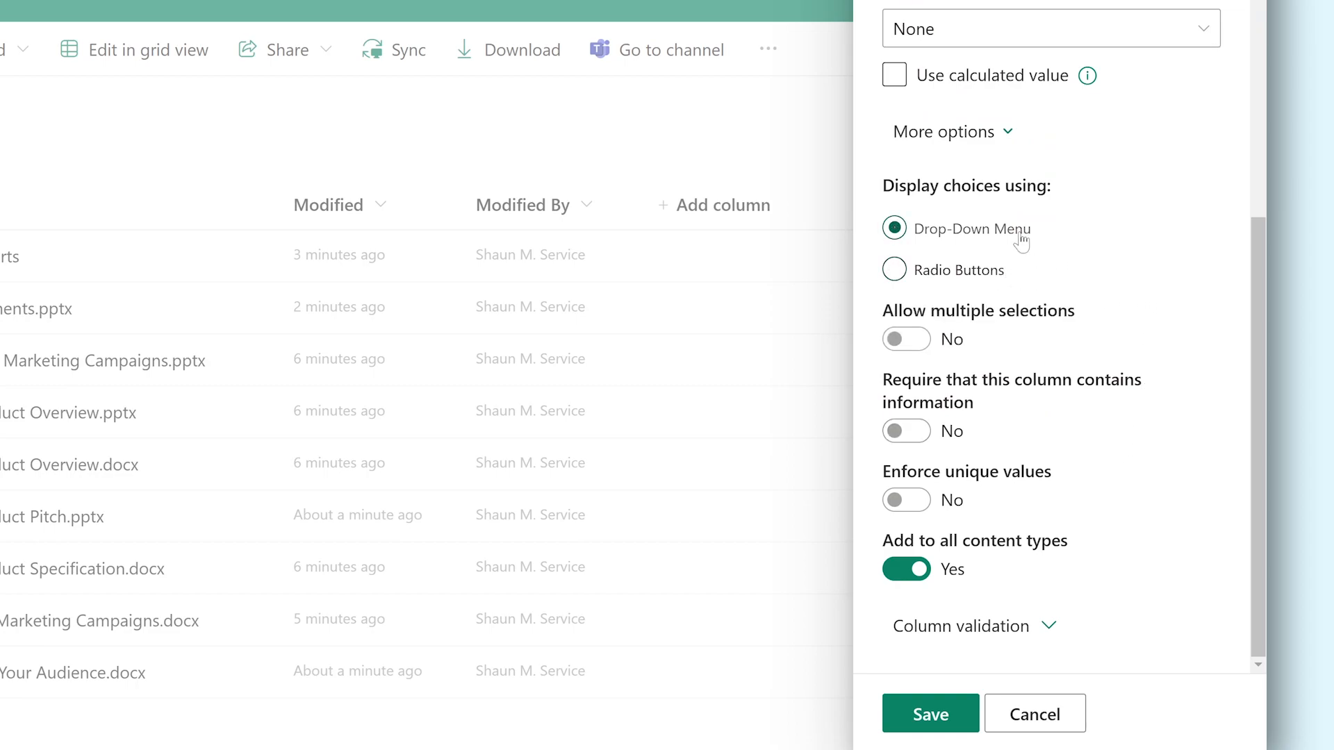
pyautogui.click(907, 339)
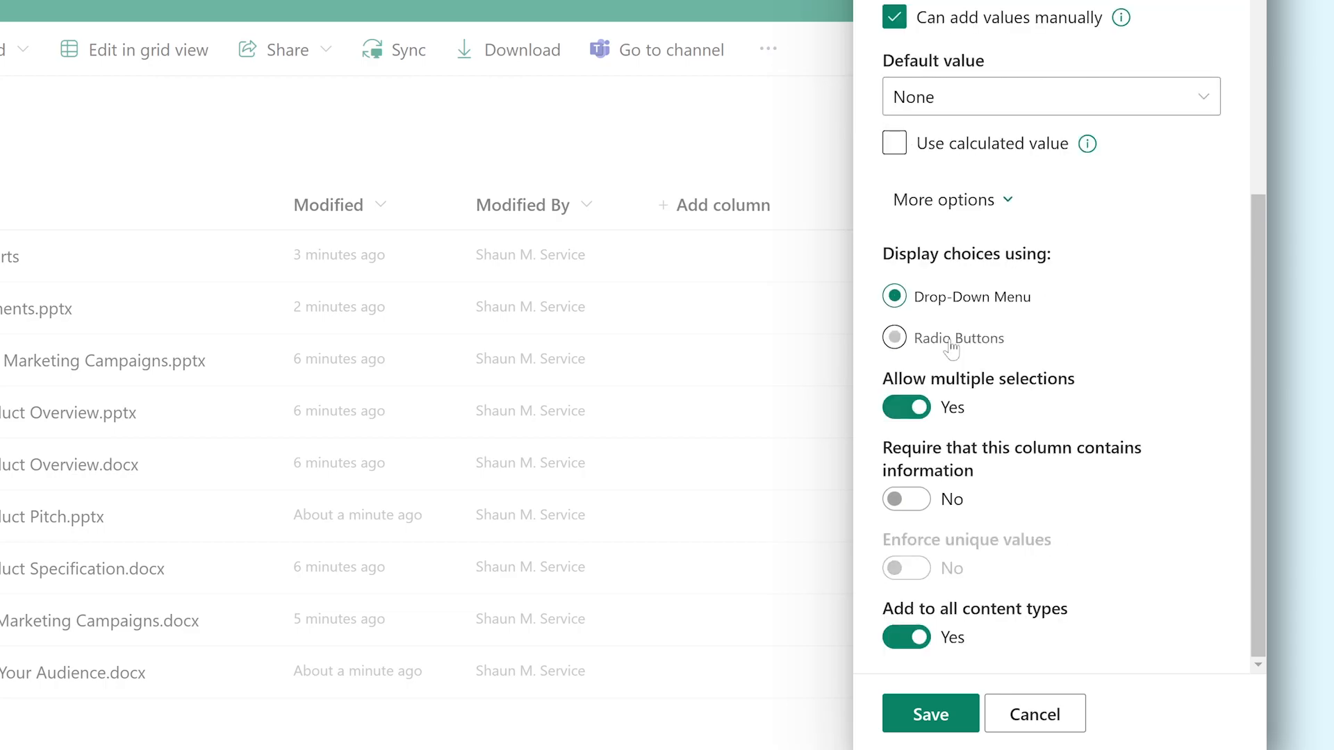
pyautogui.click(929, 713)
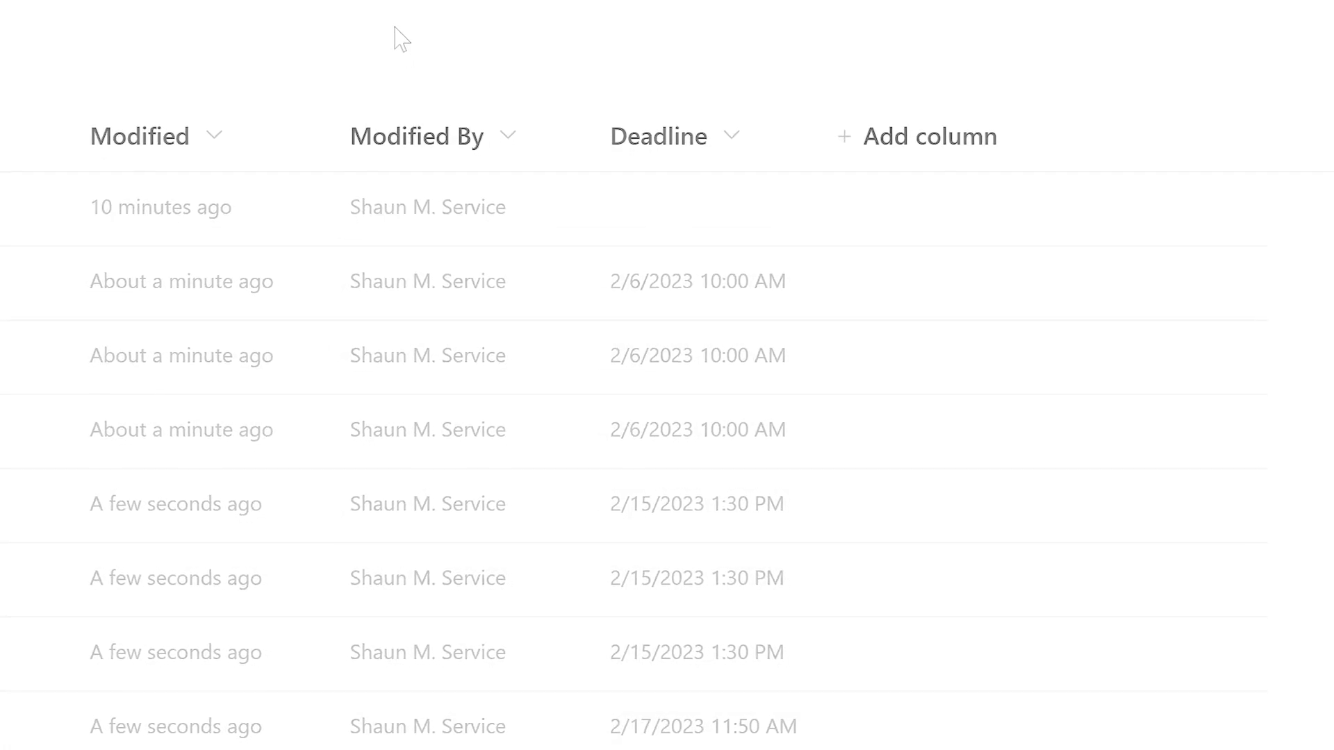
# Pick a deadline date and hour for a file's empty Deadline cell.
pyautogui.click(630, 626)
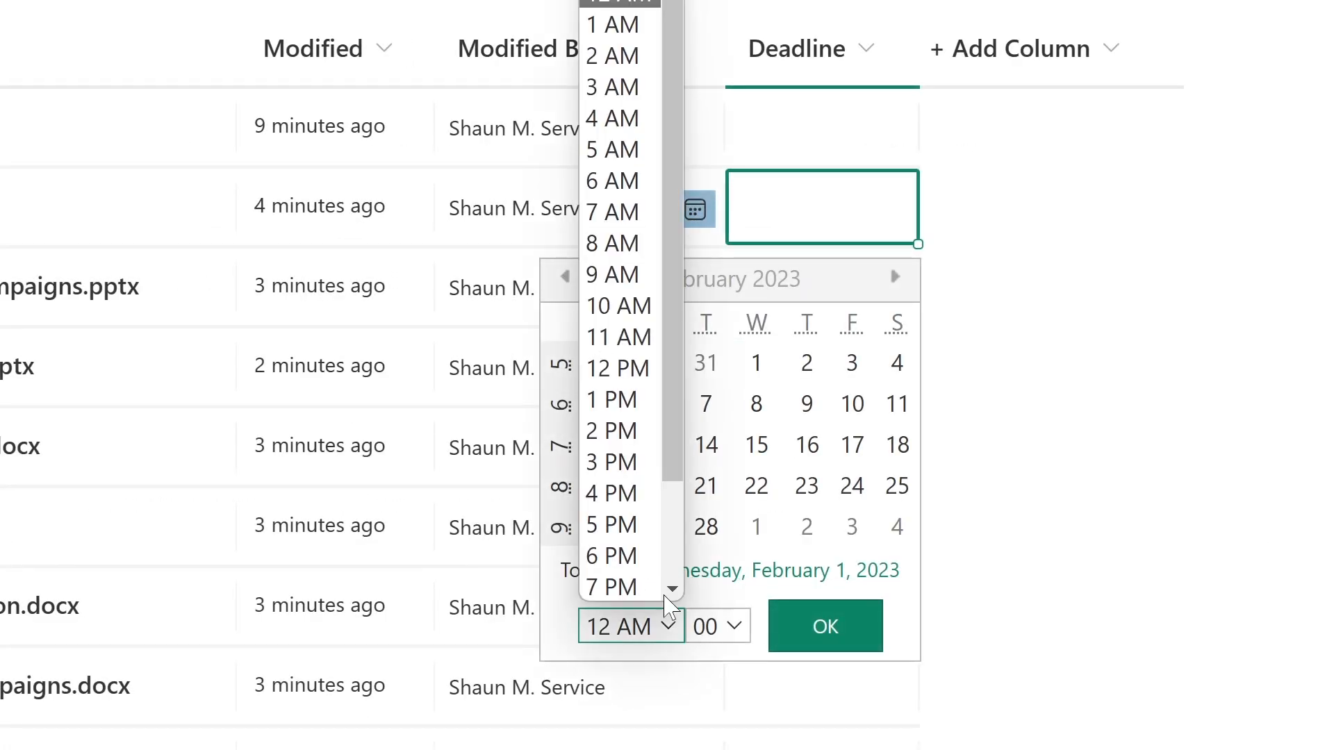
pyautogui.click(824, 626)
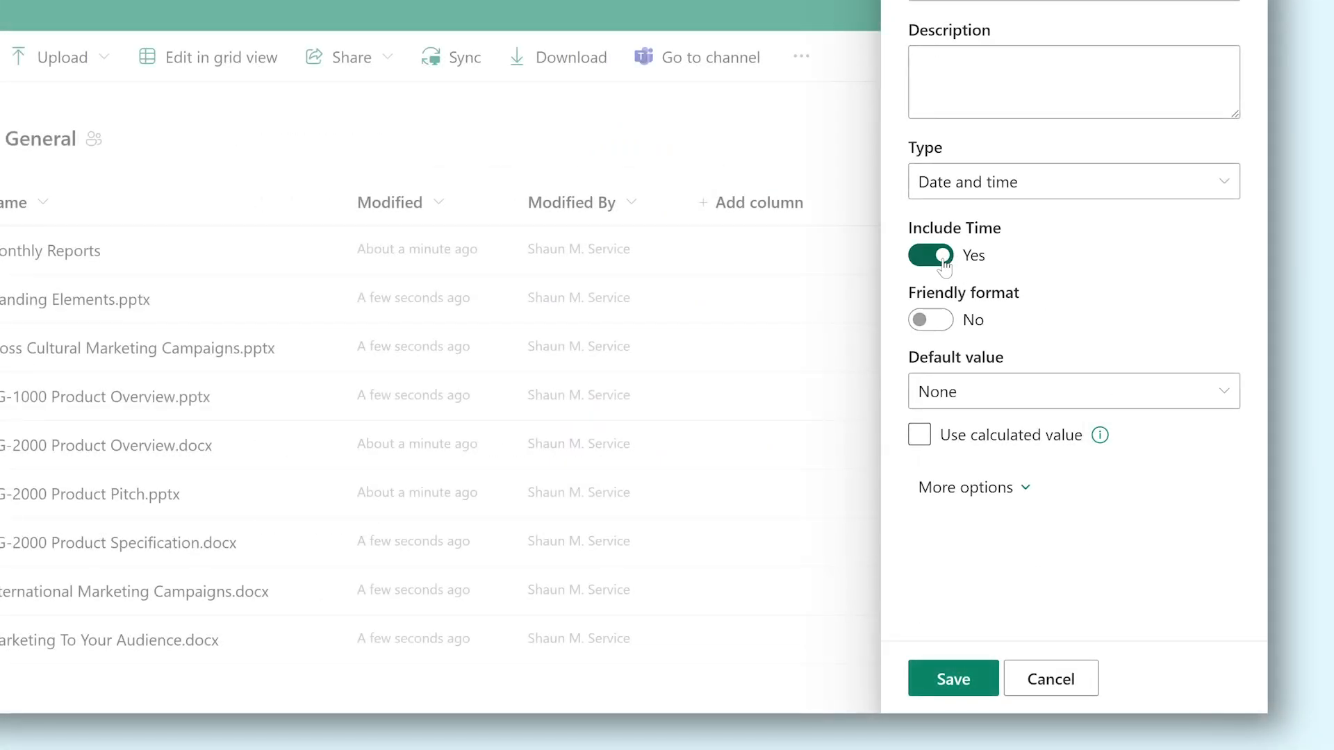
# Turn Include Time off and keep the default value at None.
pyautogui.click(930, 255)
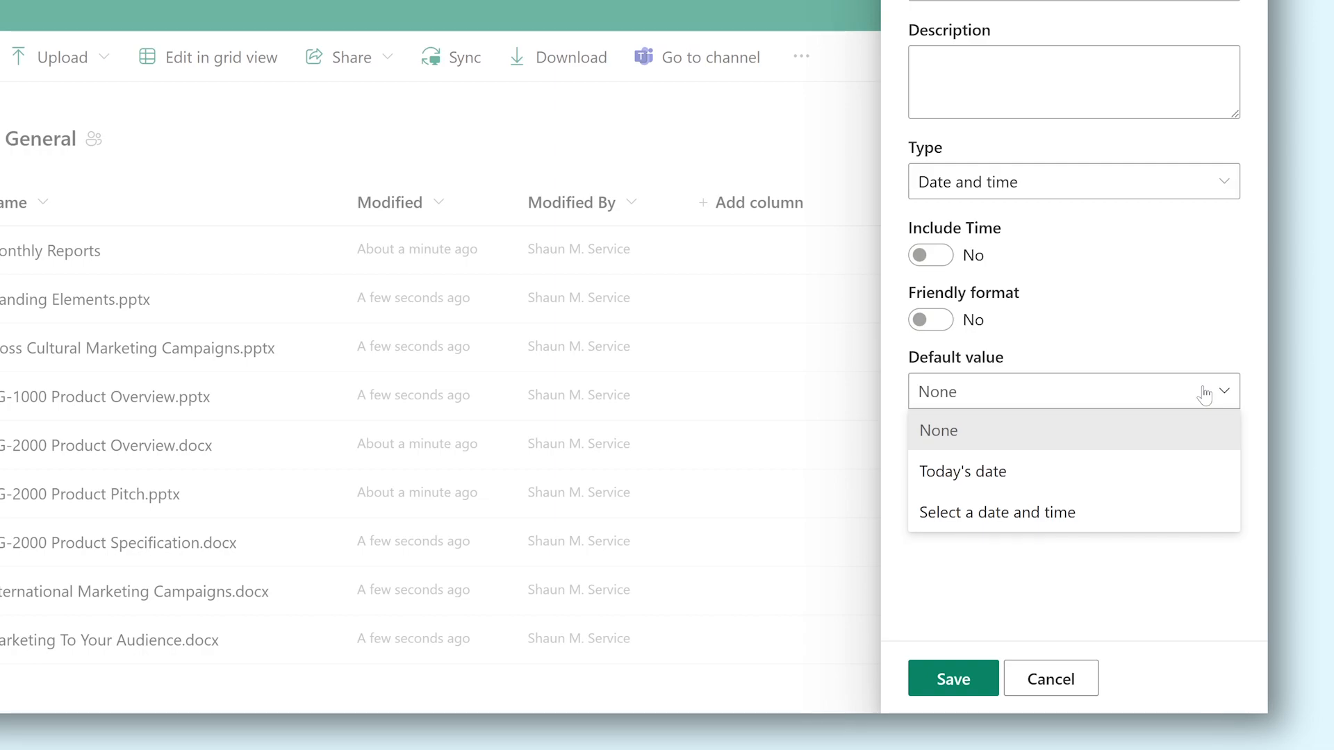
pyautogui.click(939, 429)
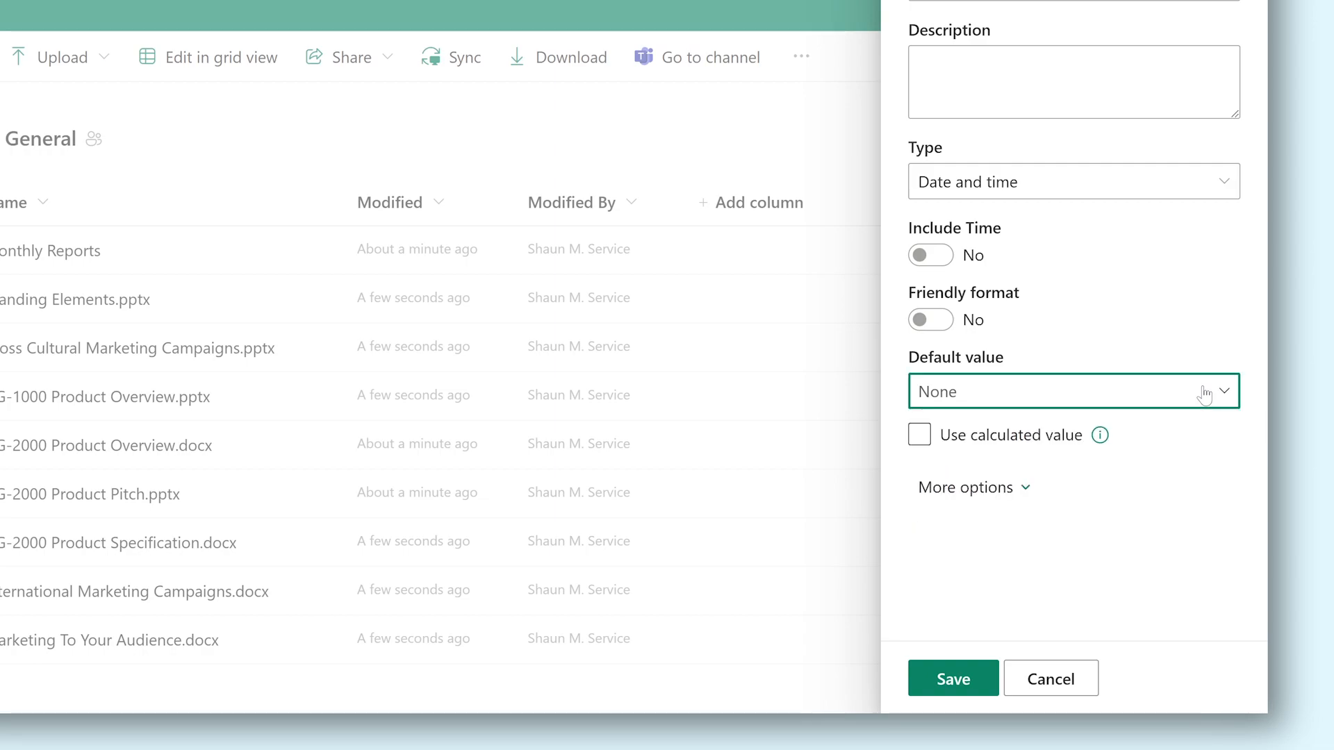
pyautogui.click(952, 678)
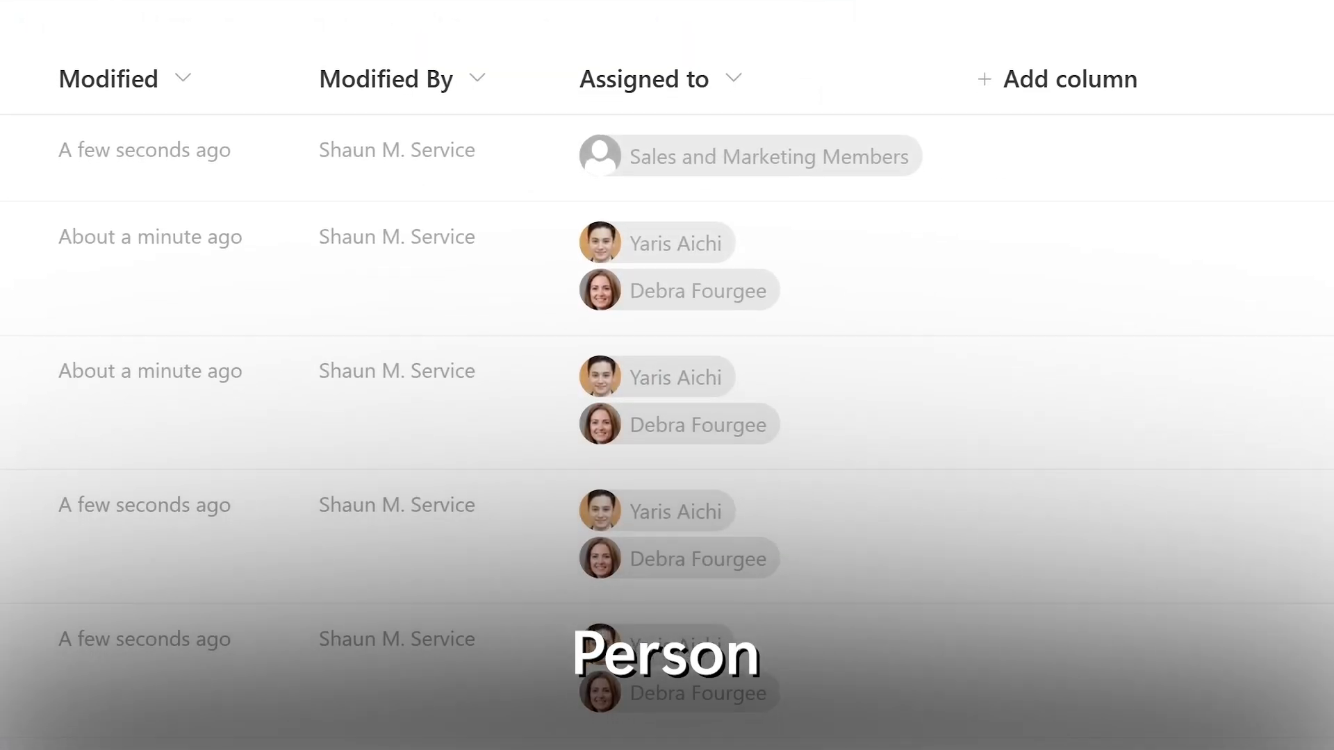
# Add Deb and a second suggested person to a file's Assigned to cell.
pyautogui.scroll(3)
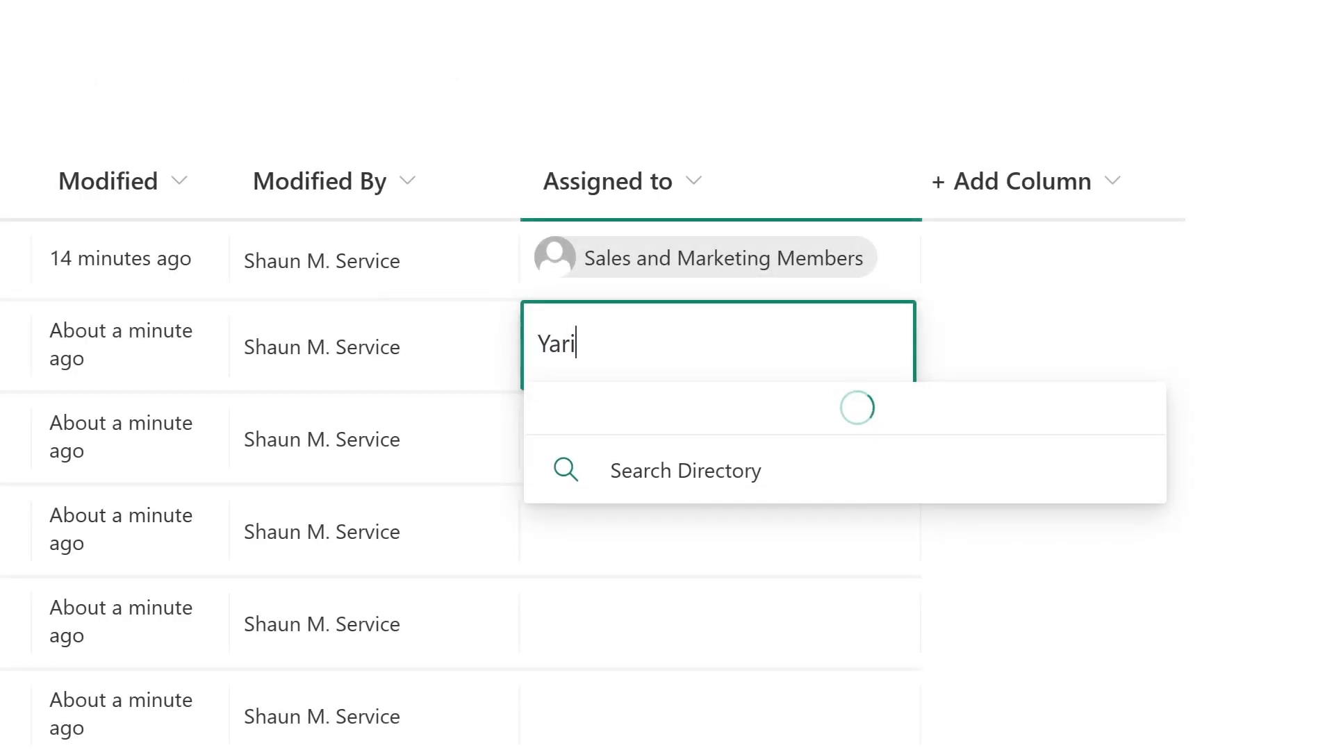
pyautogui.write('Deb')
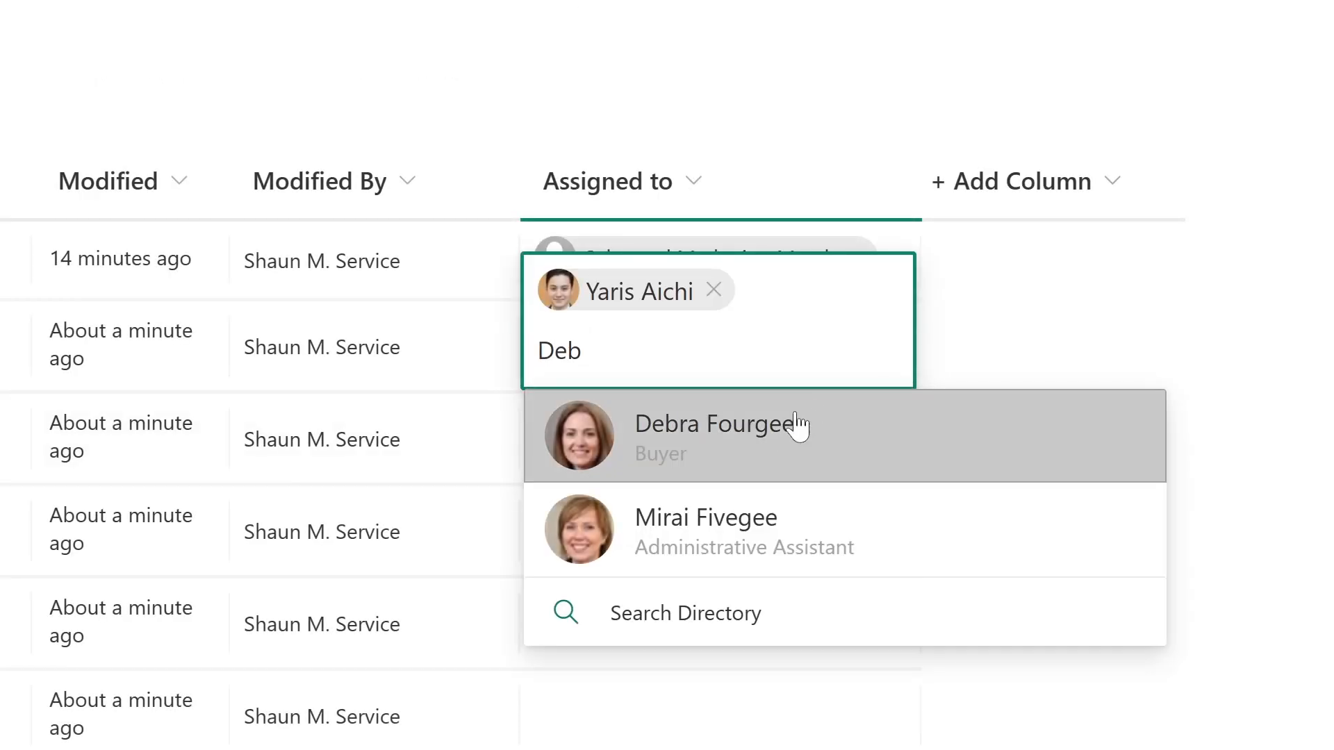
pyautogui.click(719, 437)
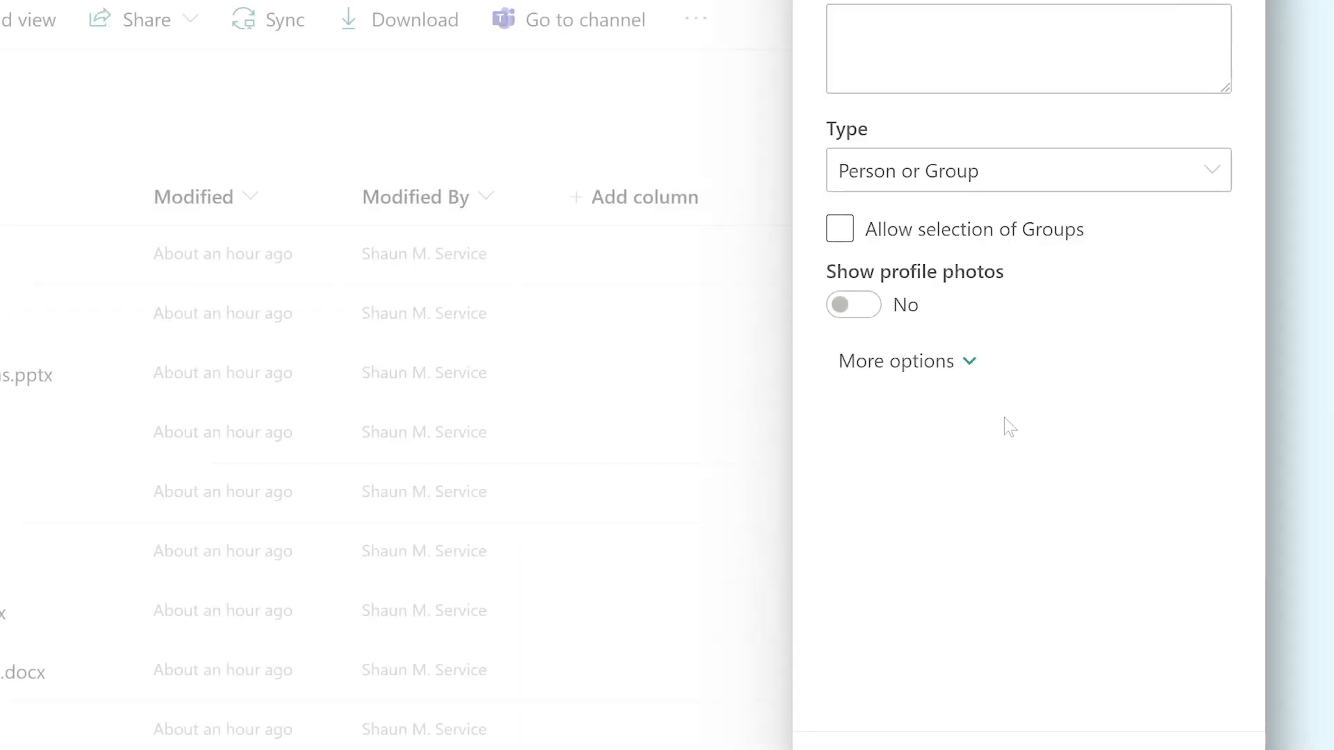
# Let the Person column allow group selection and show profile photos, with More options expanded.
pyautogui.click(839, 228)
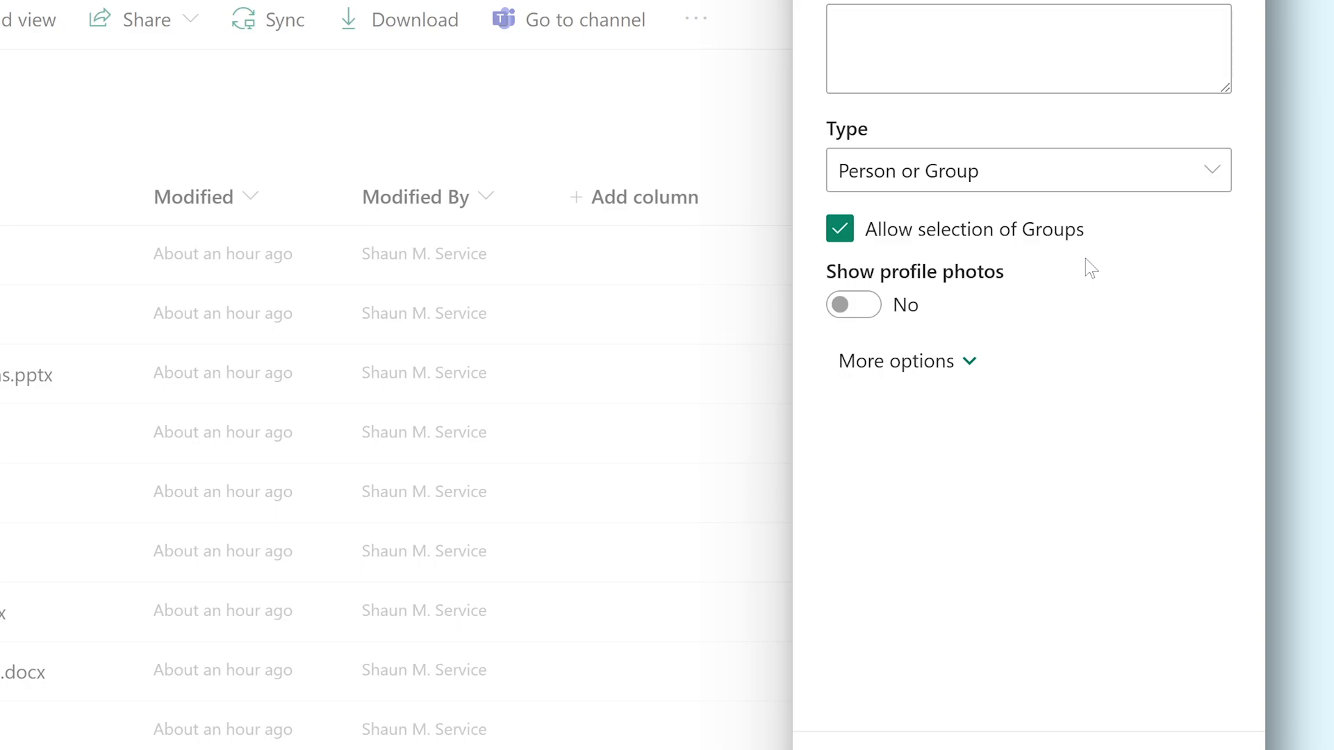
pyautogui.moveTo(933, 318)
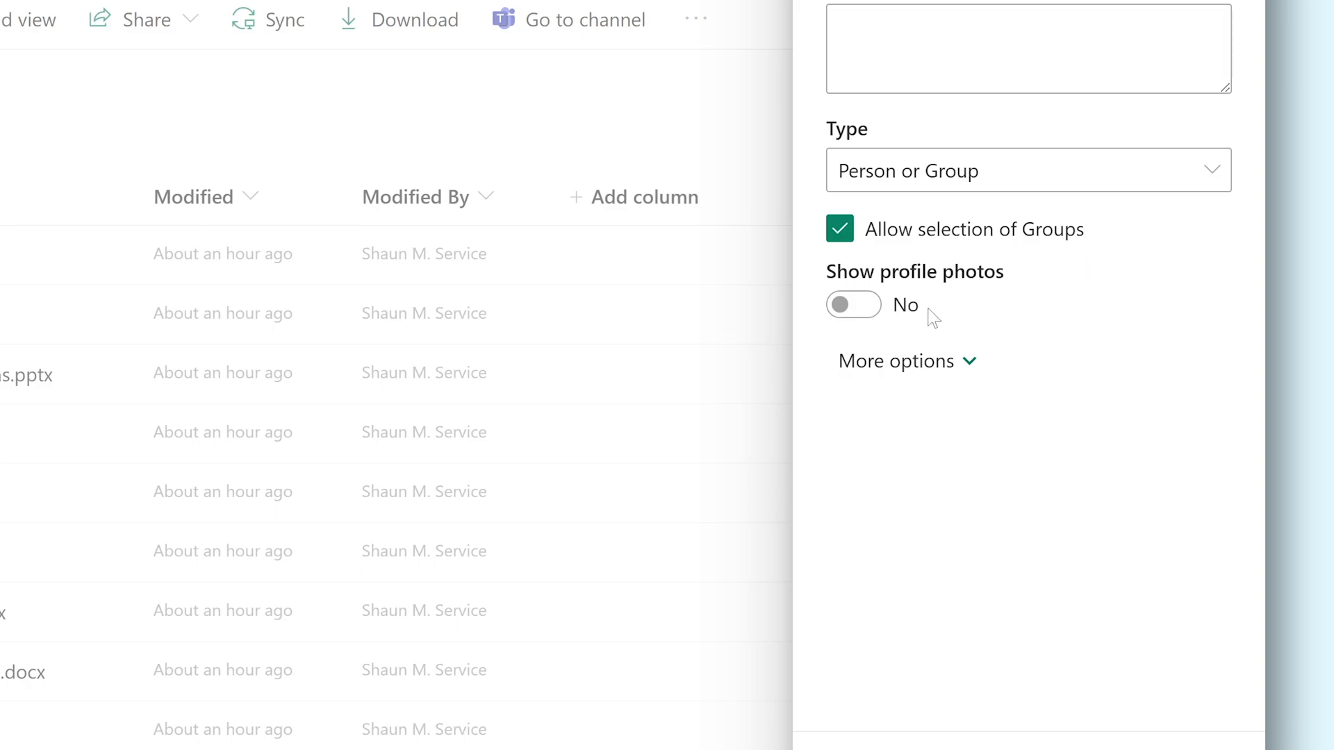
pyautogui.click(853, 304)
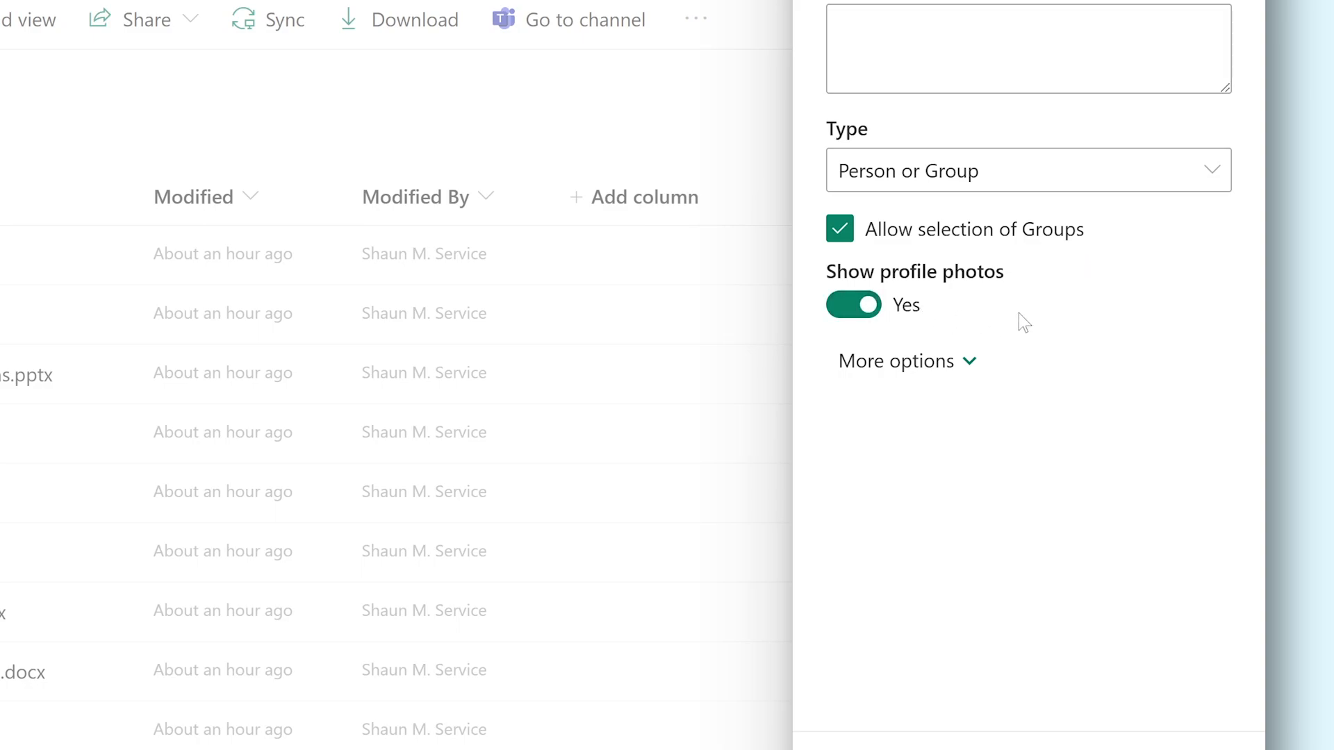
pyautogui.click(898, 361)
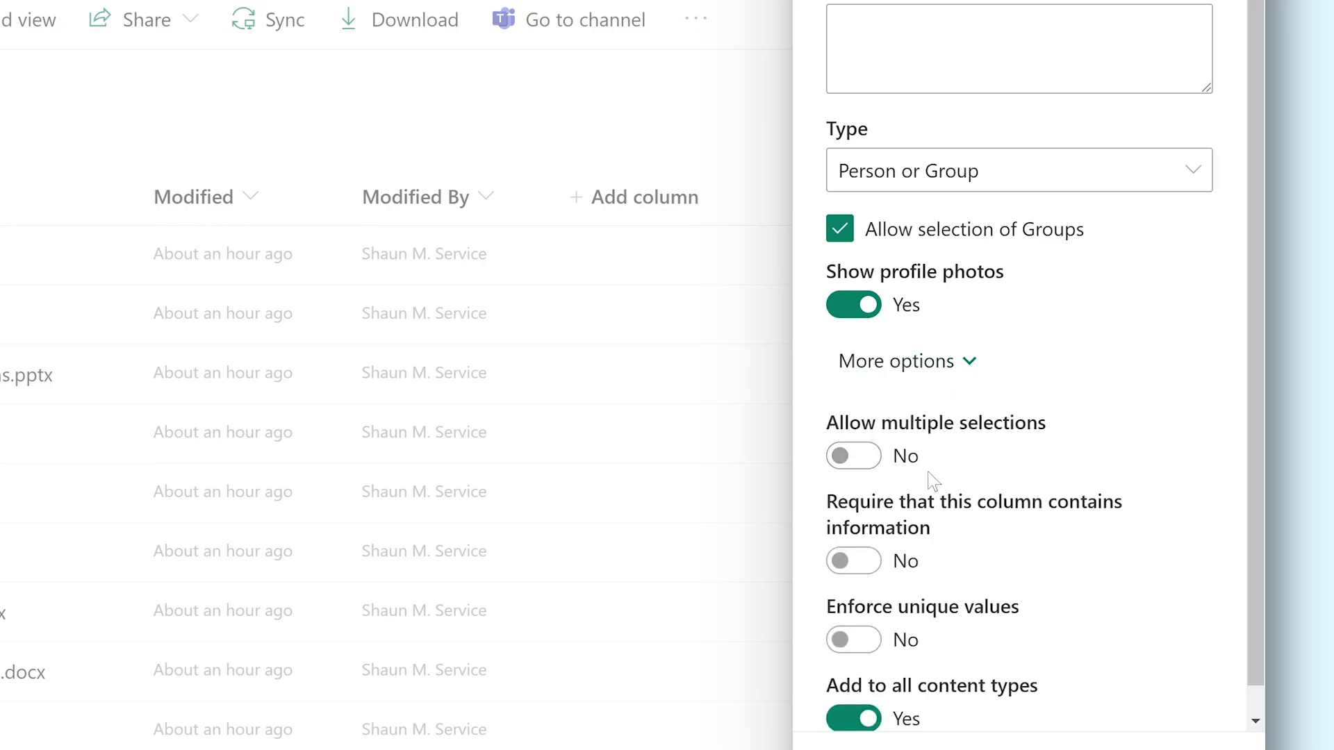
pyautogui.click(853, 455)
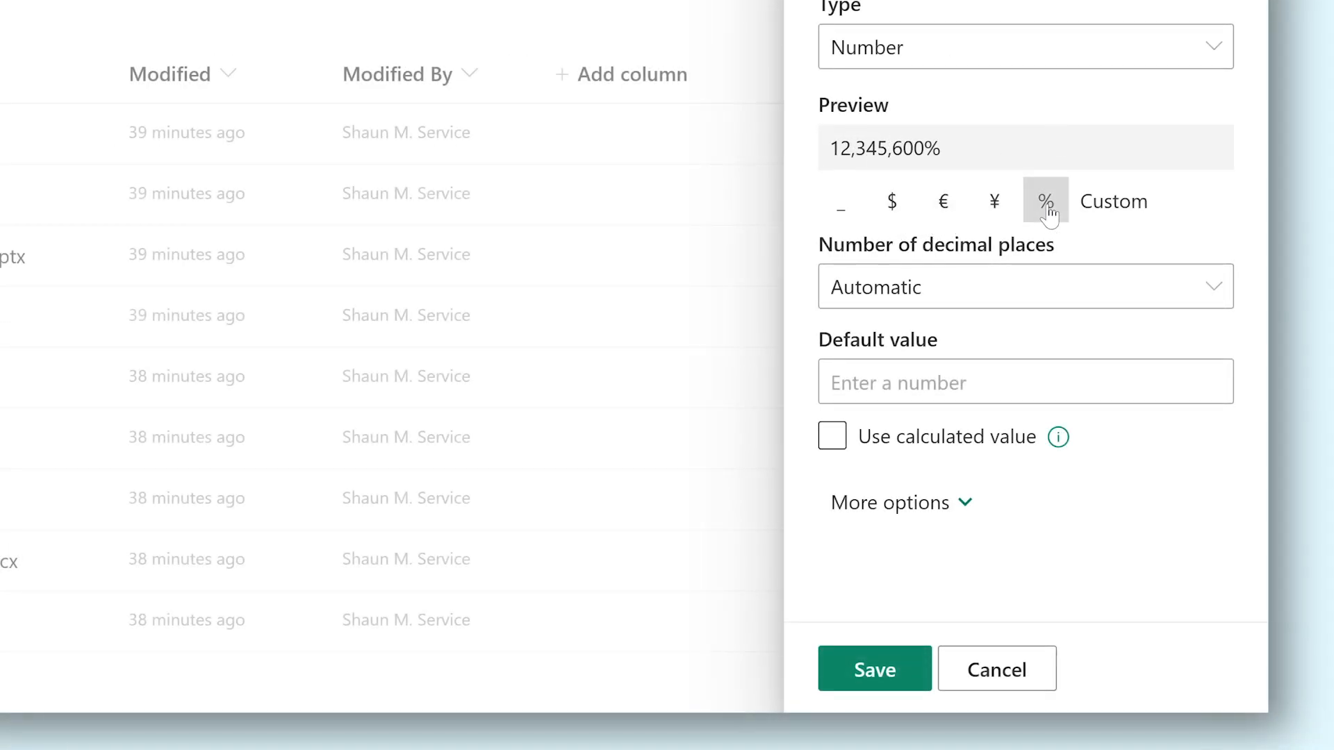
# Give the Number column a default value of 0 and enable Use calculated value.
pyautogui.write('0')
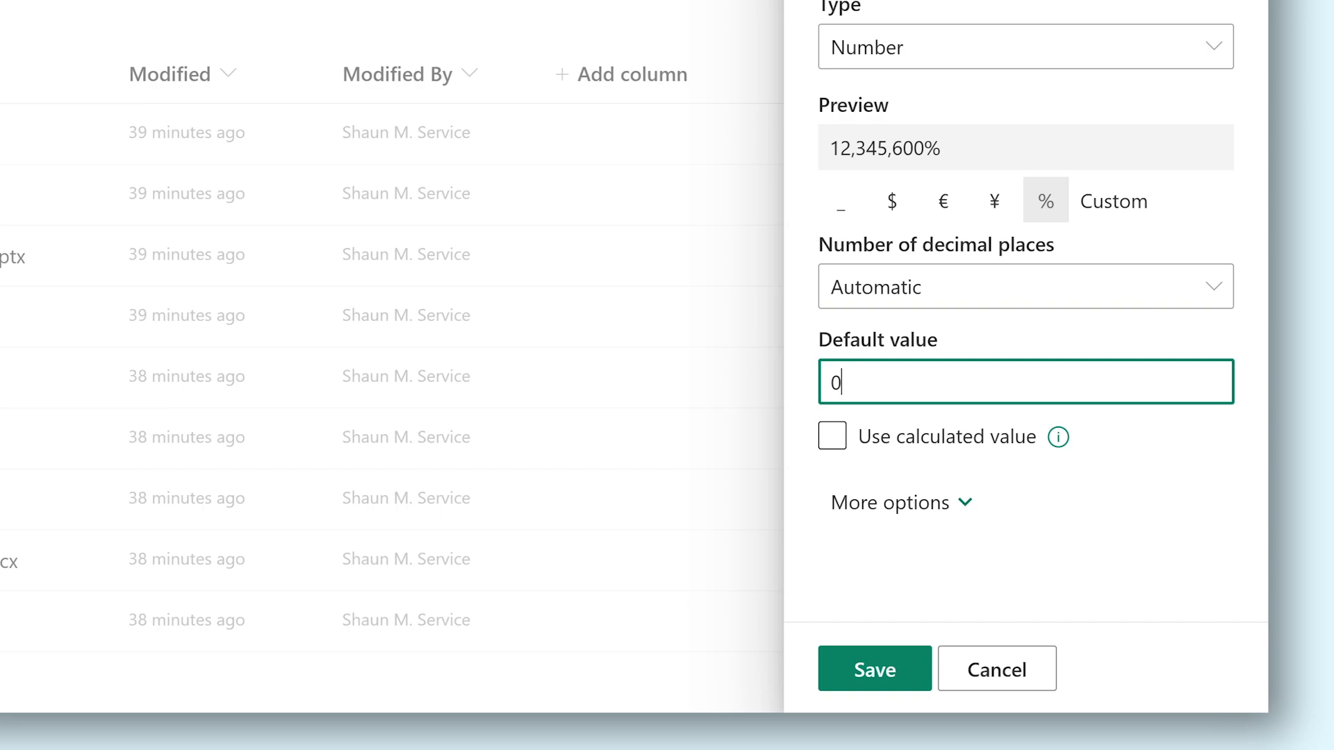
pyautogui.click(831, 436)
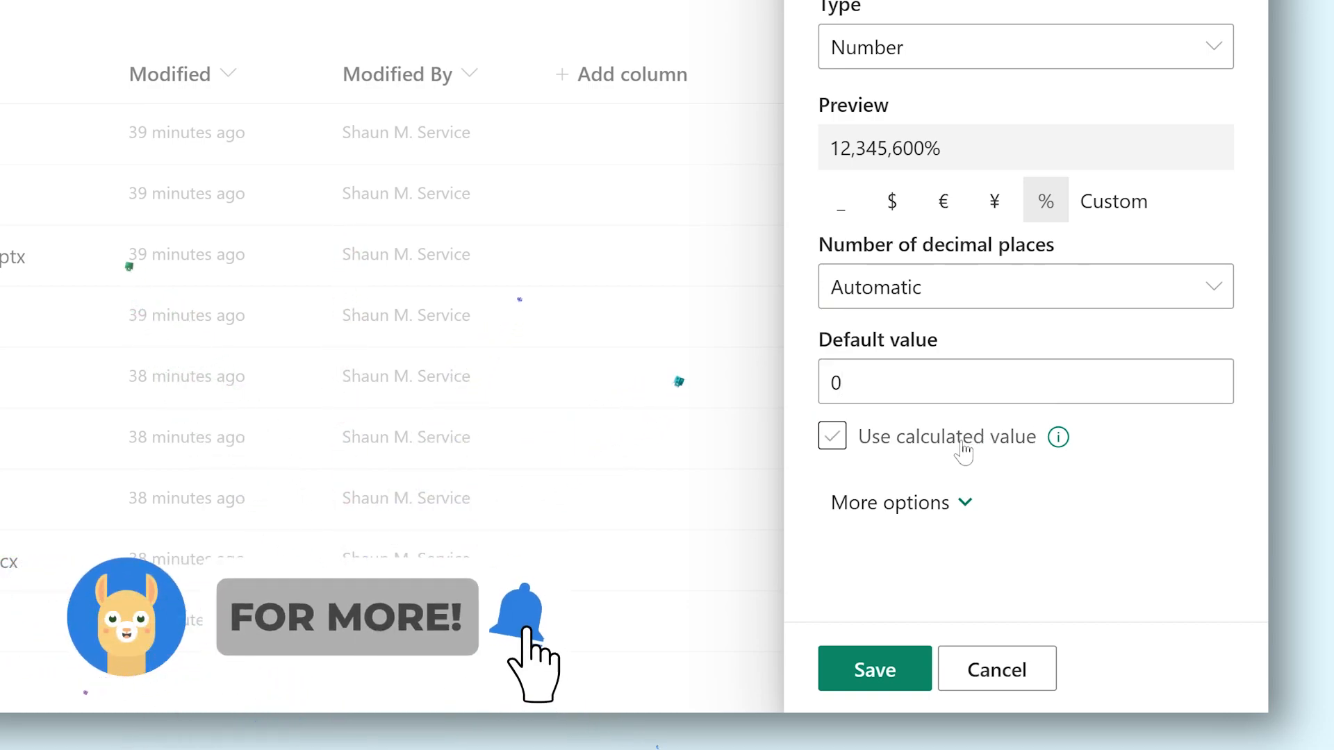
pyautogui.click(831, 436)
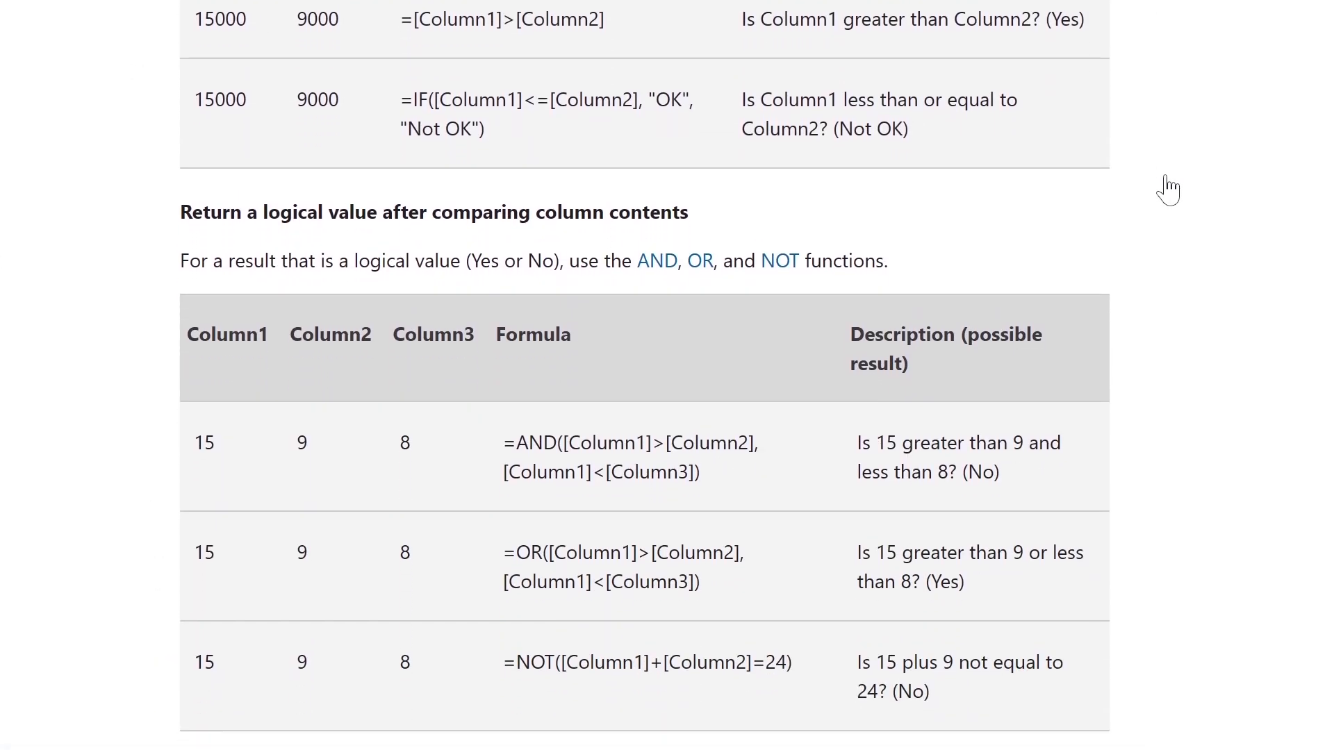
# Scroll the formula syntax article to the Yes/No logical-value examples table.
pyautogui.scroll(-3)
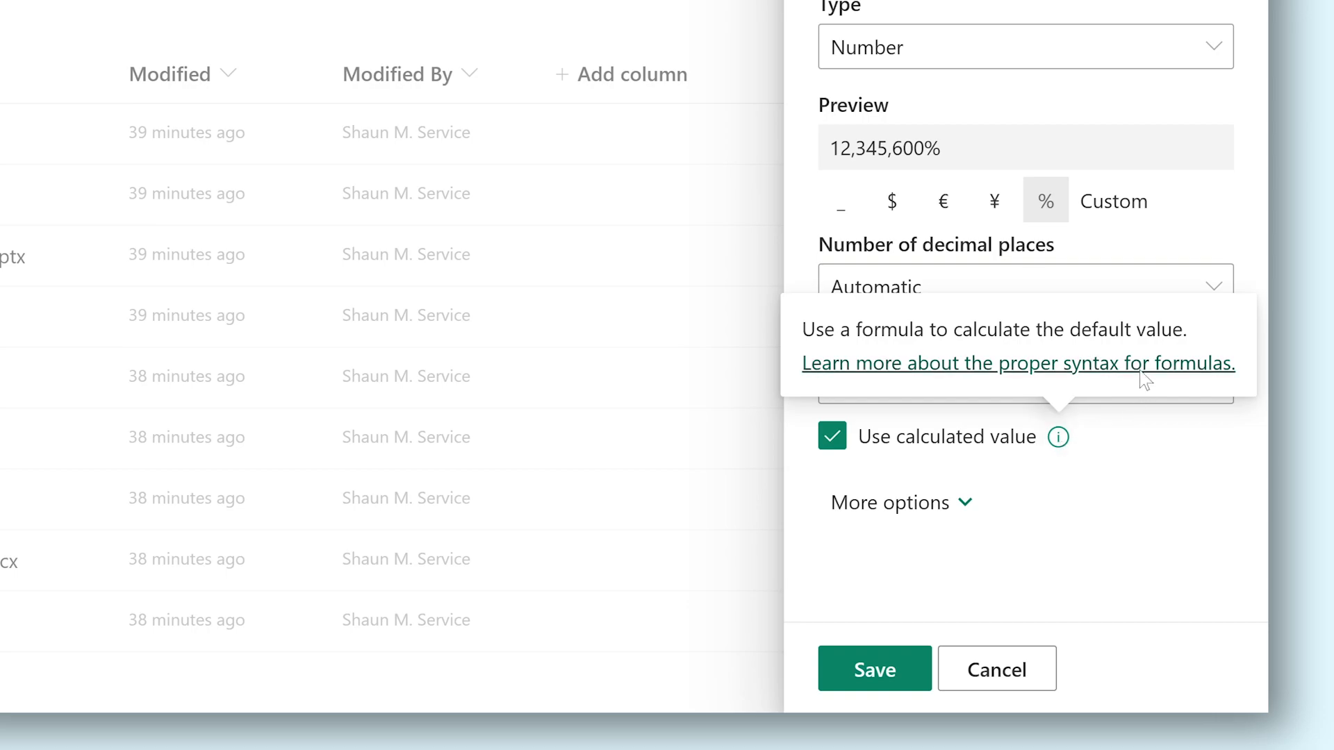
# Keep Automatic decimal places and the thousands separator on, then begin entering allowed value limits.
pyautogui.click(1208, 287)
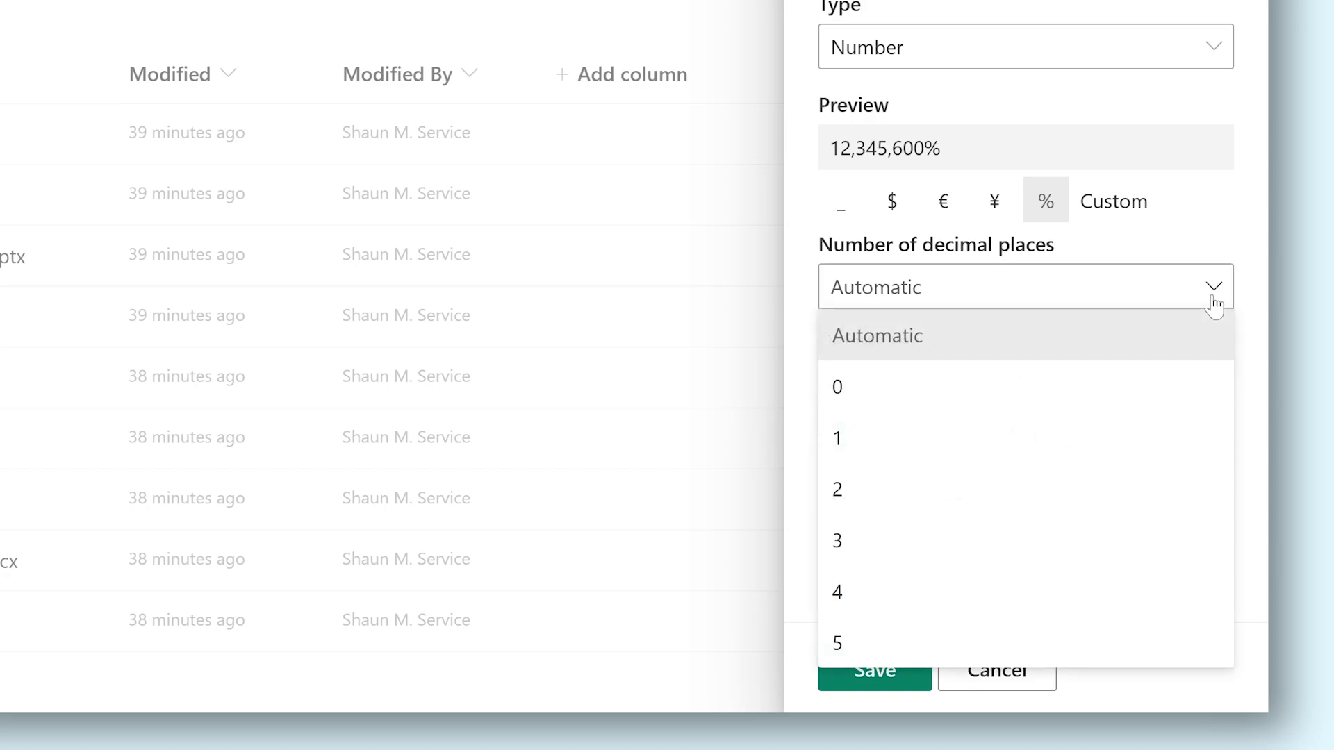
pyautogui.click(876, 334)
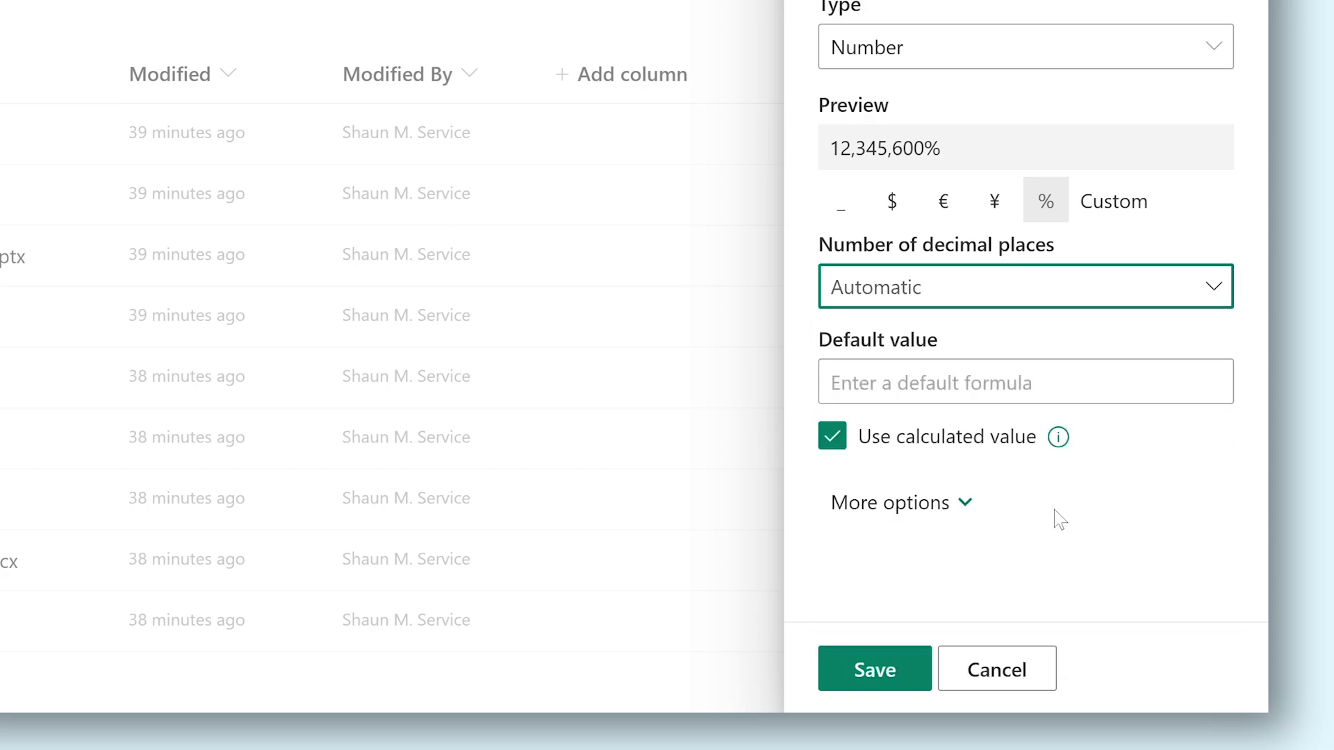
pyautogui.click(890, 502)
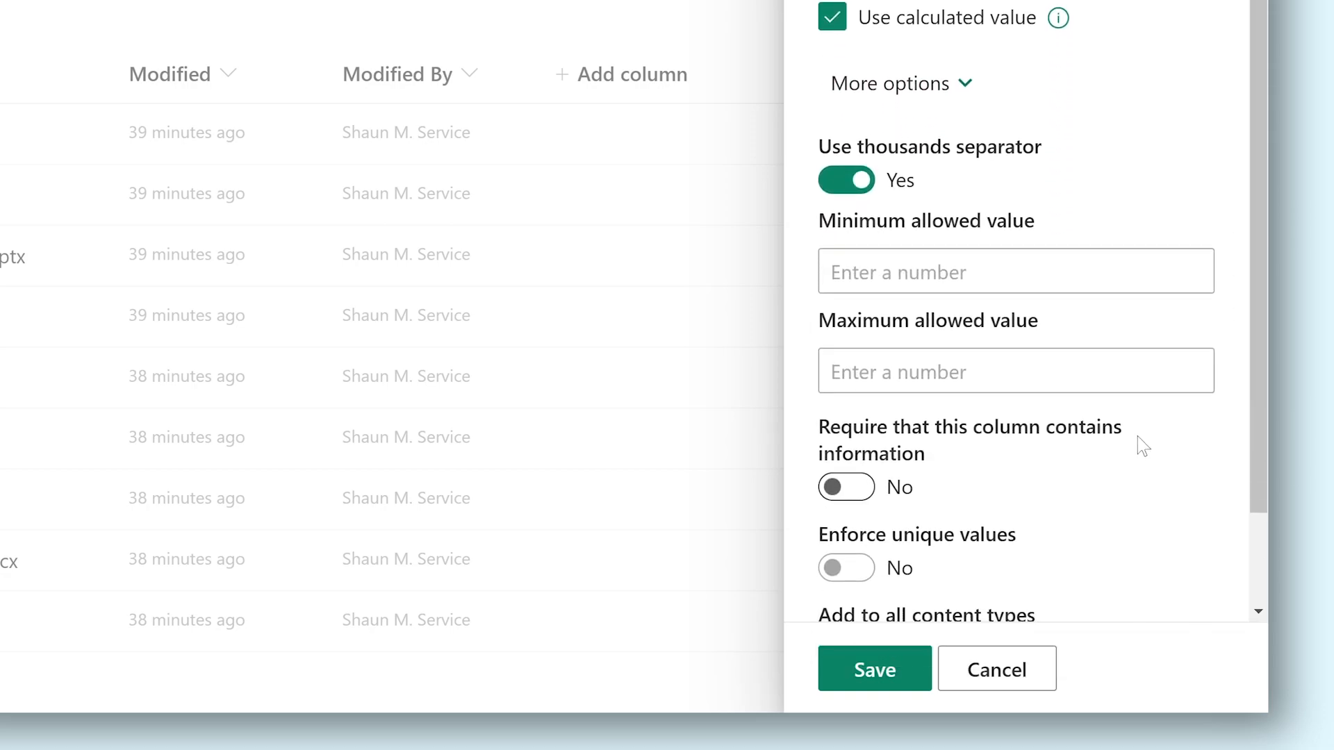
pyautogui.click(846, 179)
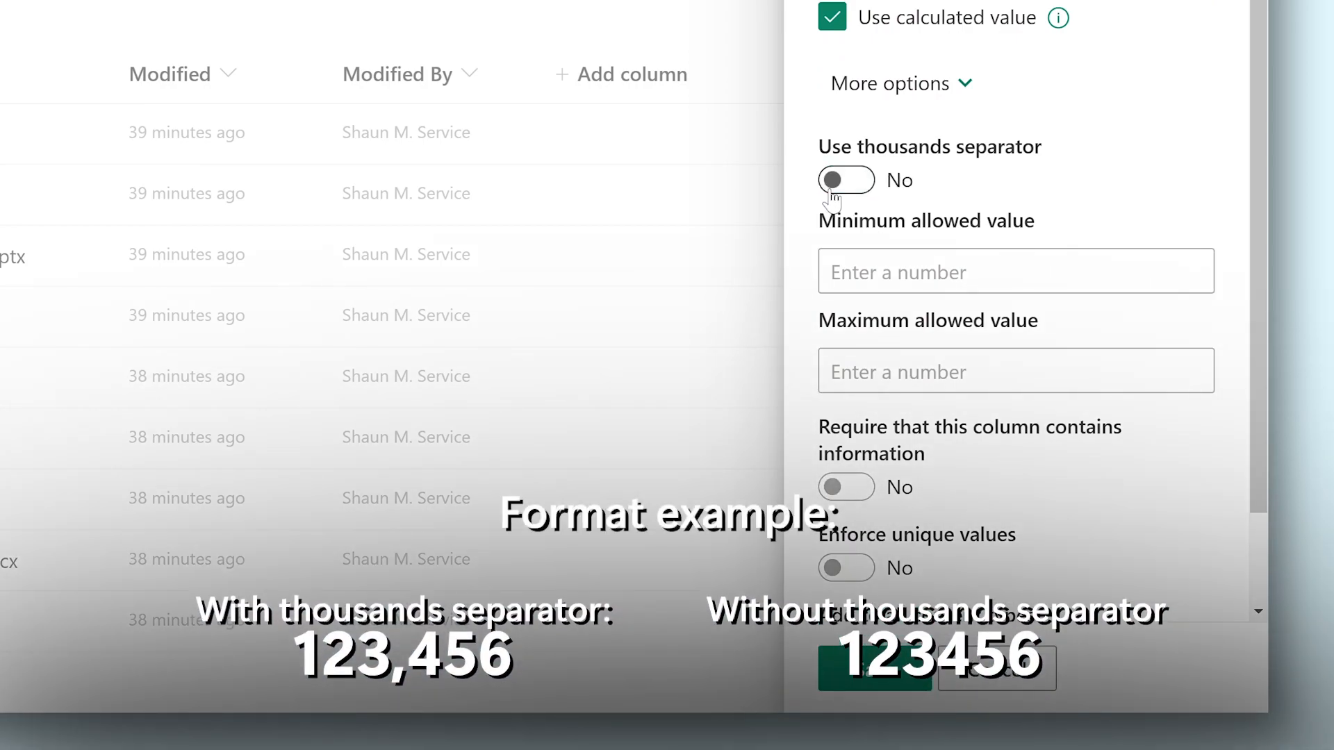
pyautogui.click(845, 179)
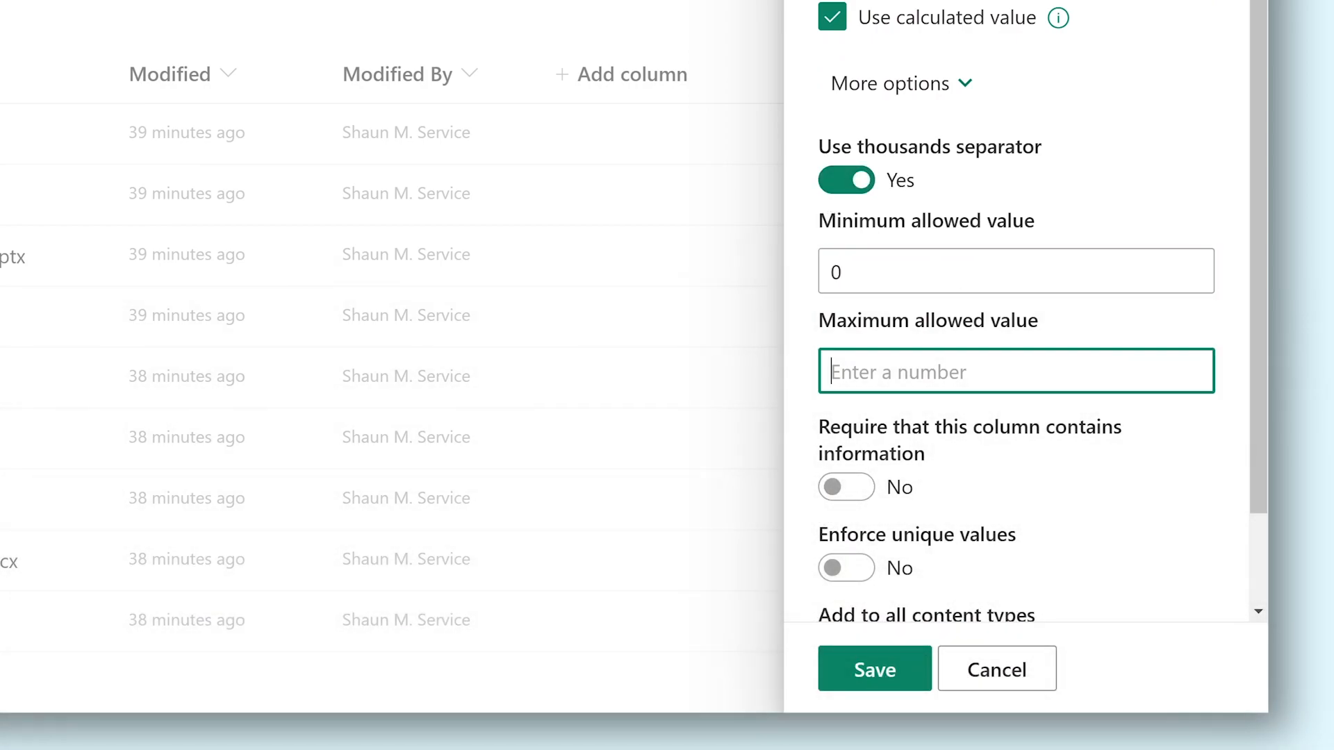
pyautogui.click(874, 668)
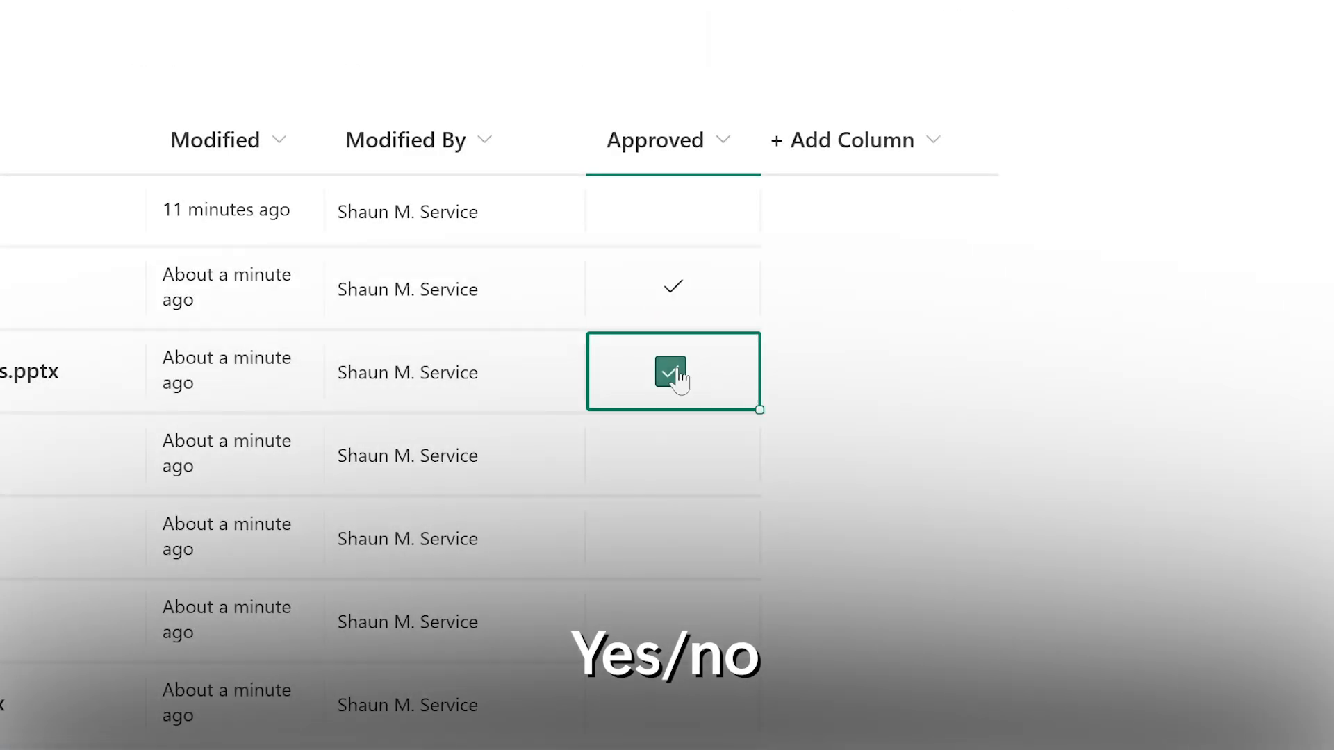
# Tick the Approved checkbox for the presentation file.
pyautogui.click(672, 371)
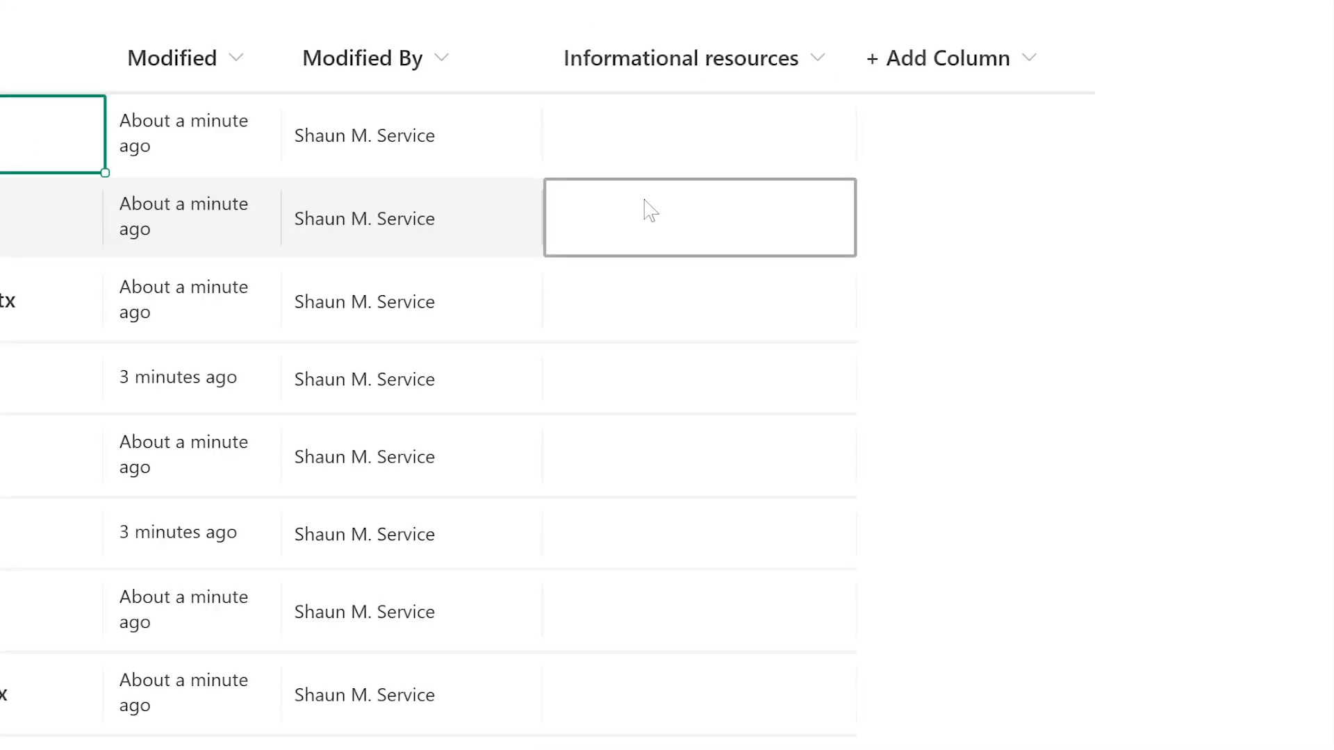
# Link the file's Informational resources to the YouTube recording, displayed as 'Recording of presentation'.
pyautogui.click(698, 217)
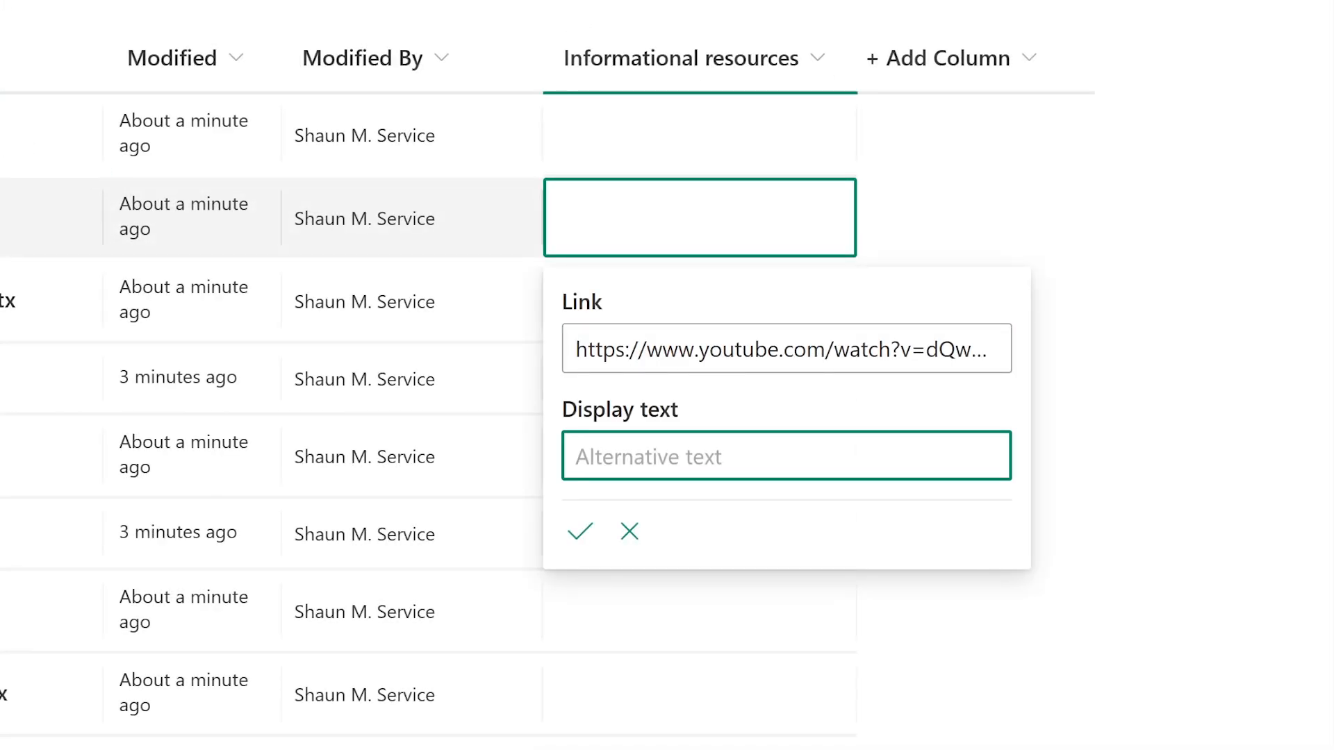
pyautogui.write('Recording of presentation')
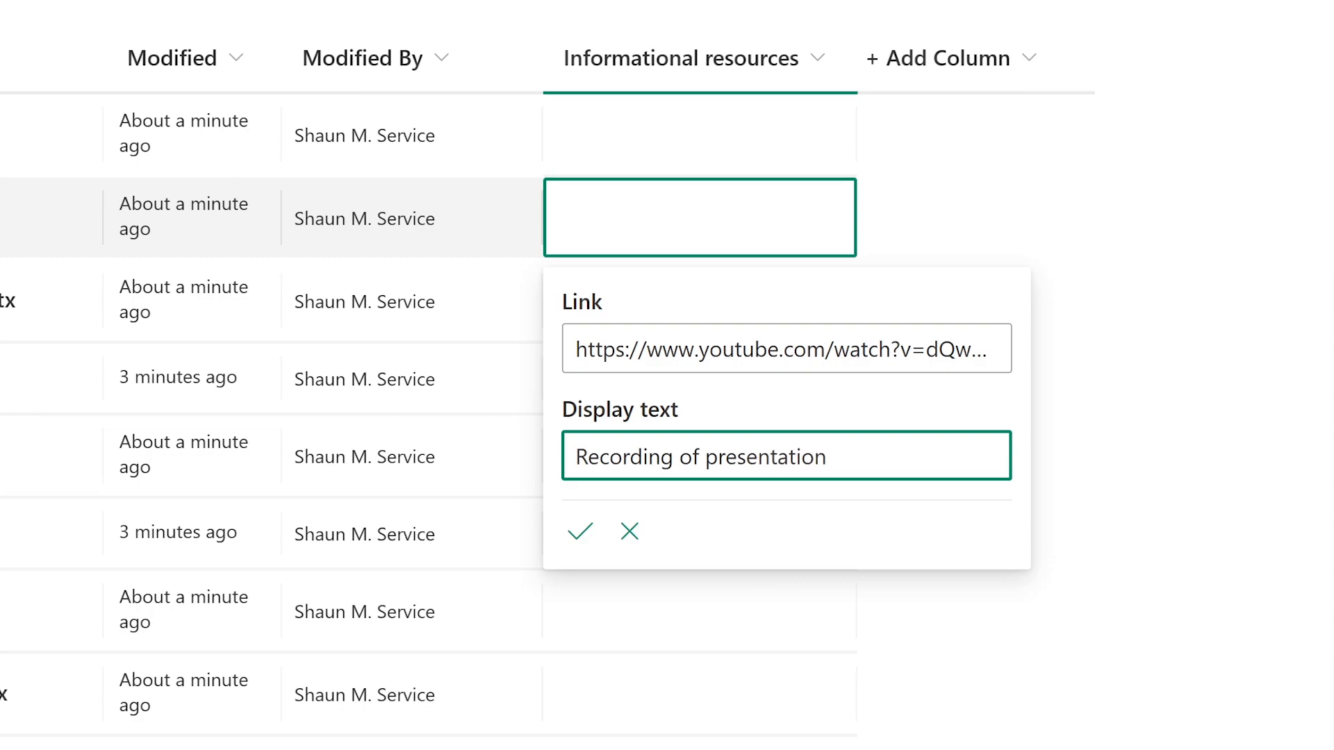
pyautogui.click(580, 531)
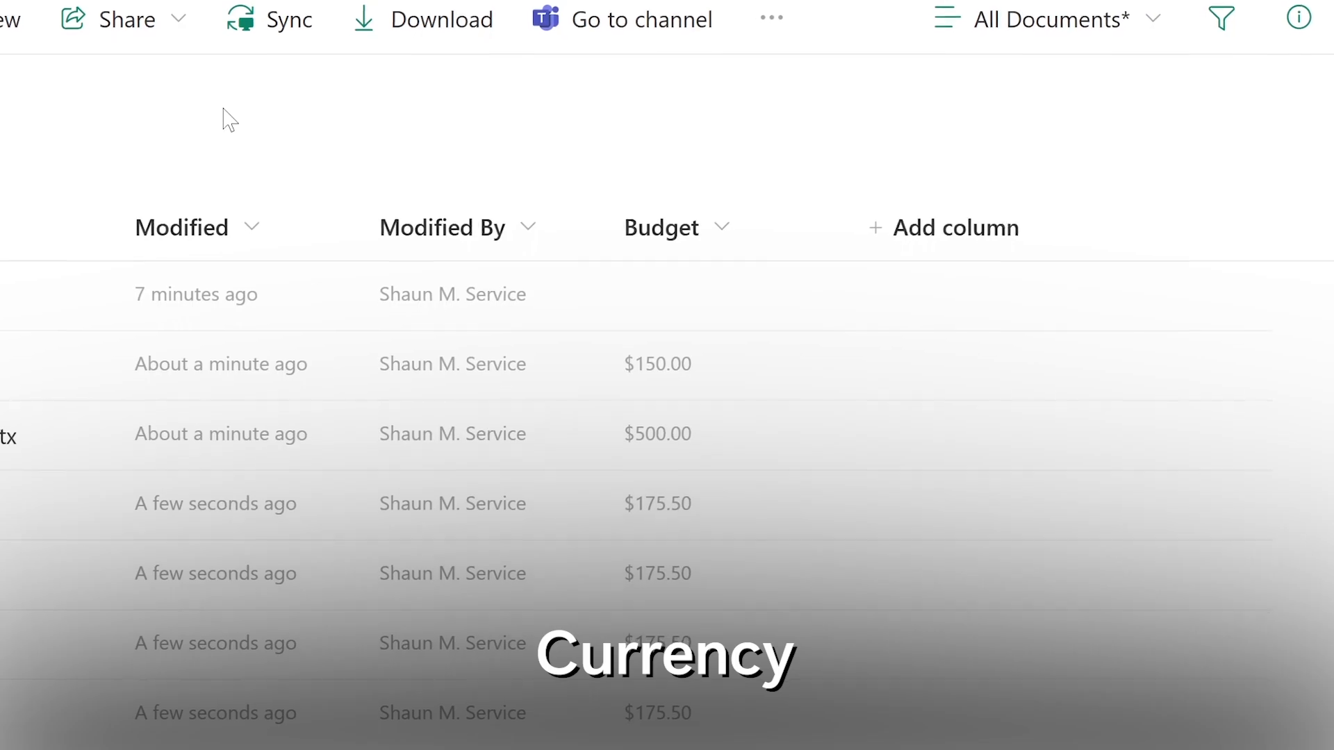
# Create a Currency column with Automatic decimals, minimum 100 and maximum 1000.
pyautogui.scroll(3)
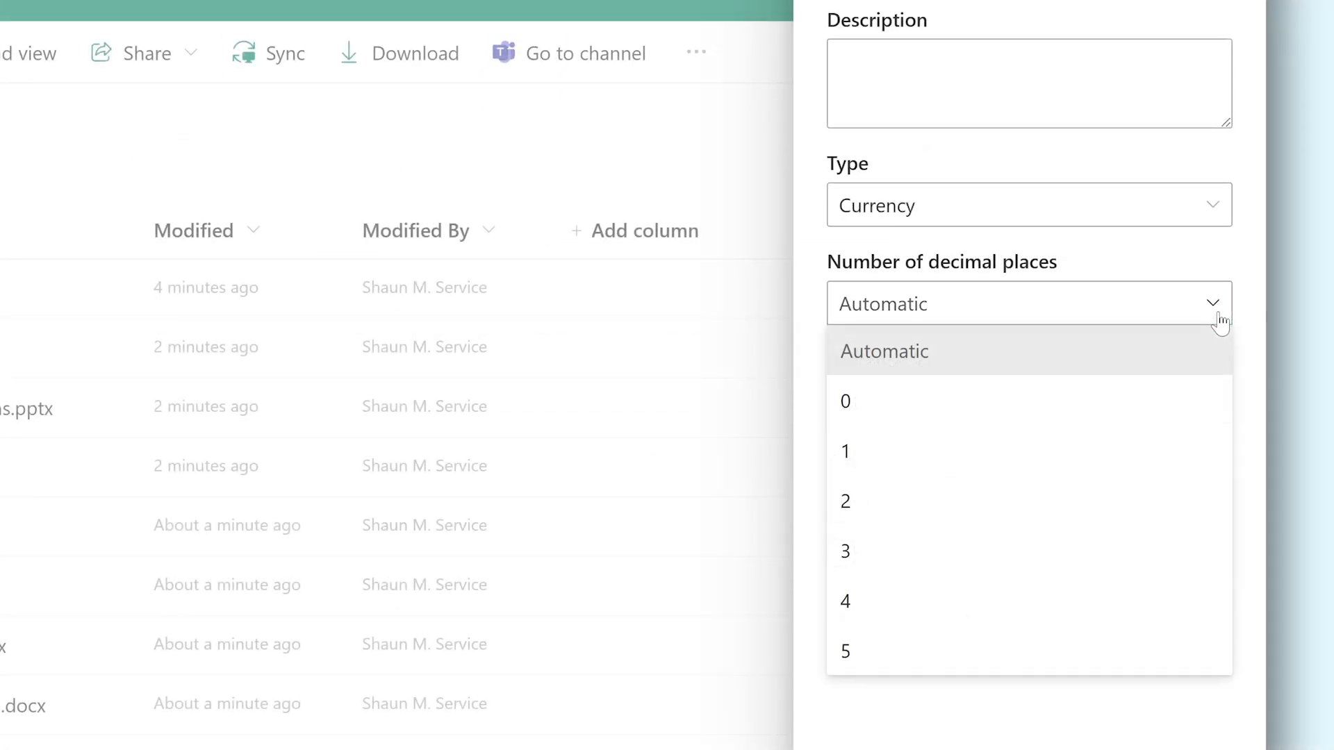
pyautogui.click(884, 352)
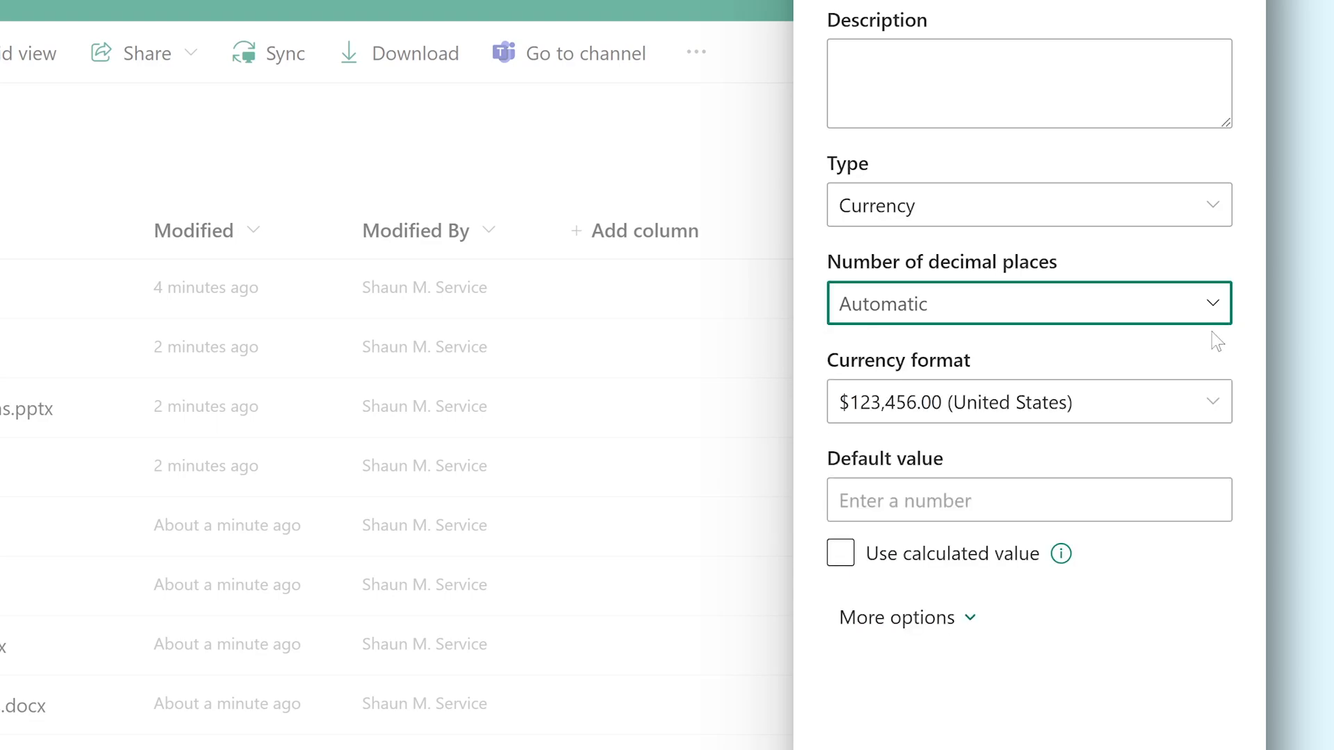
pyautogui.click(1028, 402)
pyautogui.write('100')
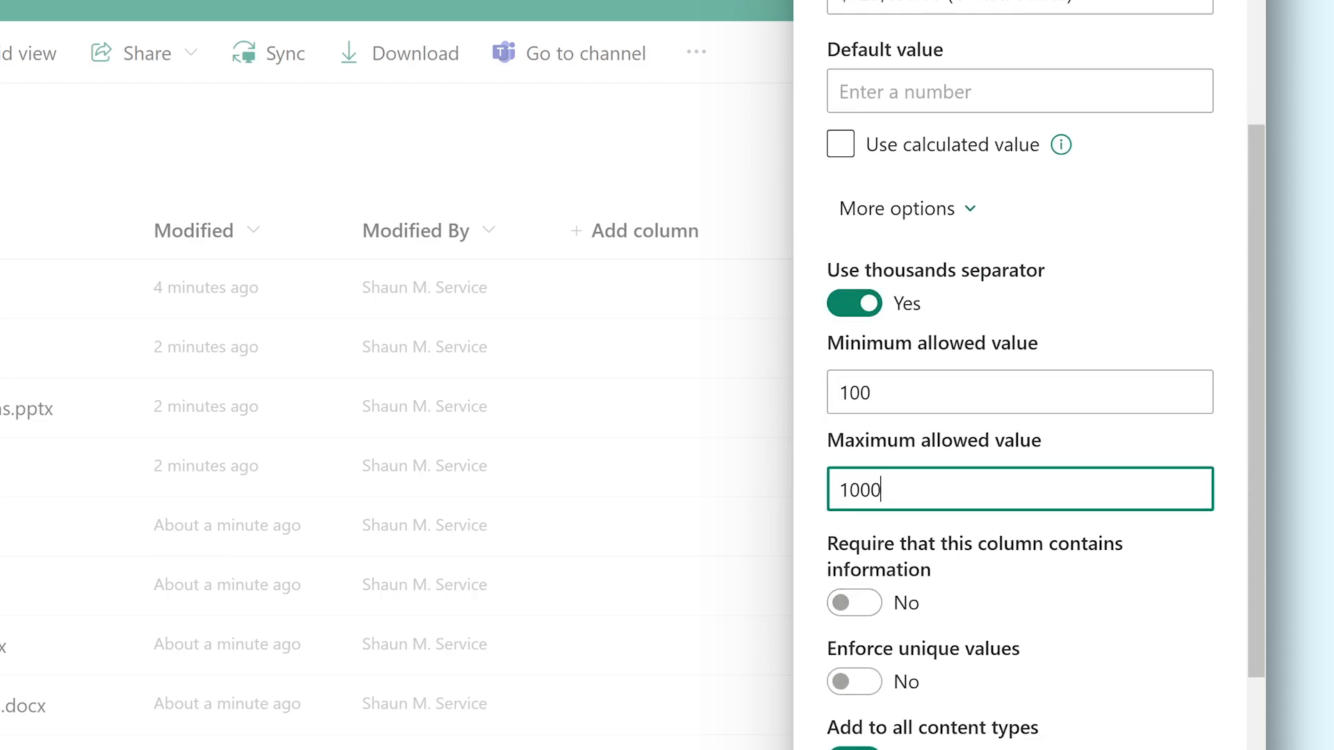
pyautogui.write('0')
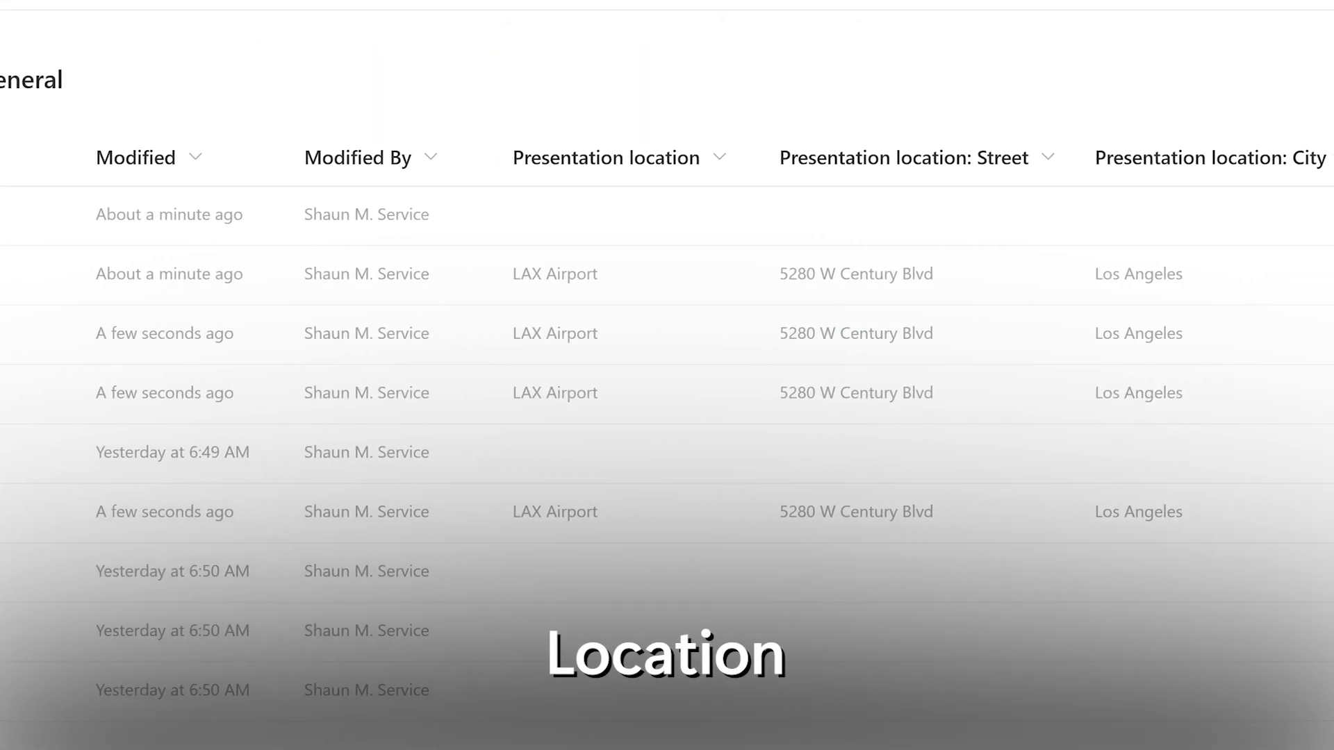
# Show street, city, state and postal code for Presentation location, and set a file to LAX Airport.
pyautogui.hscroll(3)
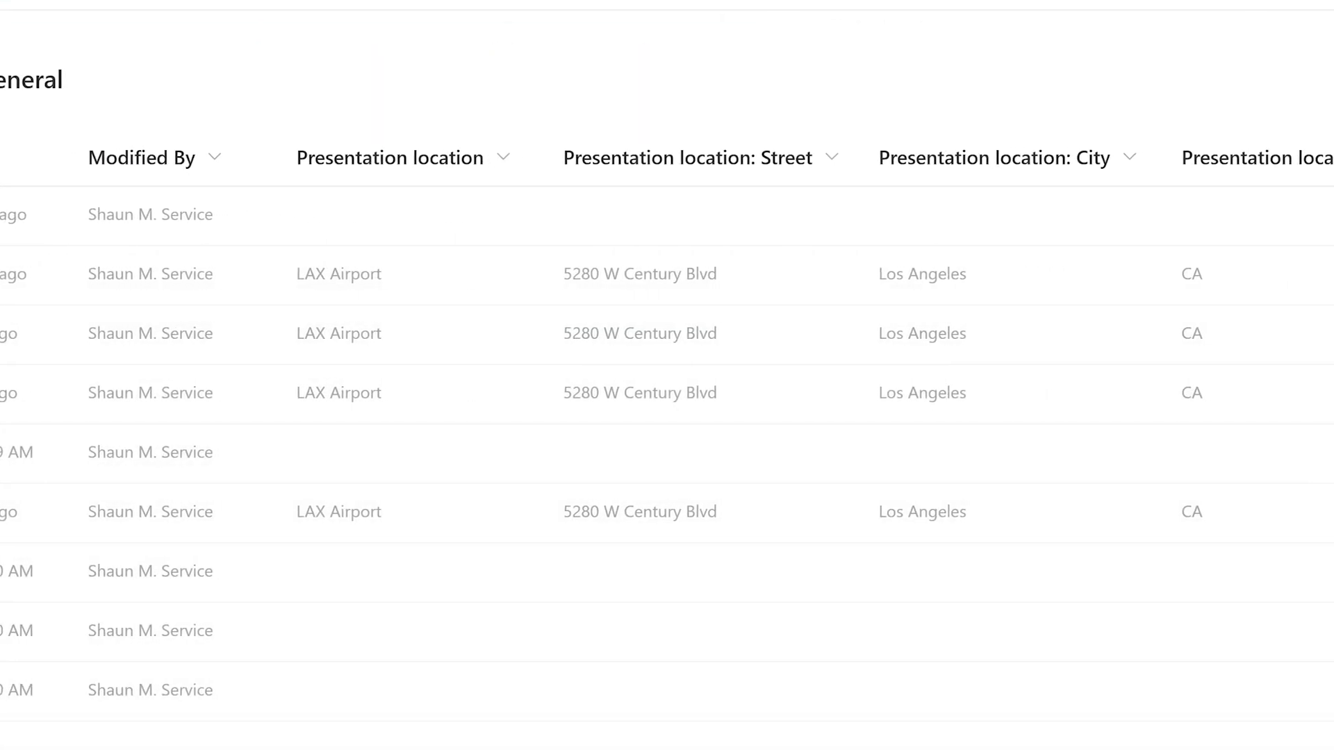
pyautogui.click(841, 168)
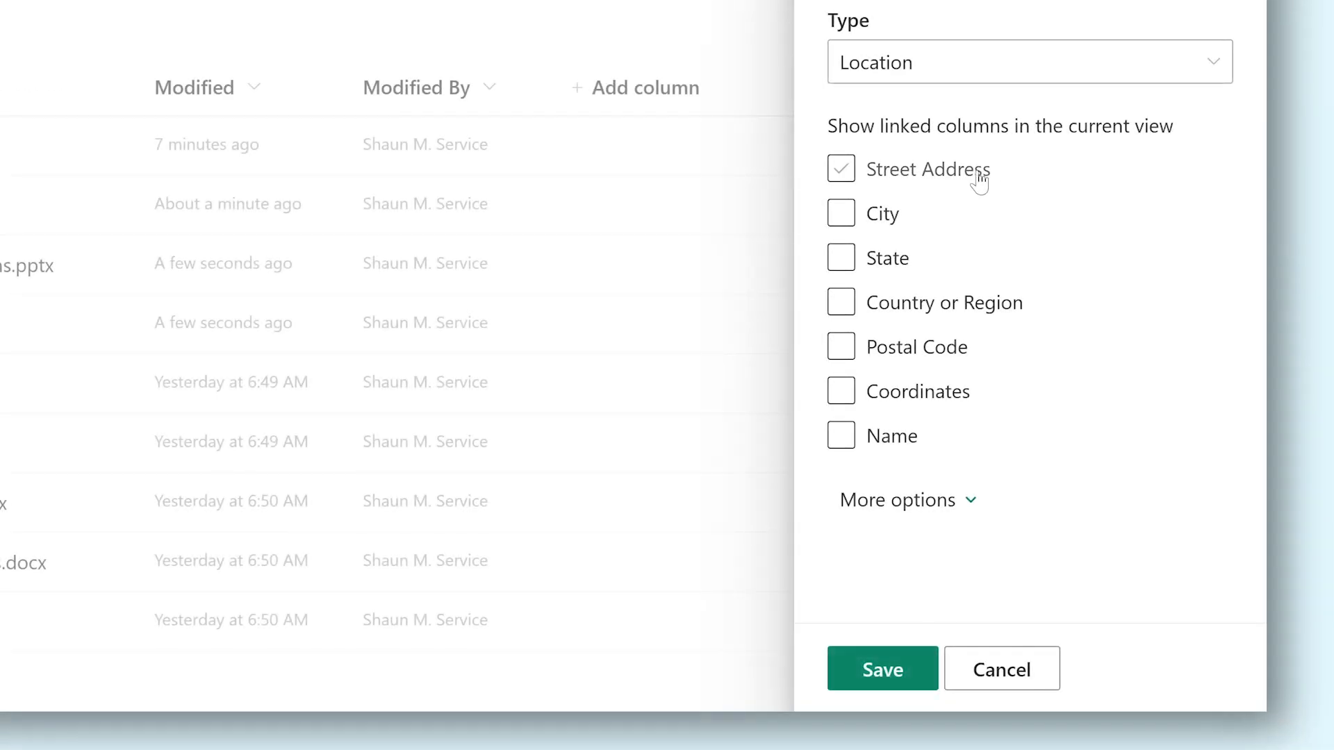
pyautogui.click(841, 213)
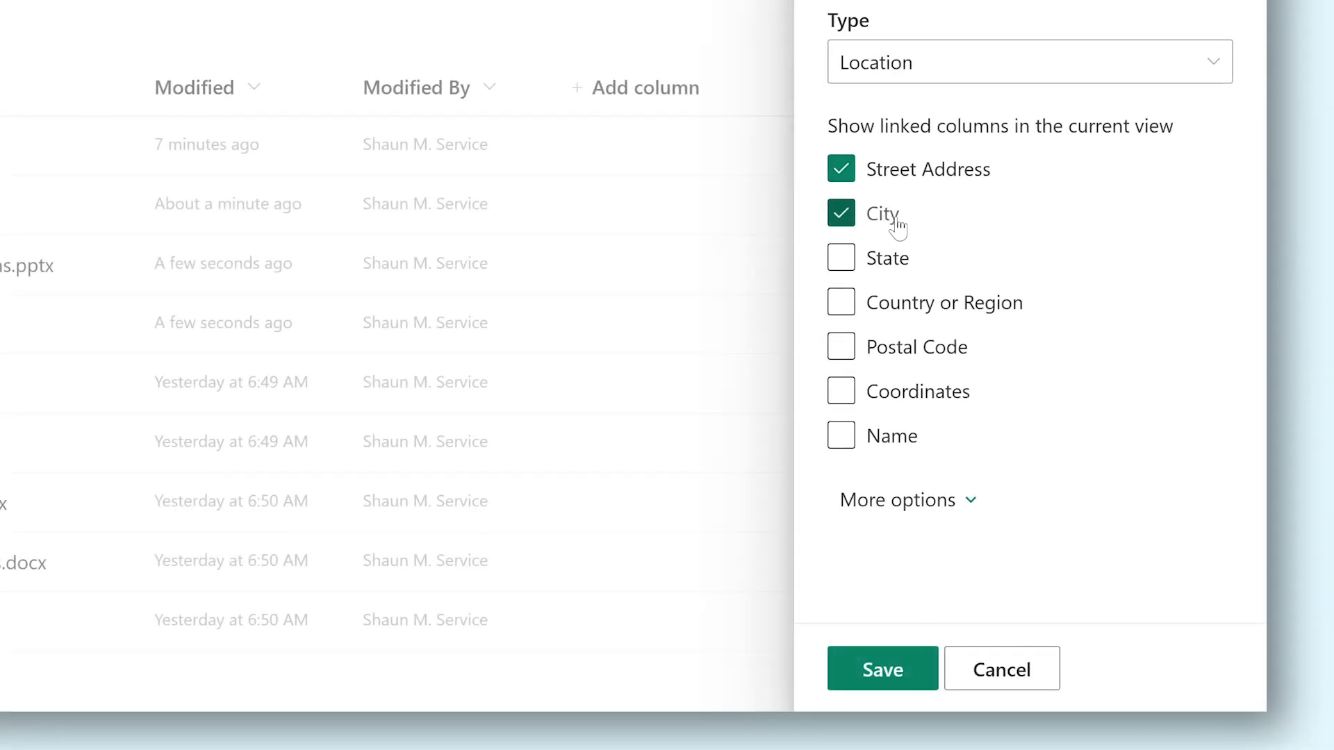
pyautogui.click(840, 258)
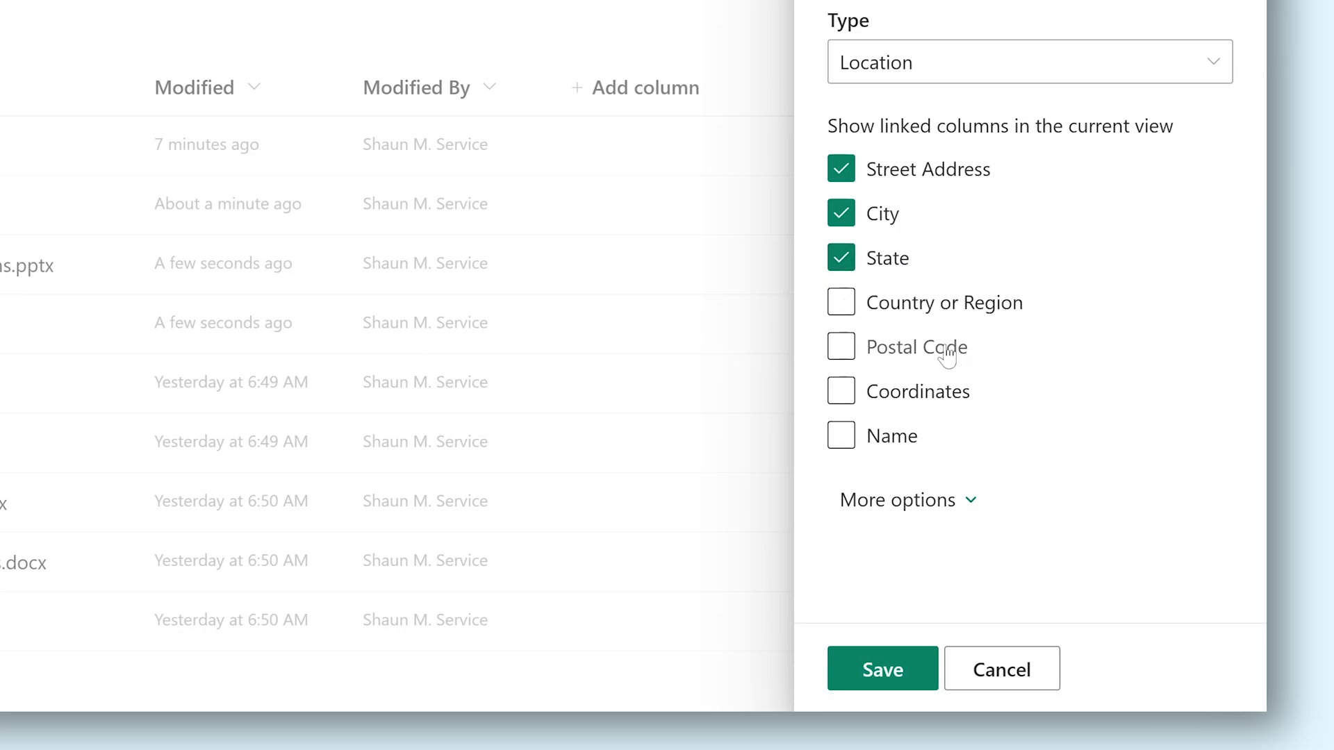
pyautogui.click(883, 668)
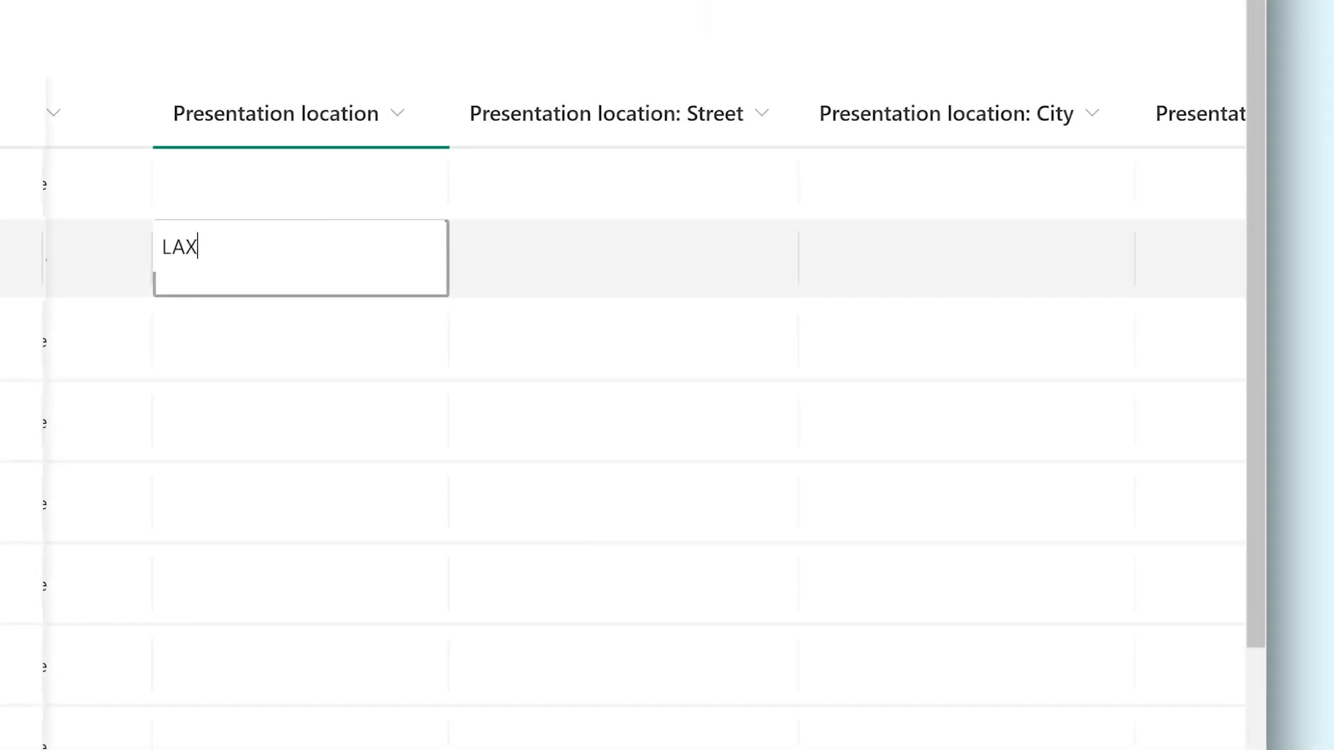
pyautogui.write('LAX')
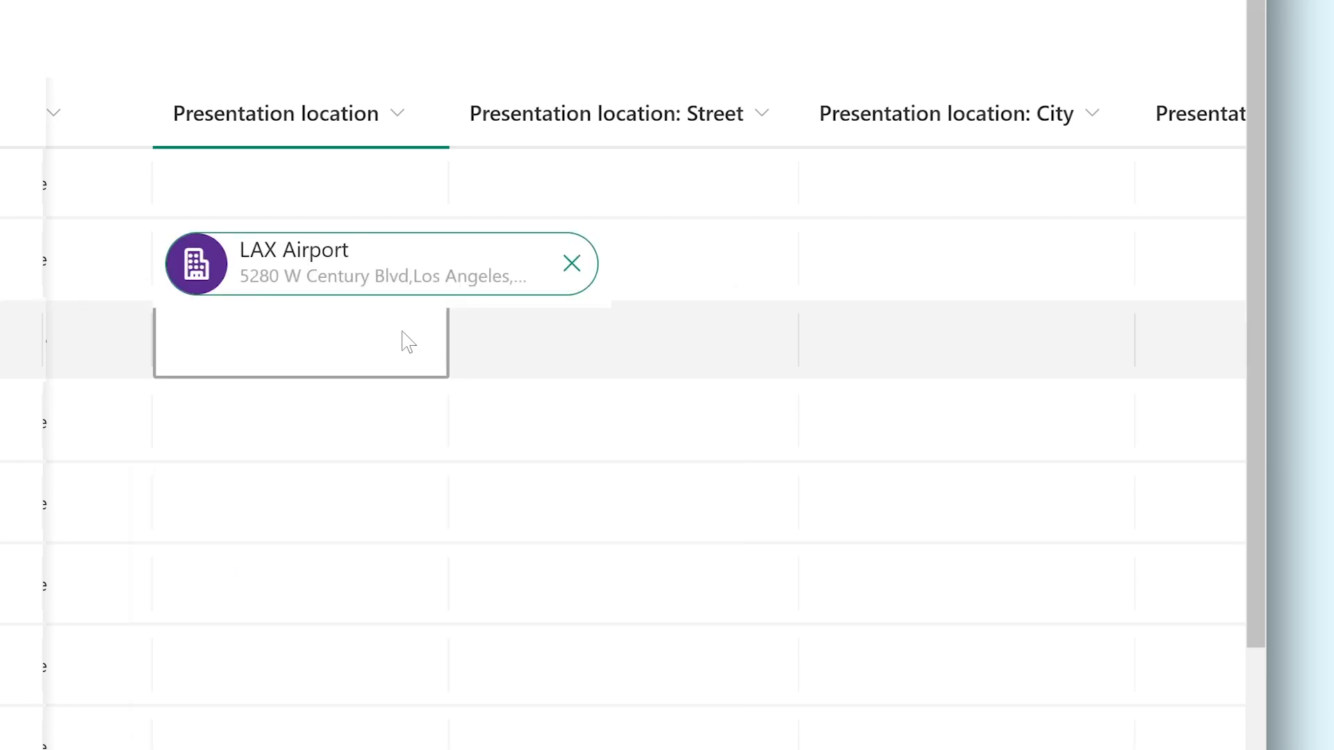
pyautogui.click(375, 262)
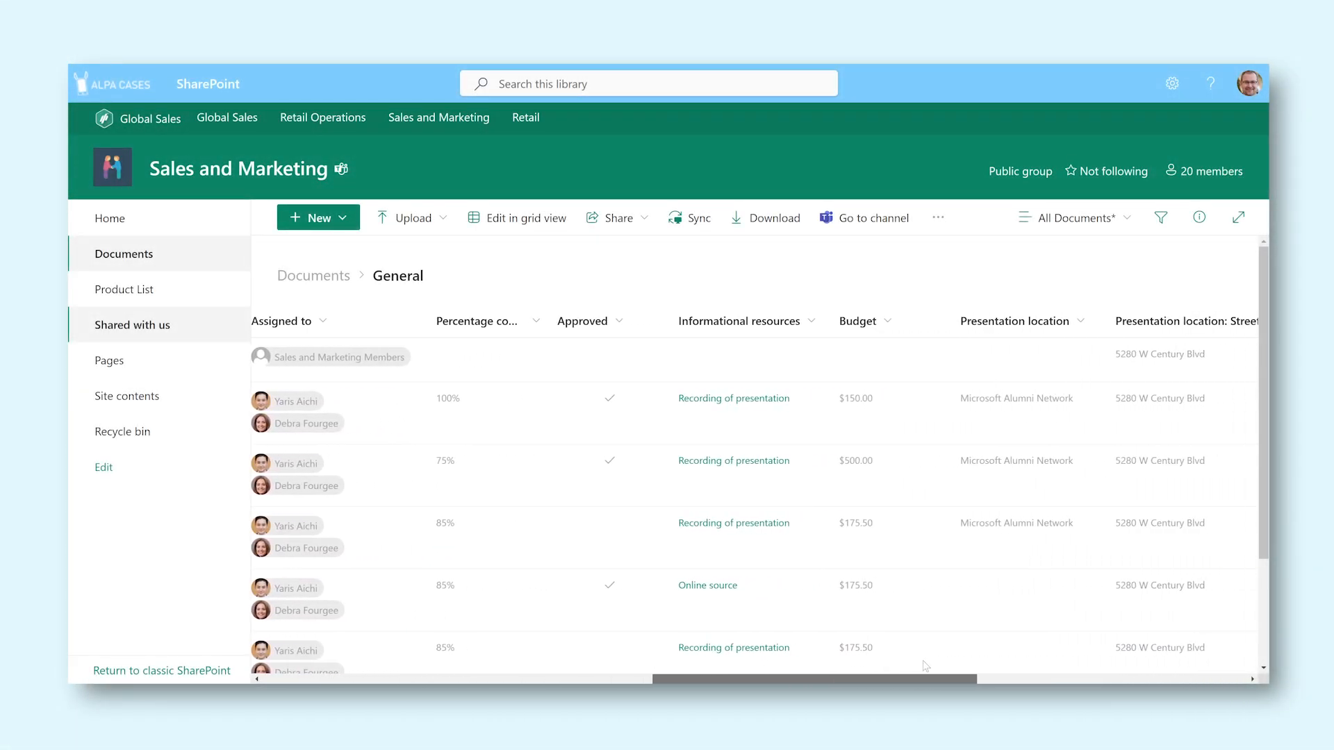
# Scroll past the Presentation location columns and bring up the + Add column type list.
pyautogui.hscroll(3)
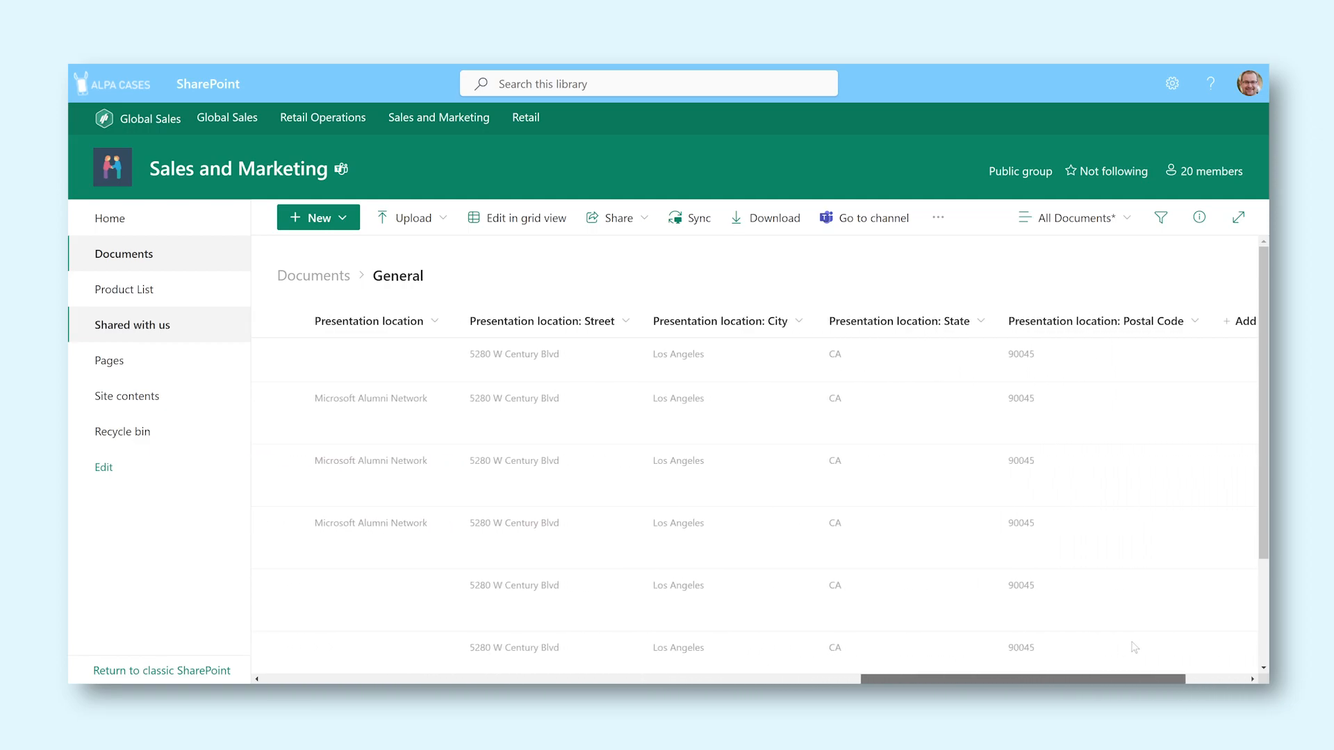
pyautogui.hscroll(3)
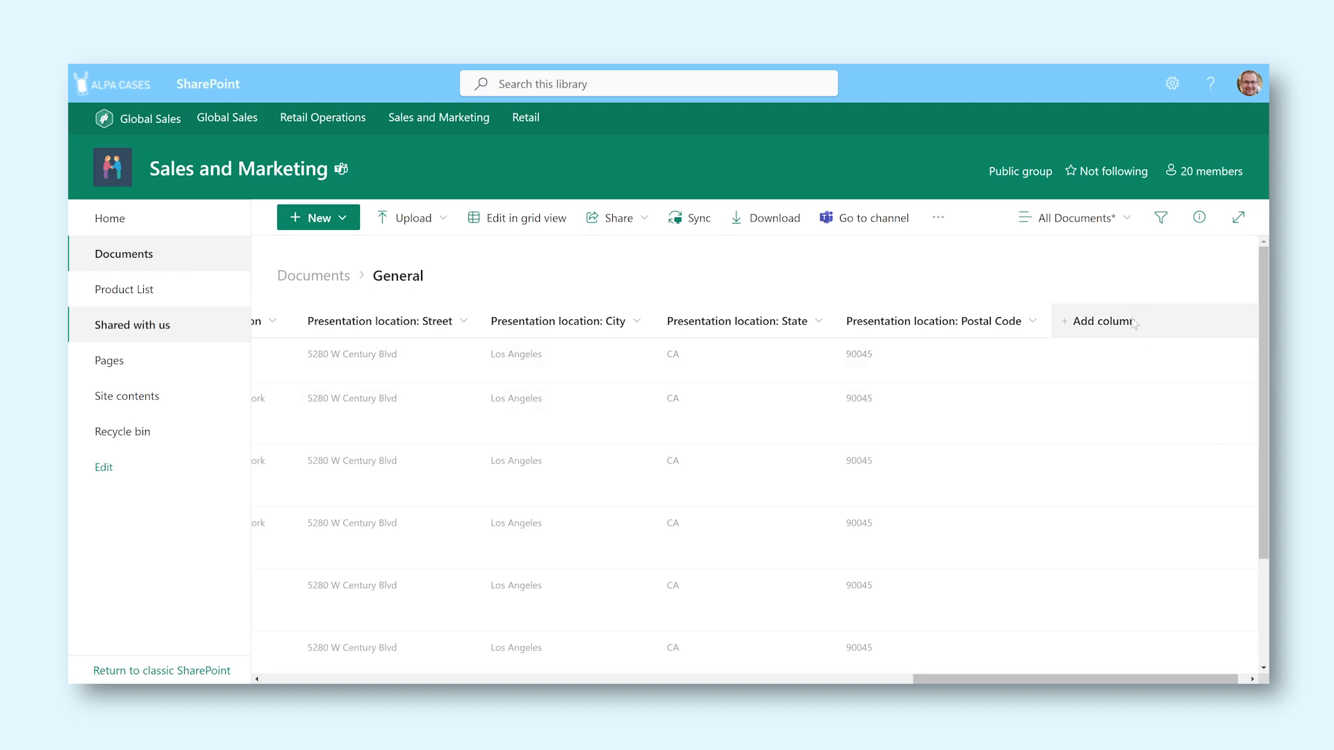
pyautogui.click(1106, 321)
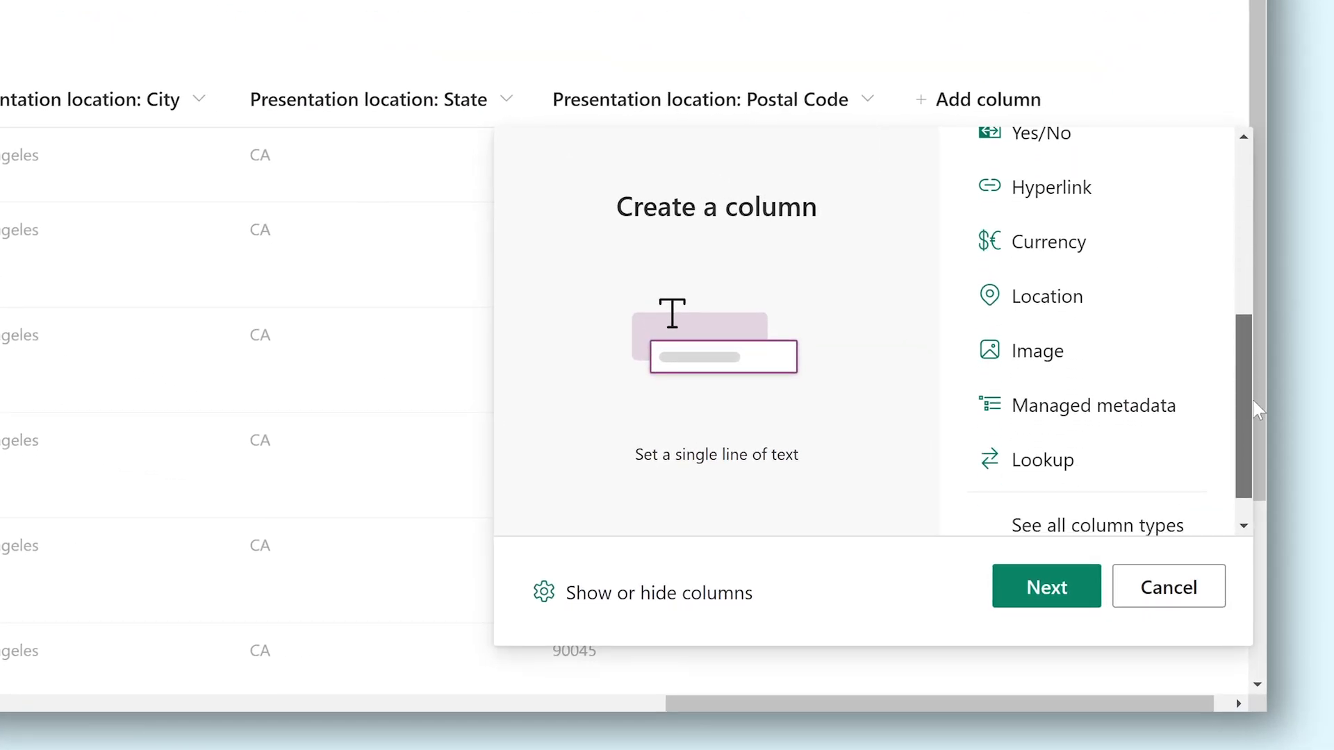
pyautogui.scroll(-3)
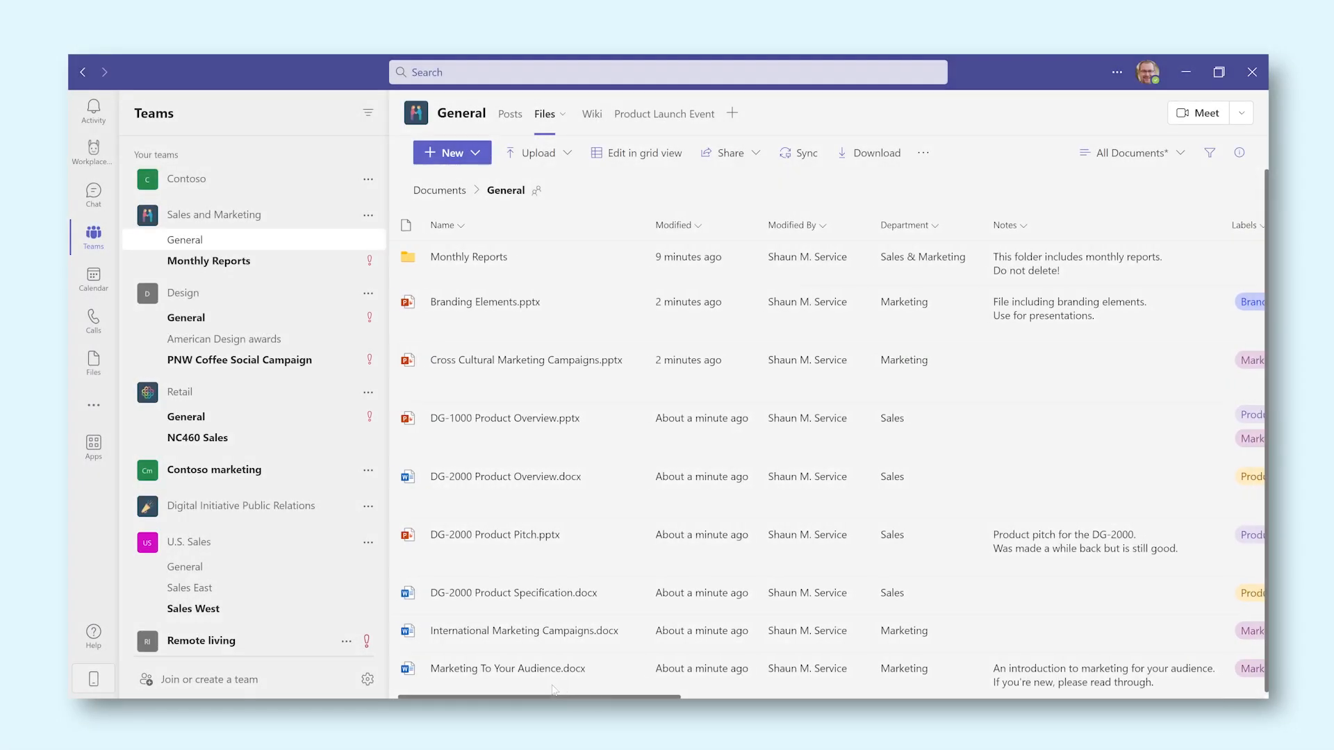
pyautogui.hscroll(3)
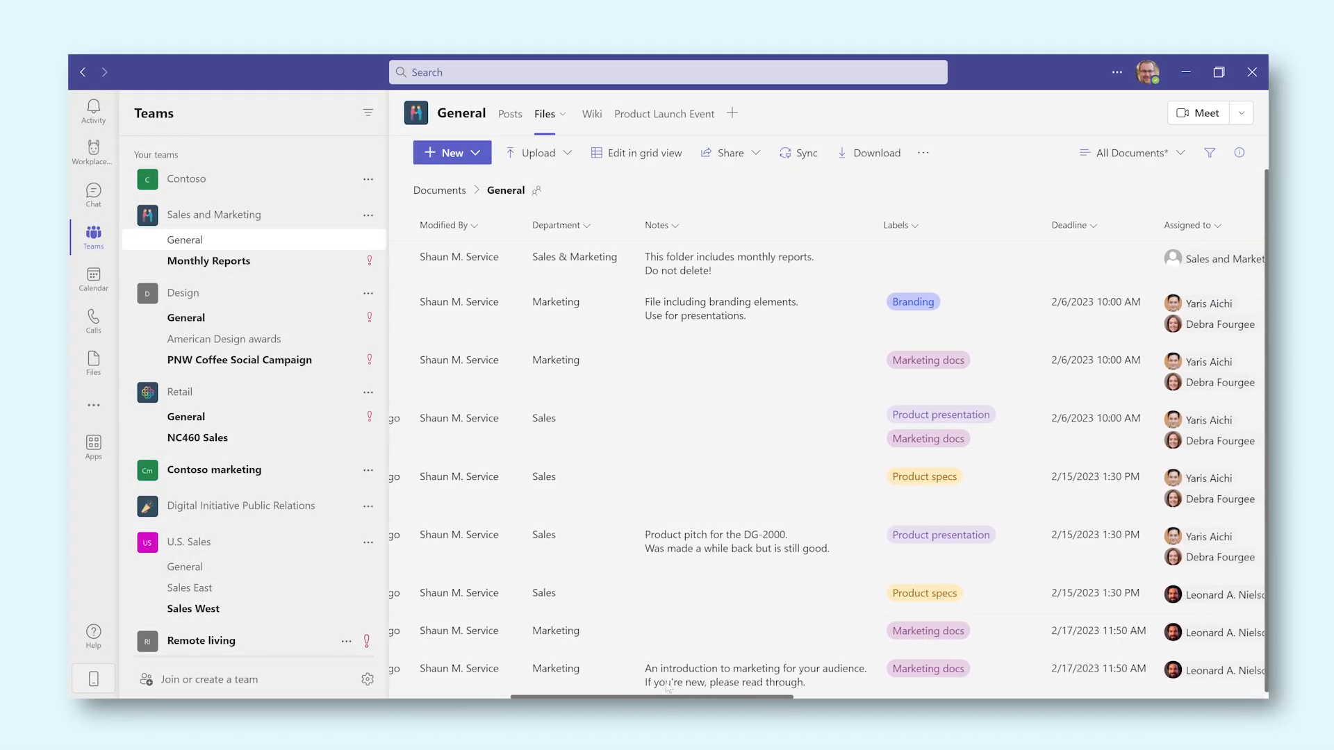
pyautogui.hscroll(3)
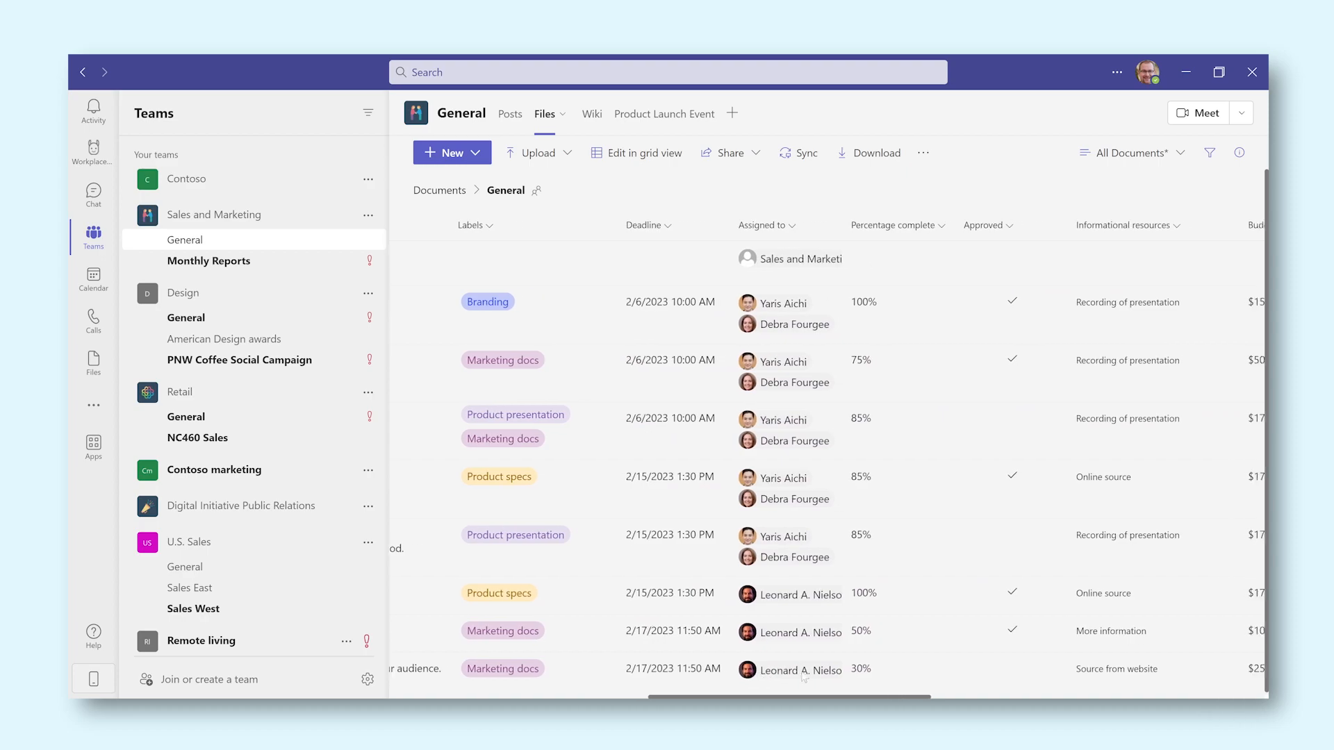
pyautogui.hscroll(3)
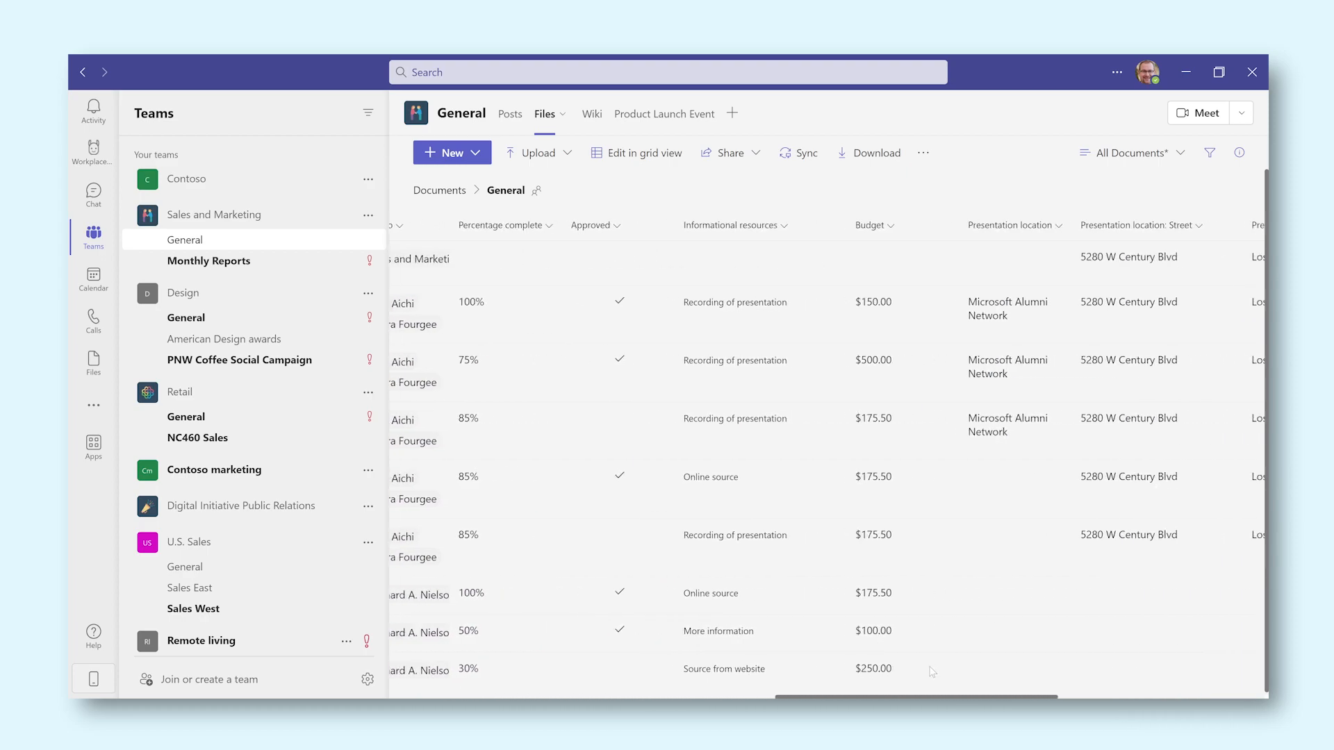
pyautogui.hscroll(3)
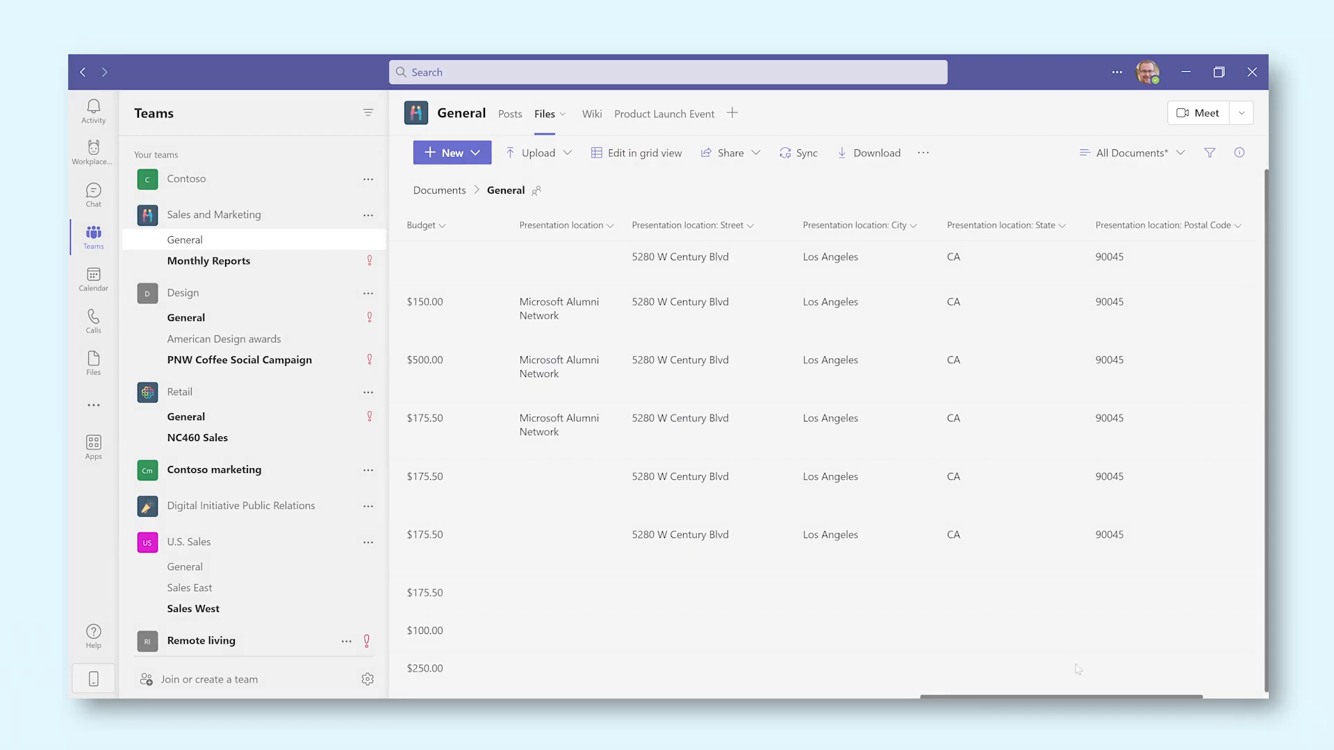